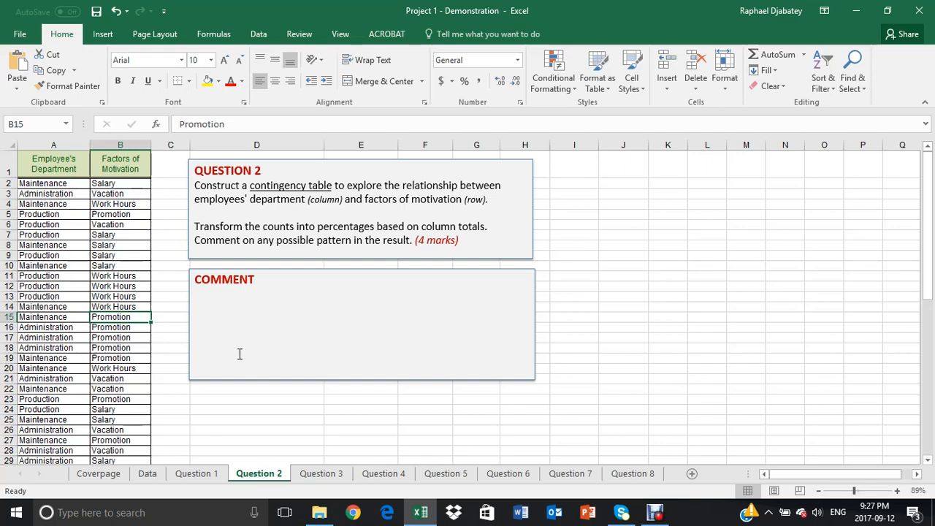
mouse_move(166, 333)
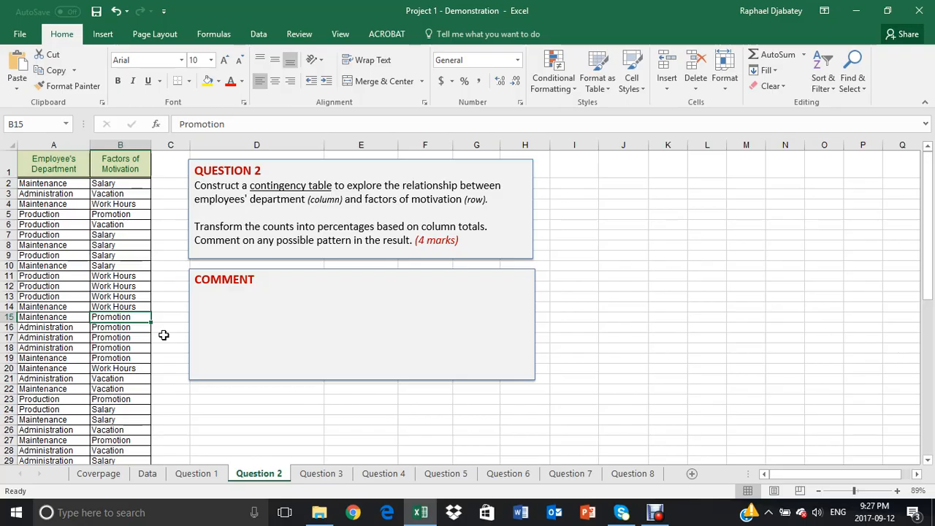
mouse_move(224, 231)
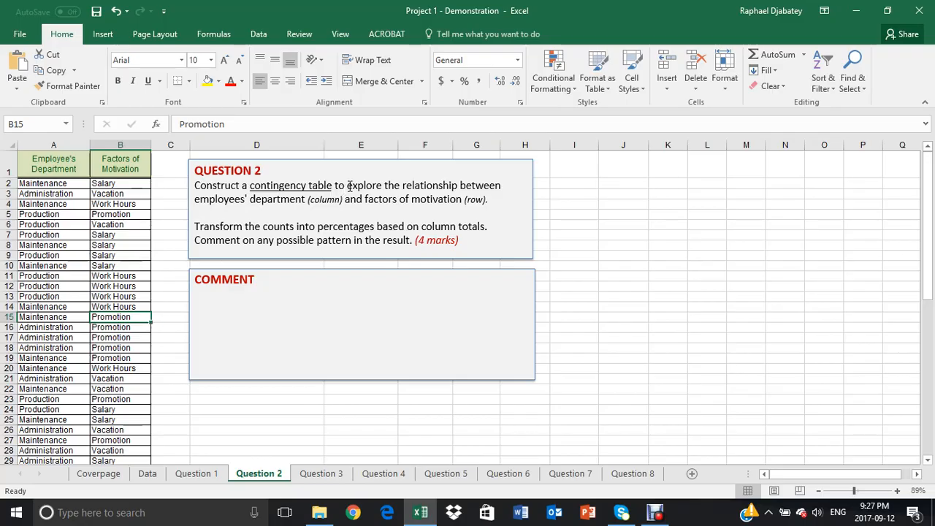
mouse_move(467, 179)
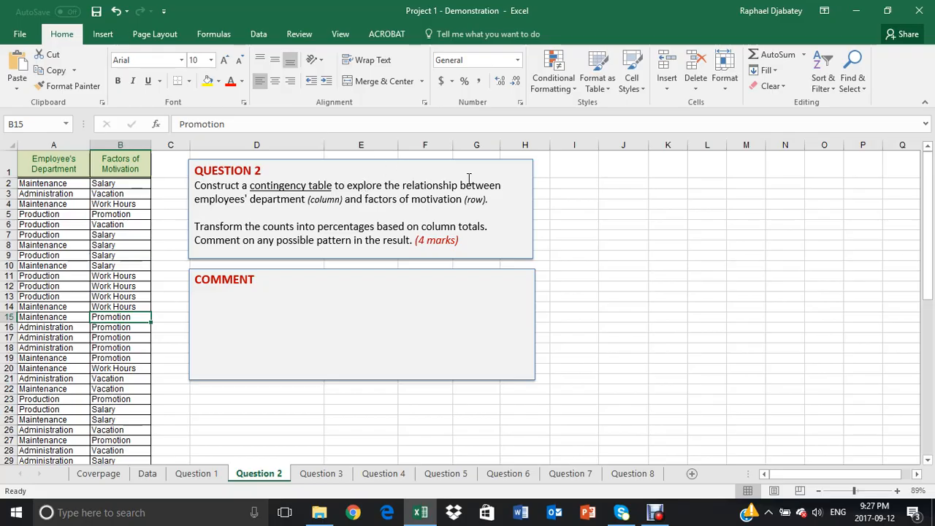
- Review the Employee's Department and Factors of Motivation columns of the Question 2 data
click(53, 145)
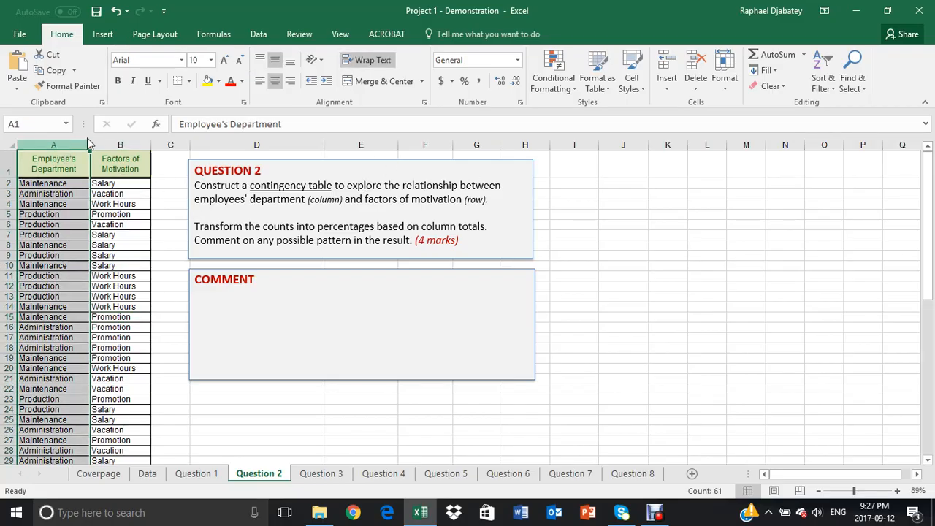
click(119, 163)
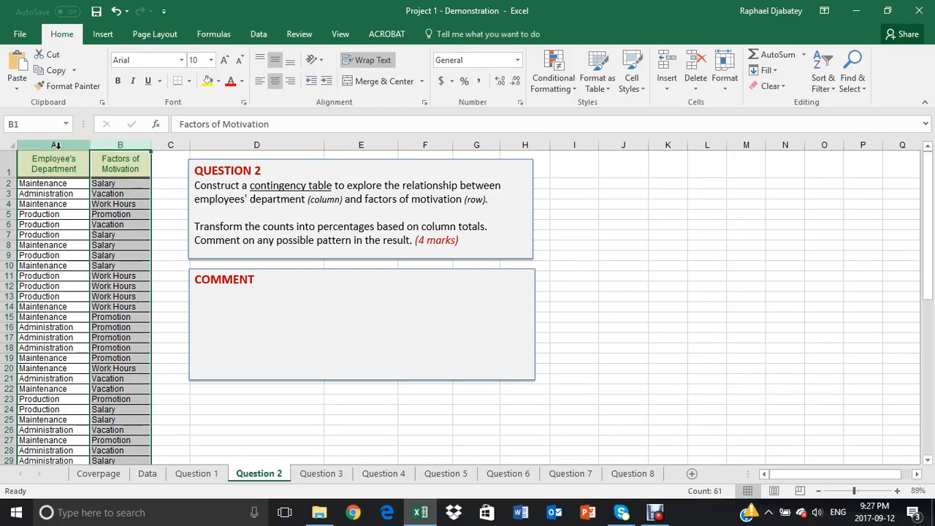
click(53, 164)
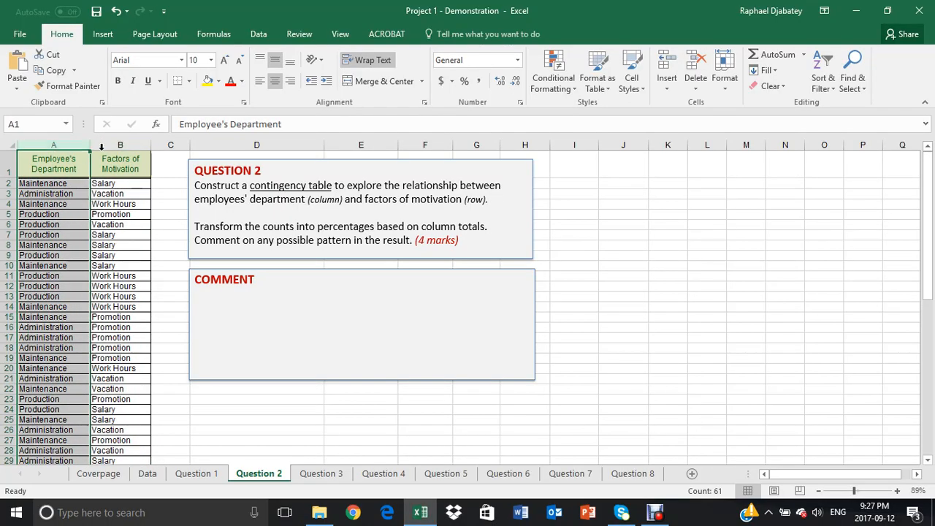
mouse_move(166, 204)
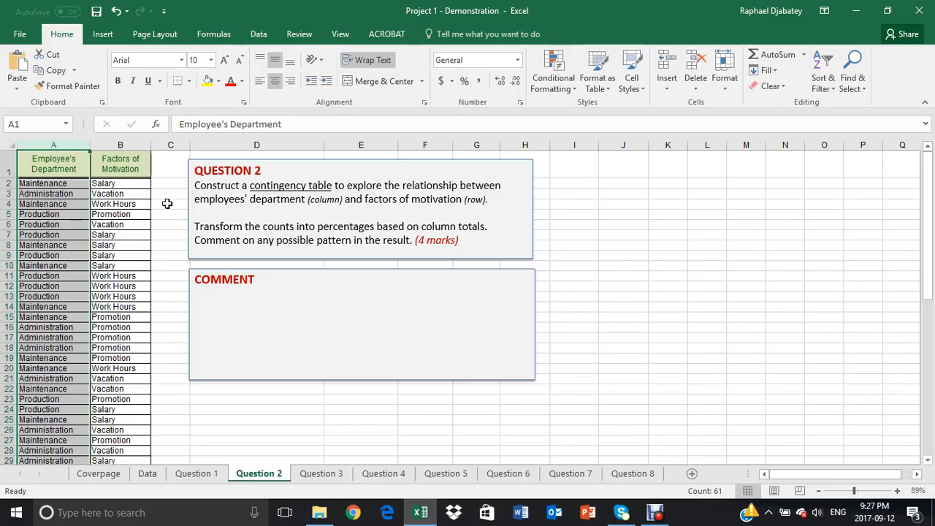
click(119, 213)
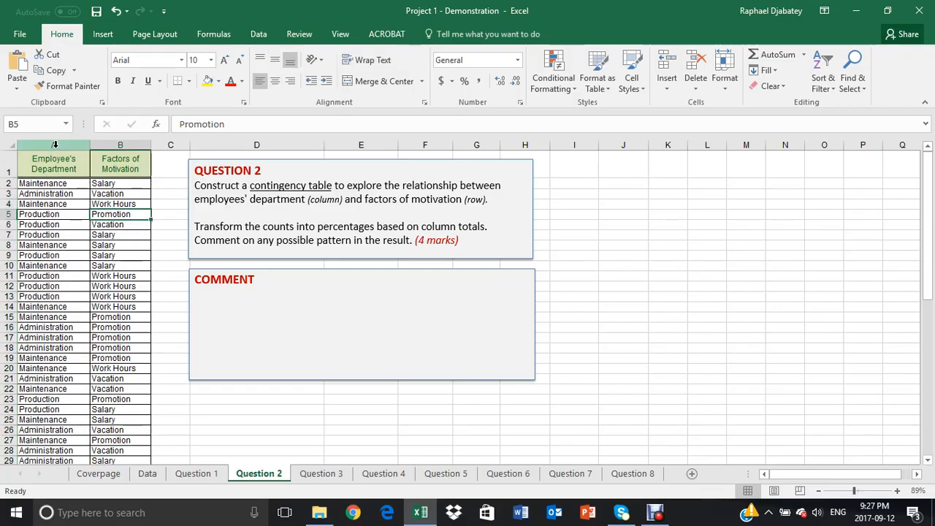
click(52, 158)
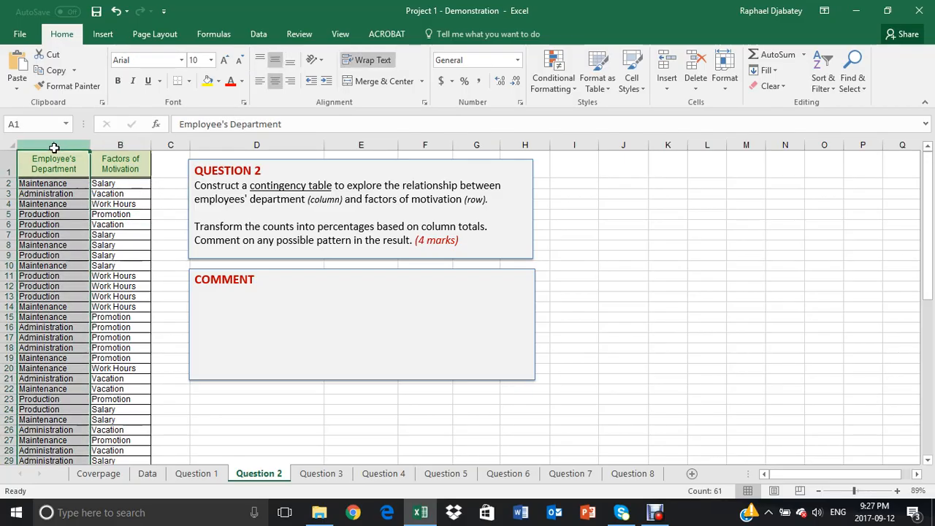
click(120, 164)
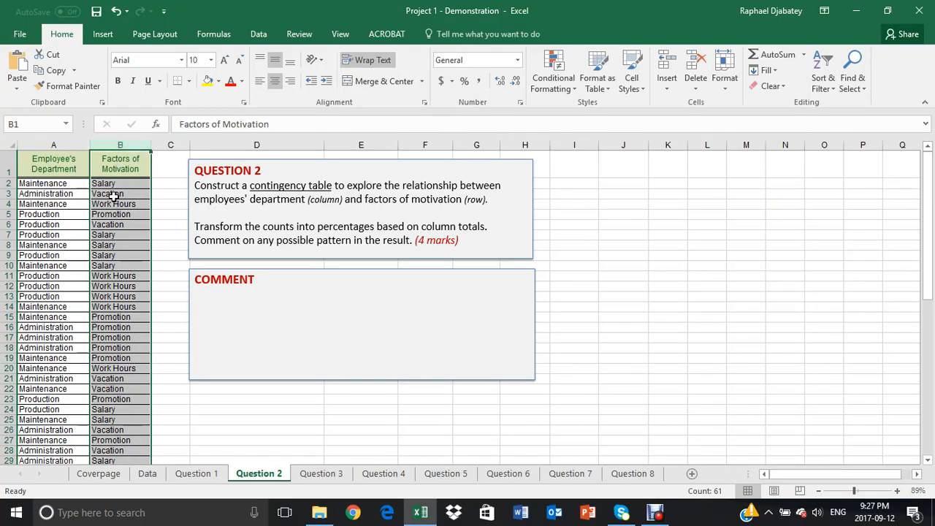
mouse_move(111, 213)
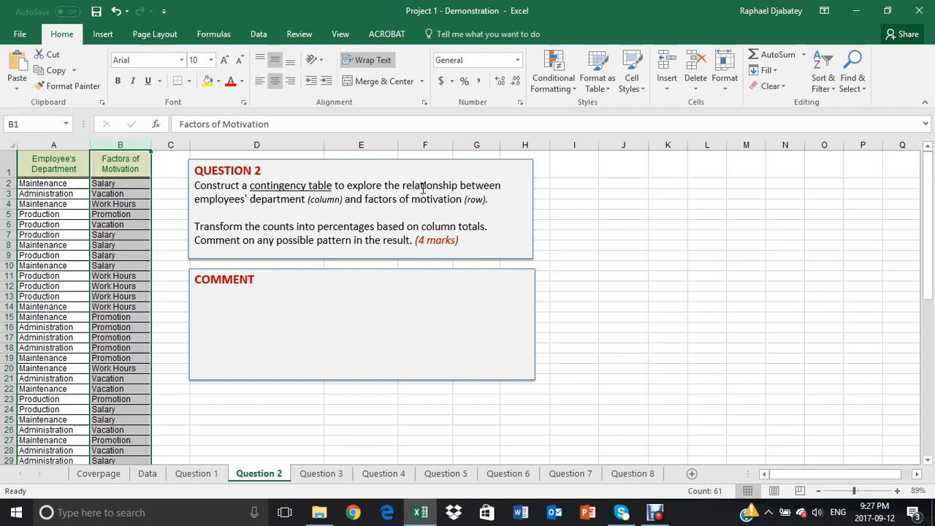
mouse_move(226, 211)
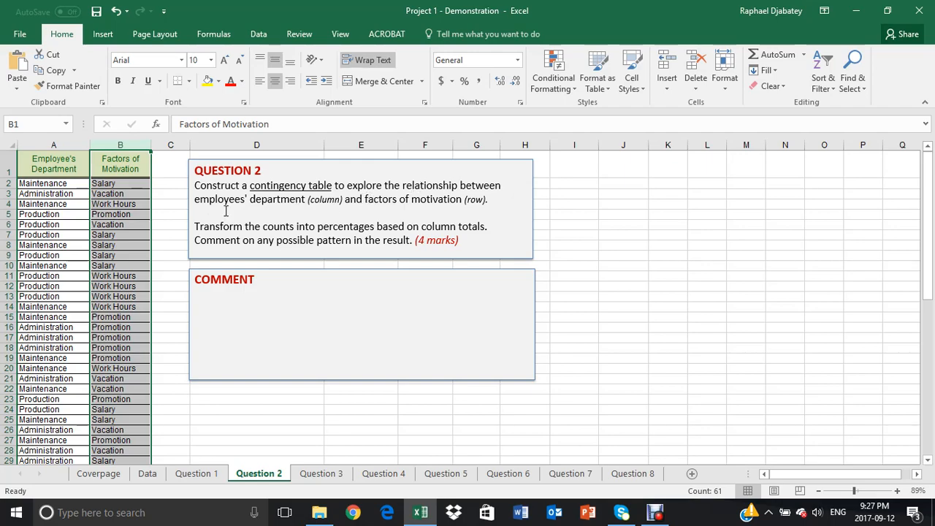
click(53, 158)
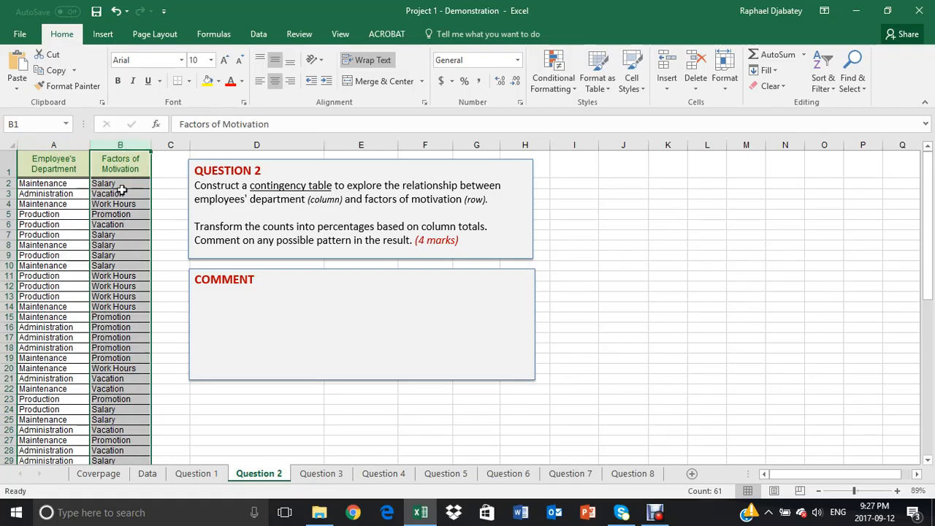
click(52, 246)
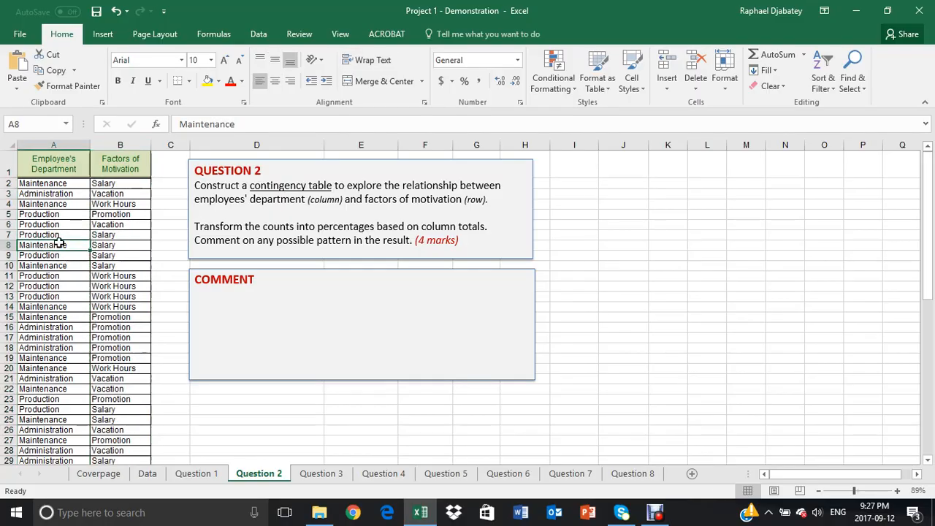
- Read through the question text, noting 'factors of motivation' and 'column totals'
click(120, 245)
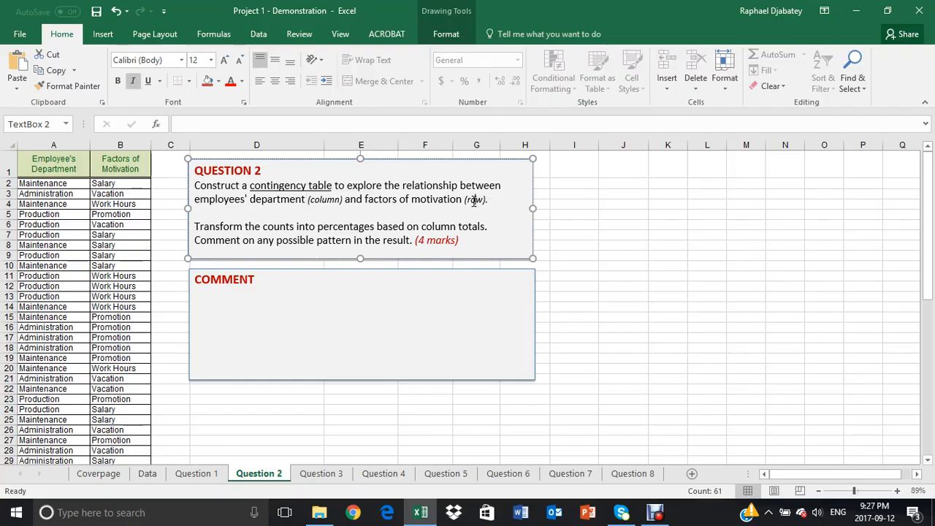
mouse_move(237, 205)
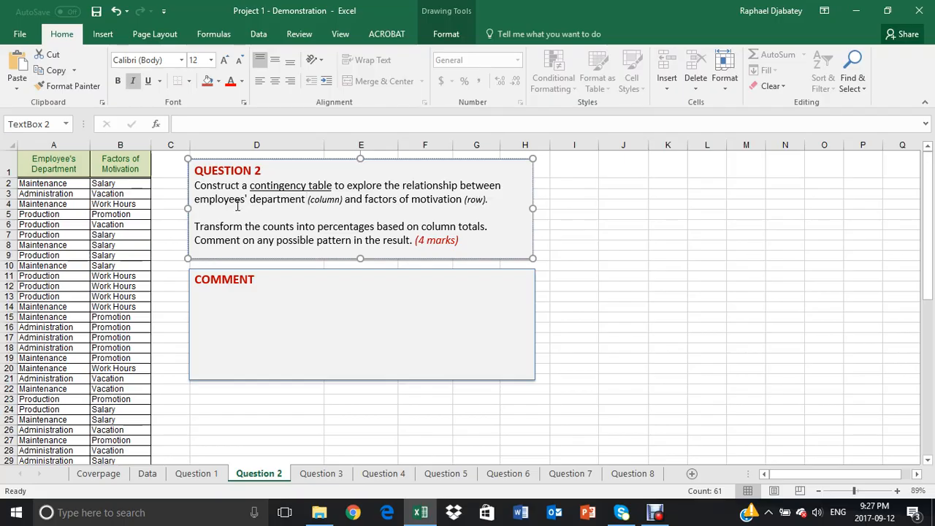
mouse_move(310, 201)
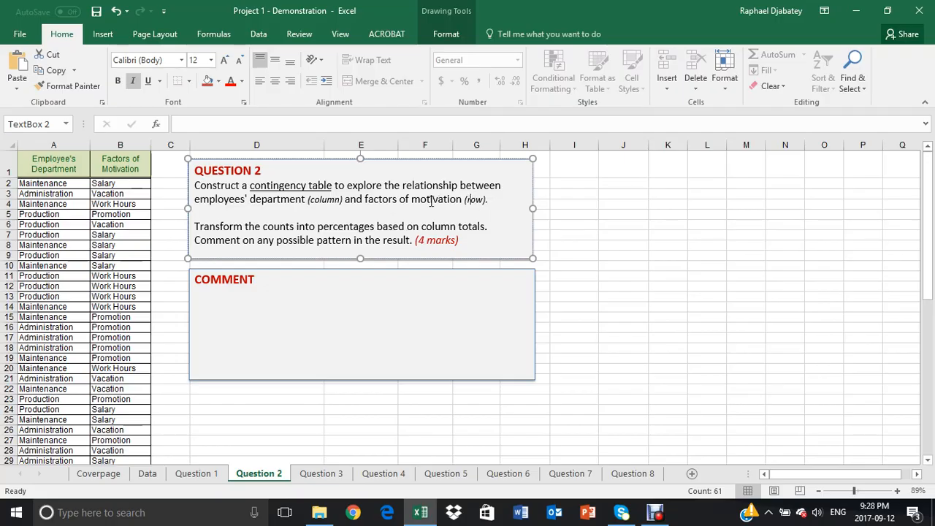
mouse_move(311, 216)
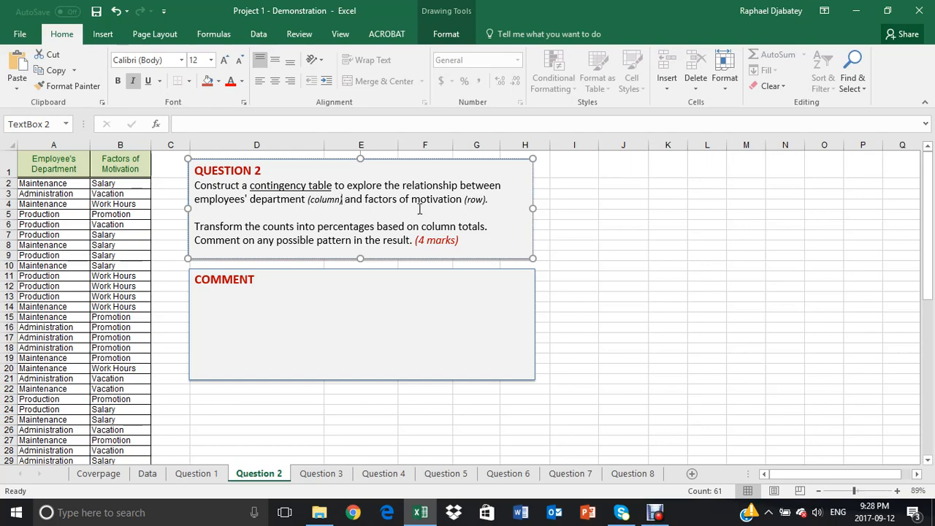
mouse_move(315, 216)
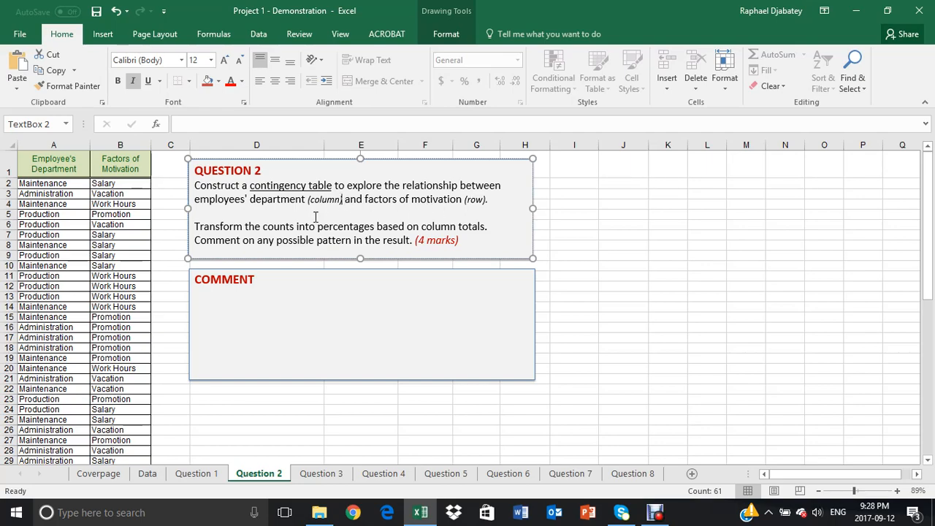
double_click(324, 199)
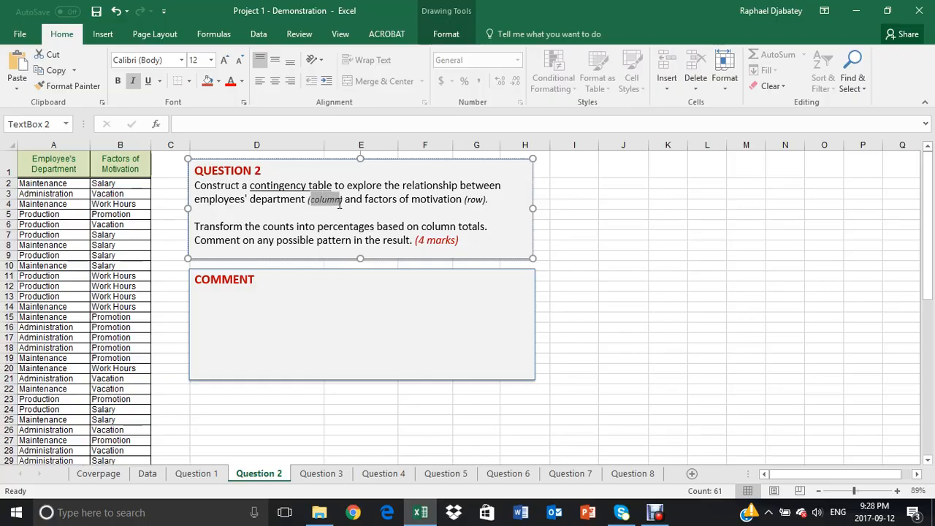
click(52, 164)
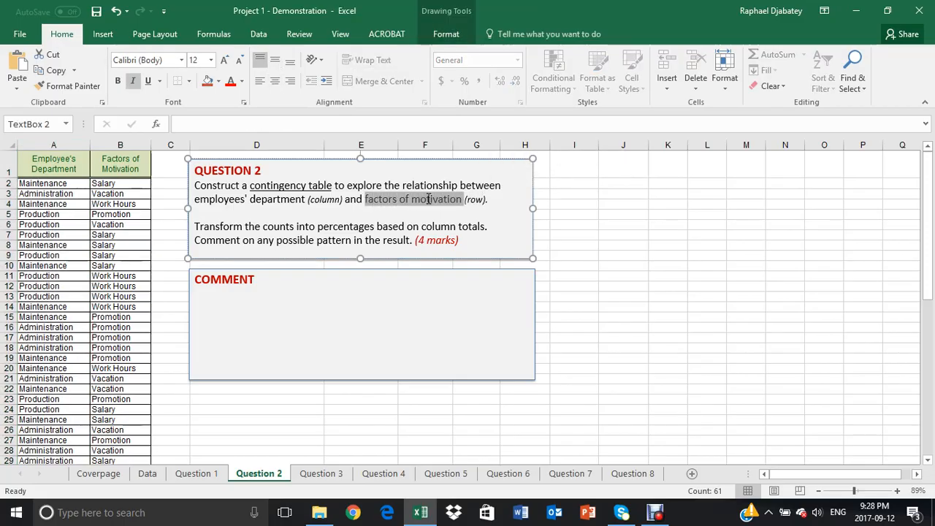
click(120, 164)
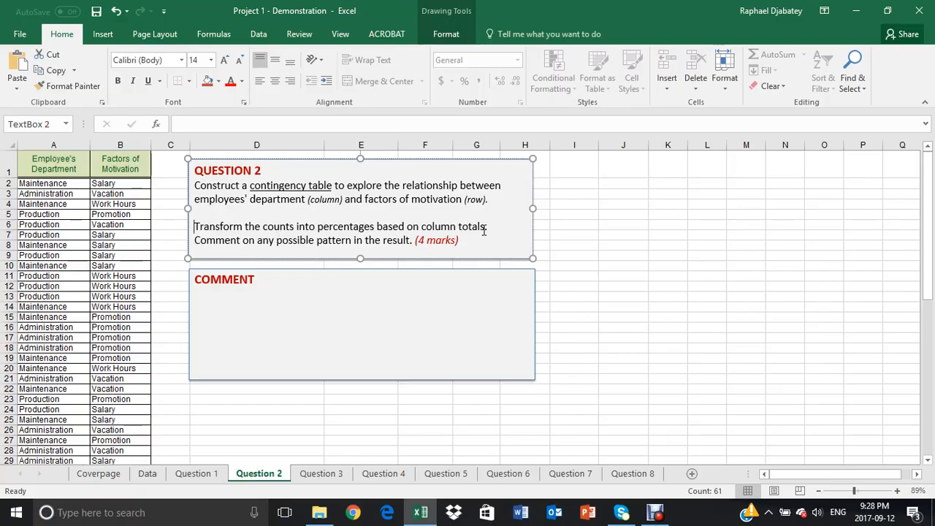
double_click(456, 226)
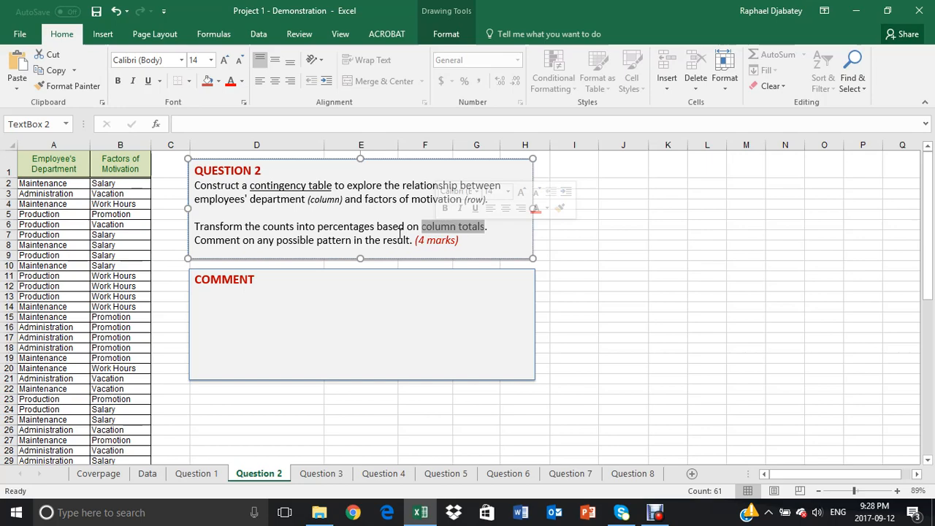
click(120, 295)
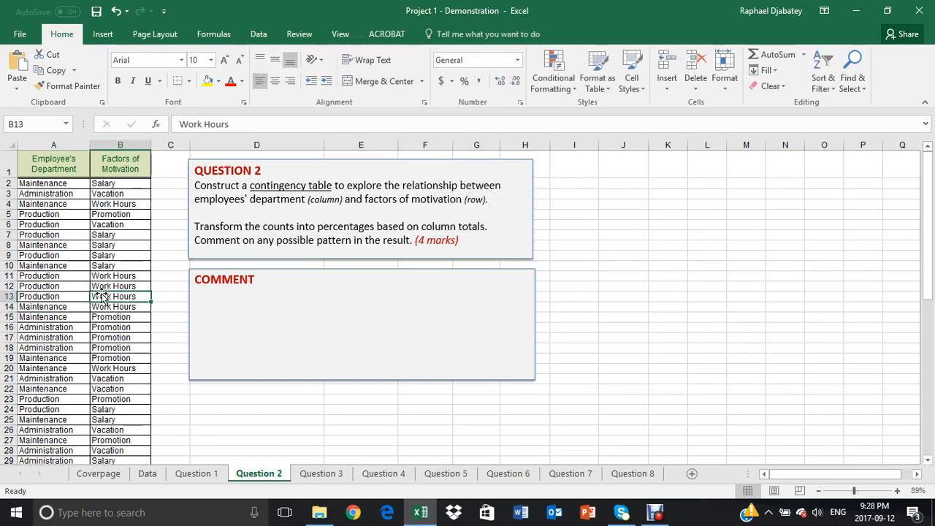
- Note the Maintenance entries, then start a pivot table from the A1:B61 data
click(53, 307)
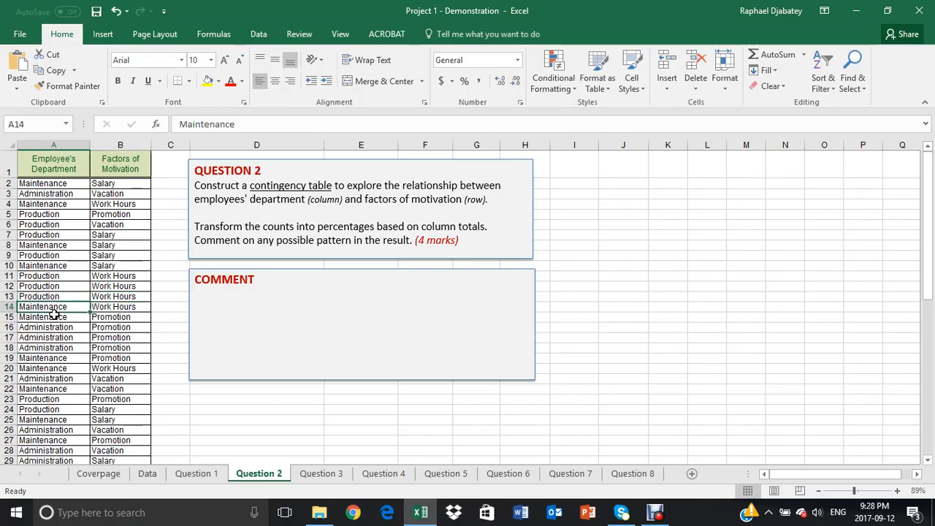
click(52, 316)
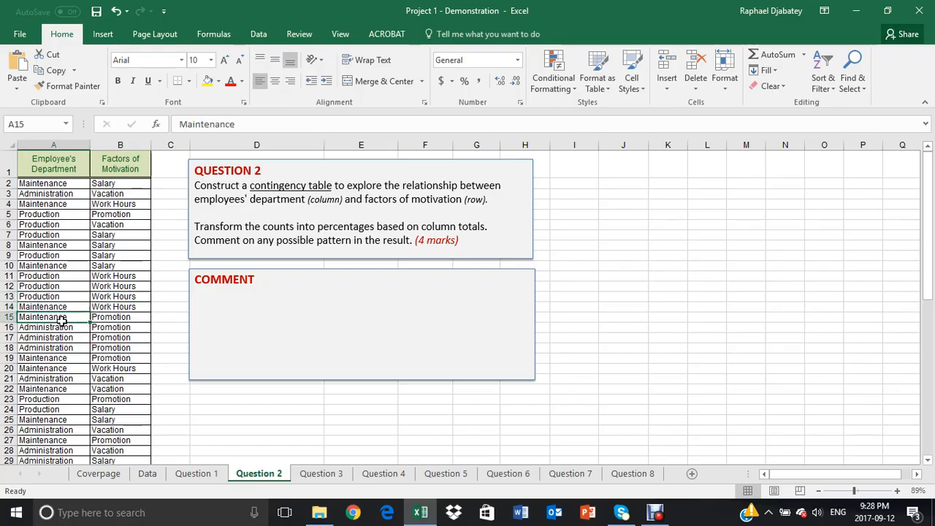
click(53, 306)
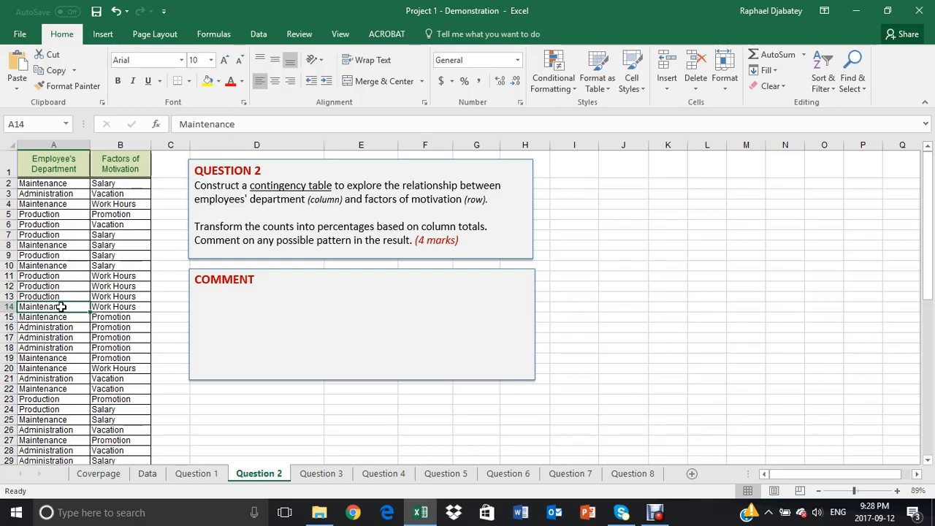
click(476, 409)
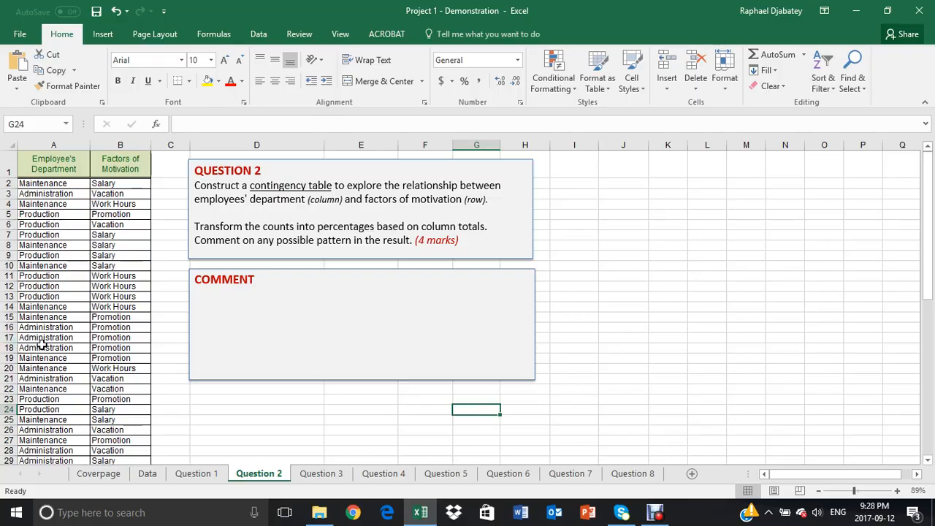
click(42, 306)
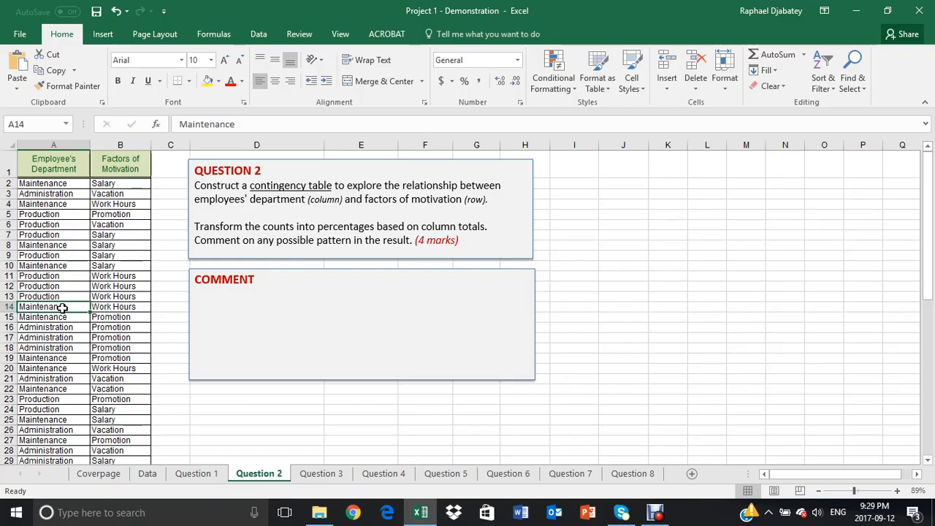
mouse_move(73, 302)
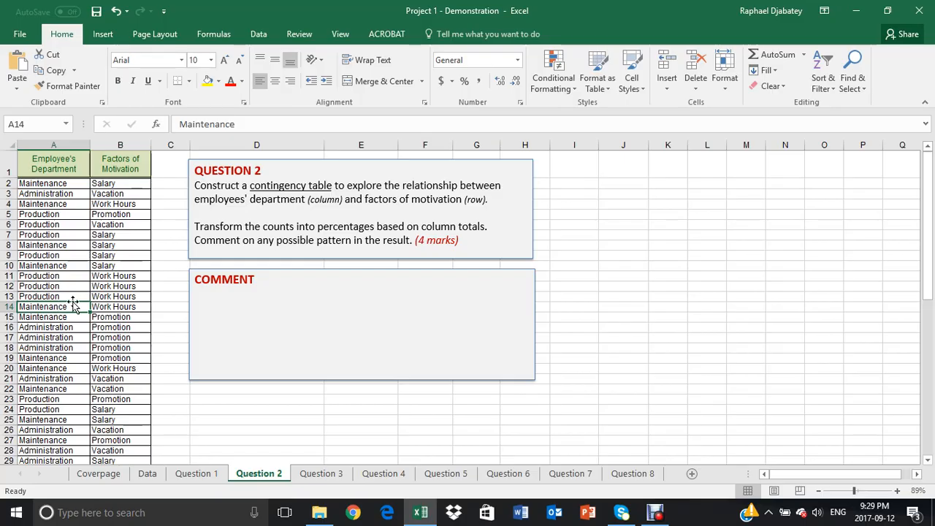
mouse_move(103, 33)
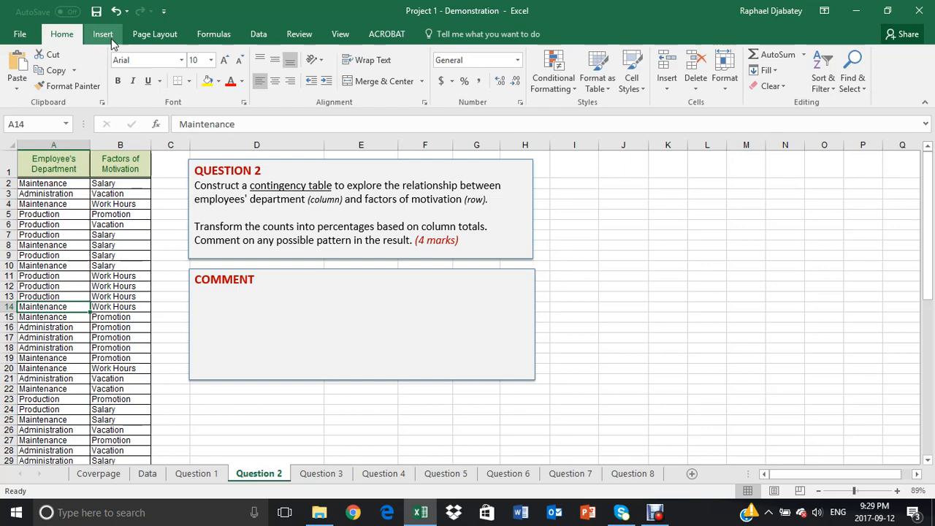
click(102, 34)
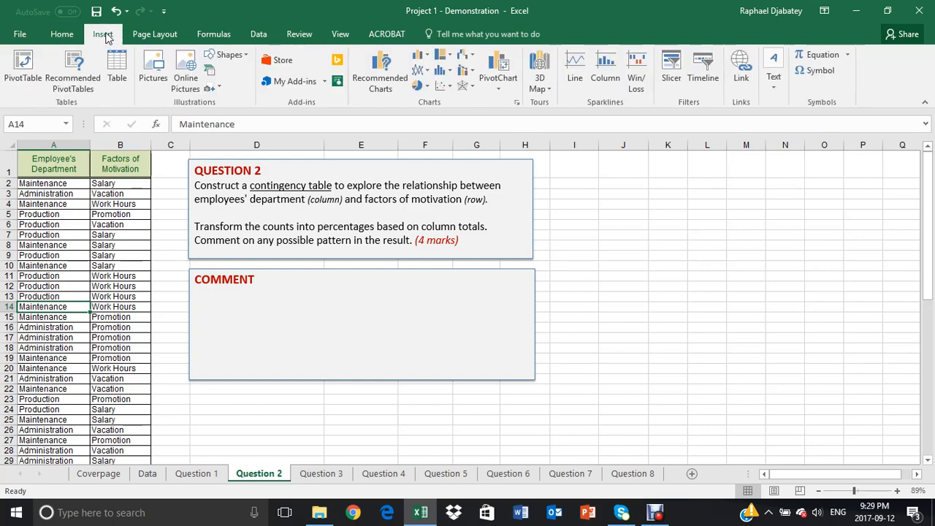
mouse_move(23, 70)
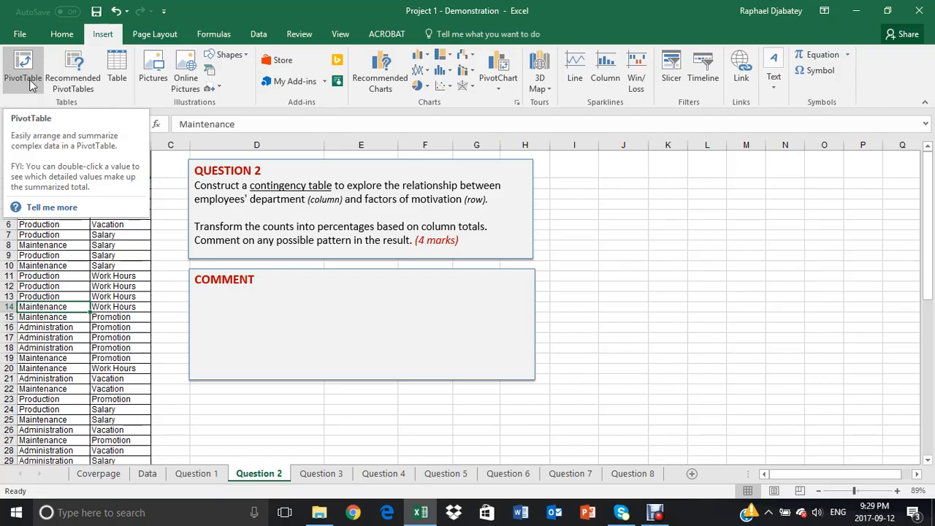
click(23, 70)
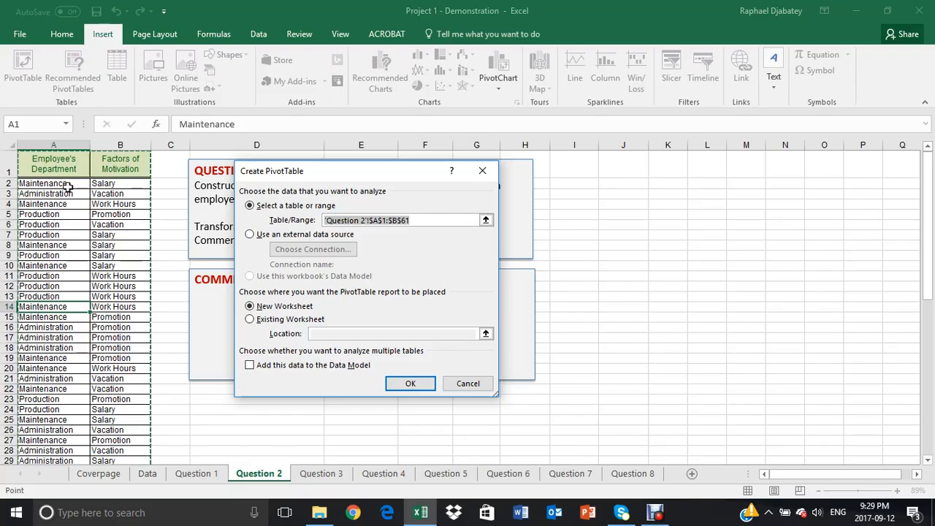
mouse_move(39, 419)
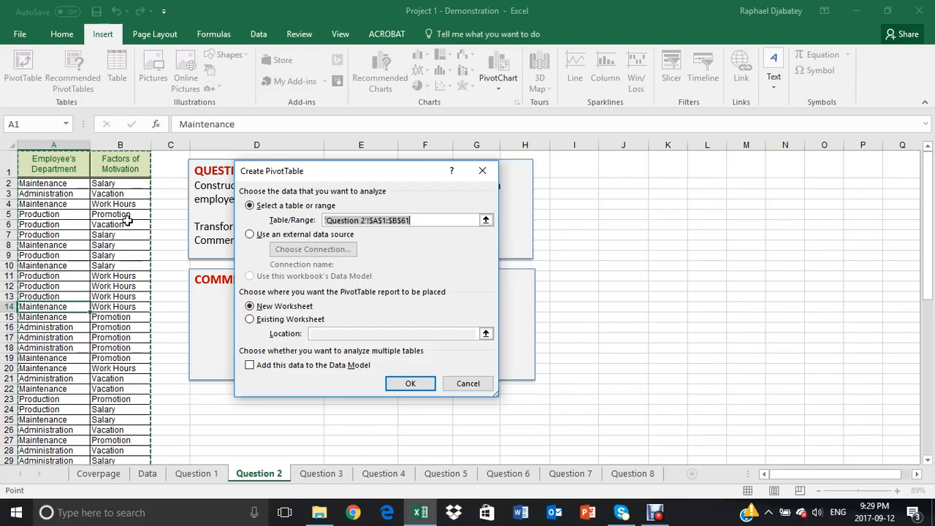
mouse_move(206, 259)
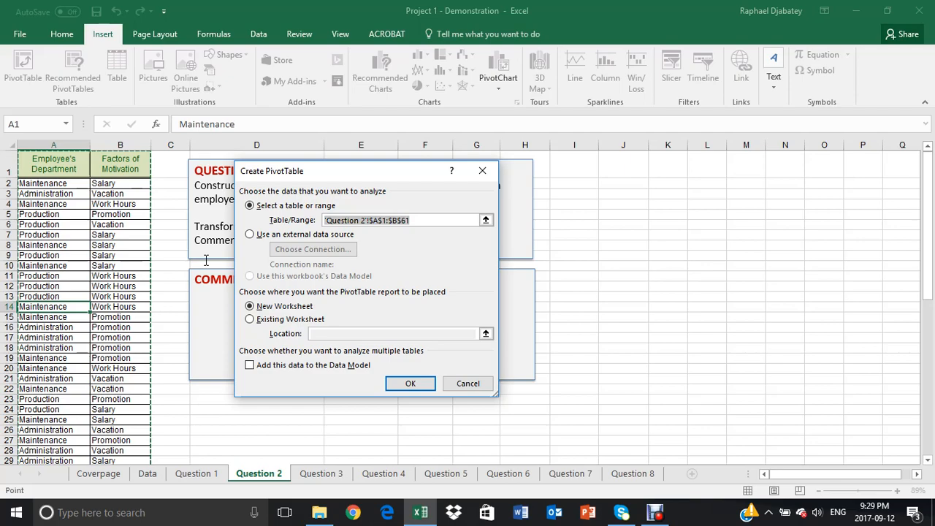
- Place the pivot table on the existing Question 2 sheet at cell D26
click(406, 219)
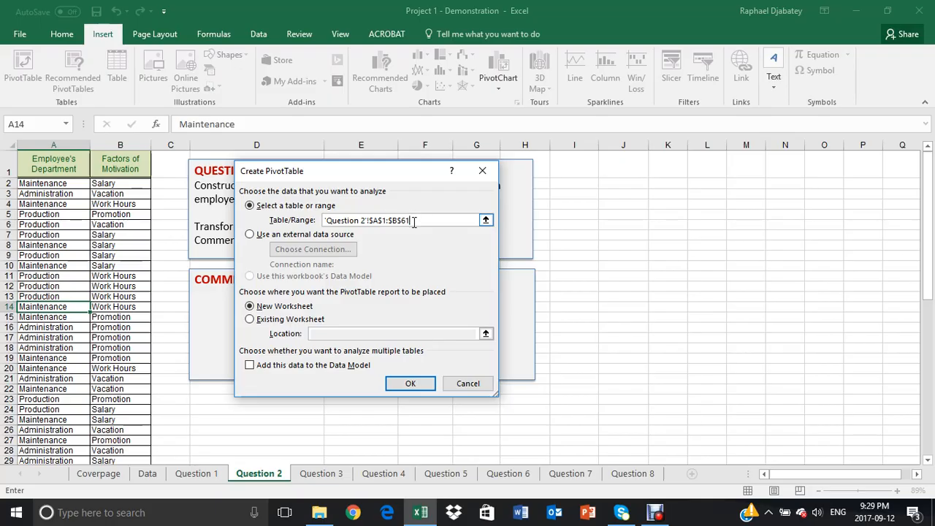
mouse_move(252, 318)
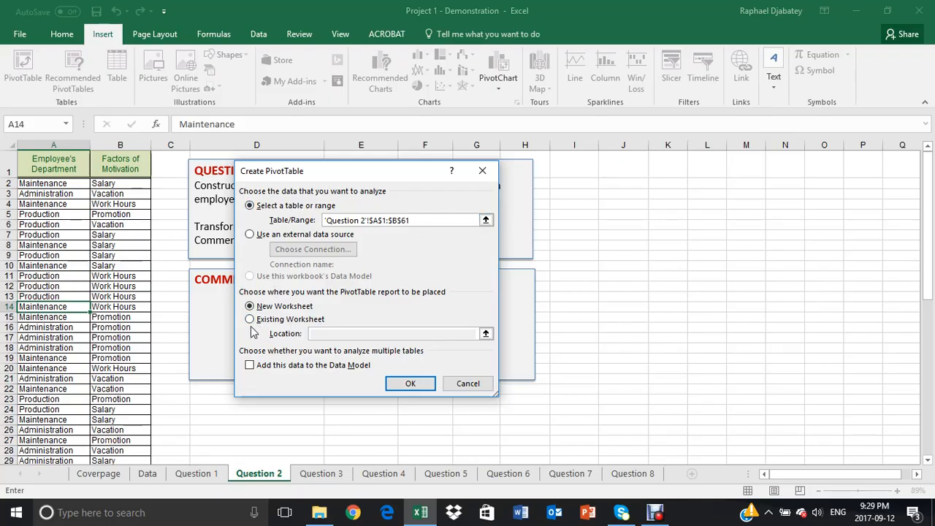
click(250, 318)
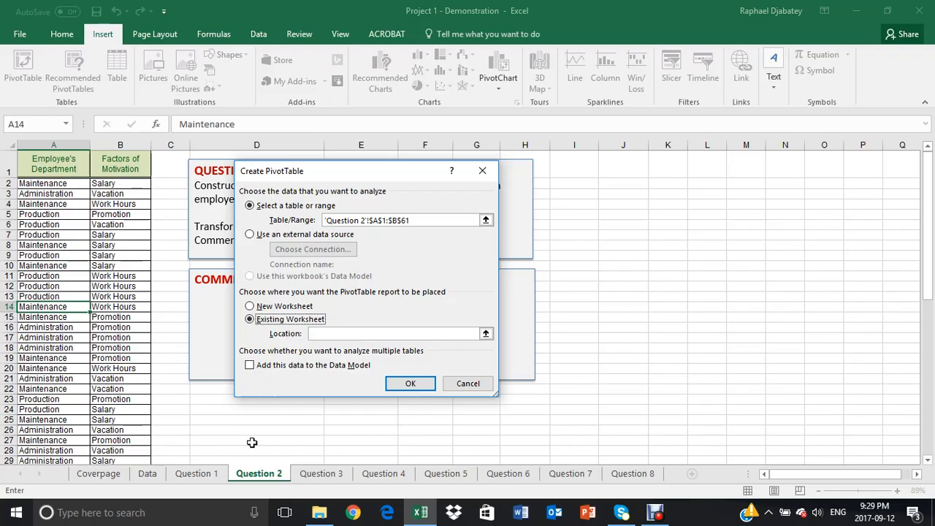
mouse_move(178, 409)
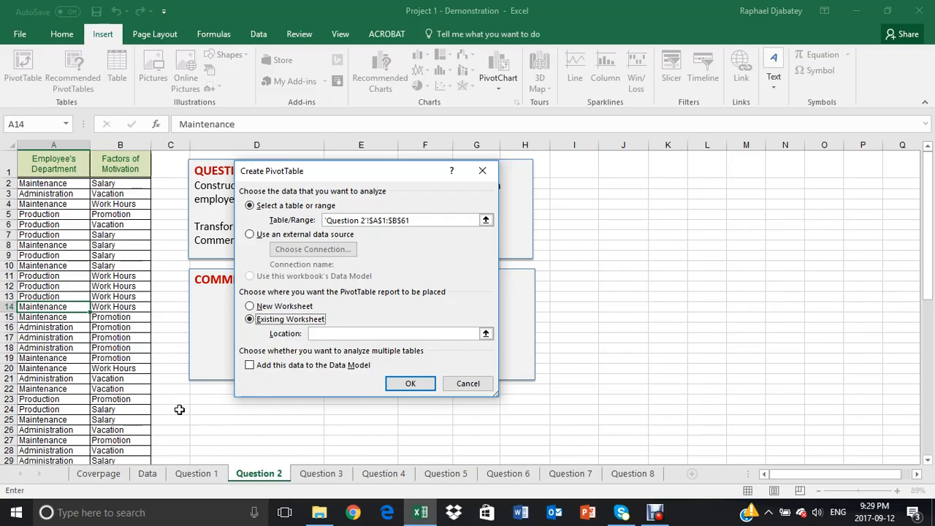
mouse_move(110, 292)
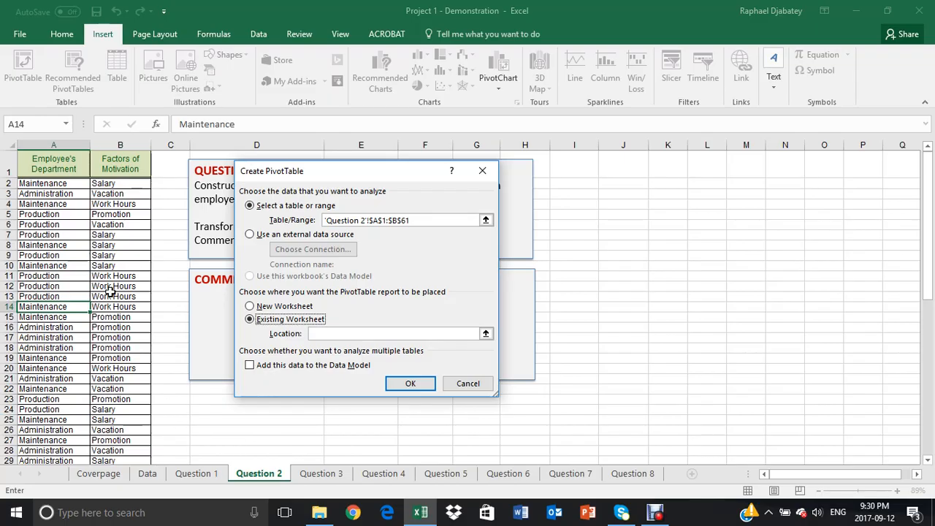
click(250, 307)
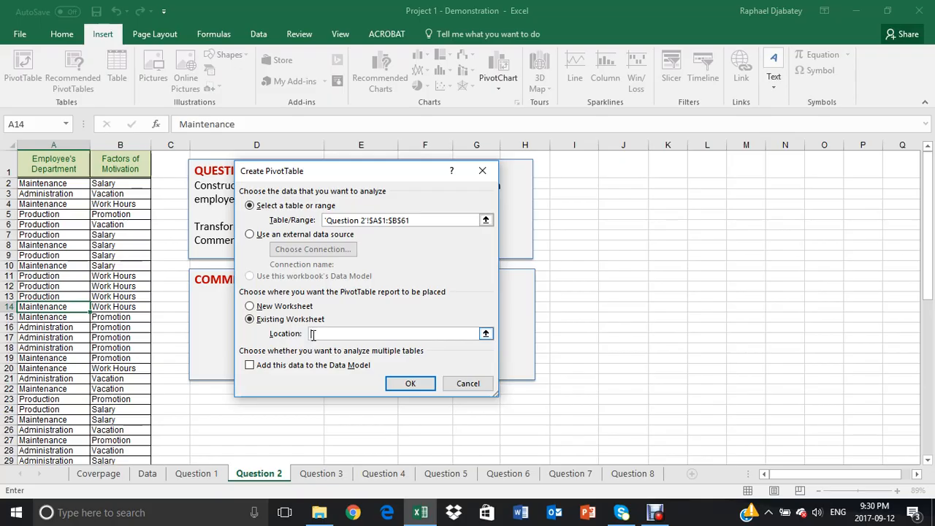
scroll(down, 3)
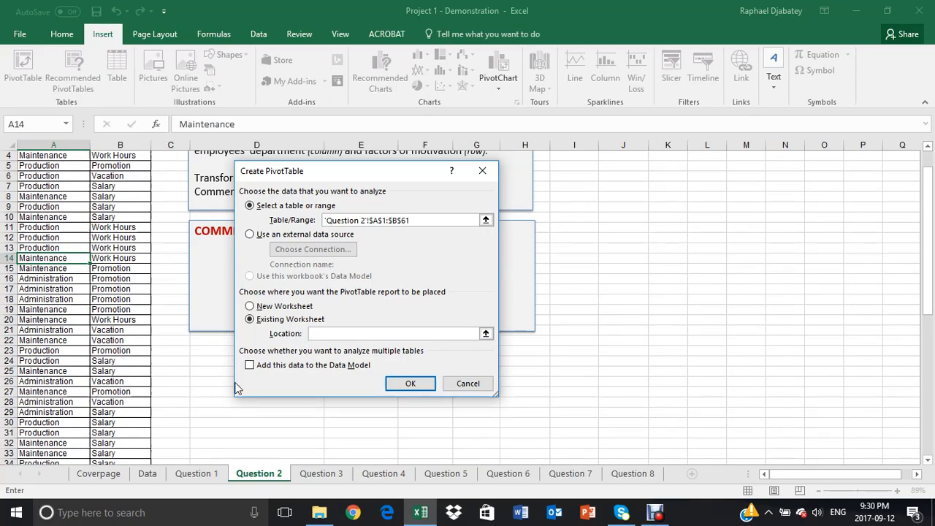
scroll(down, 3)
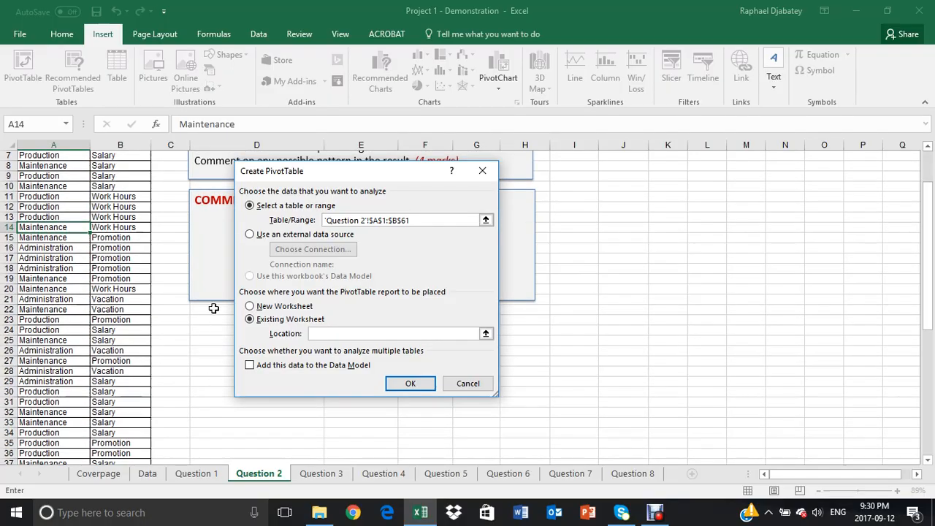
click(397, 333)
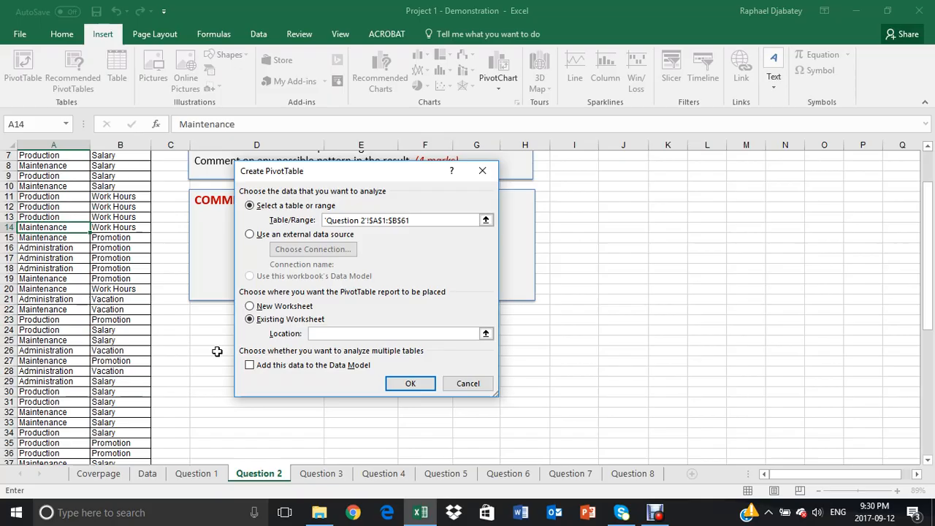
click(394, 333)
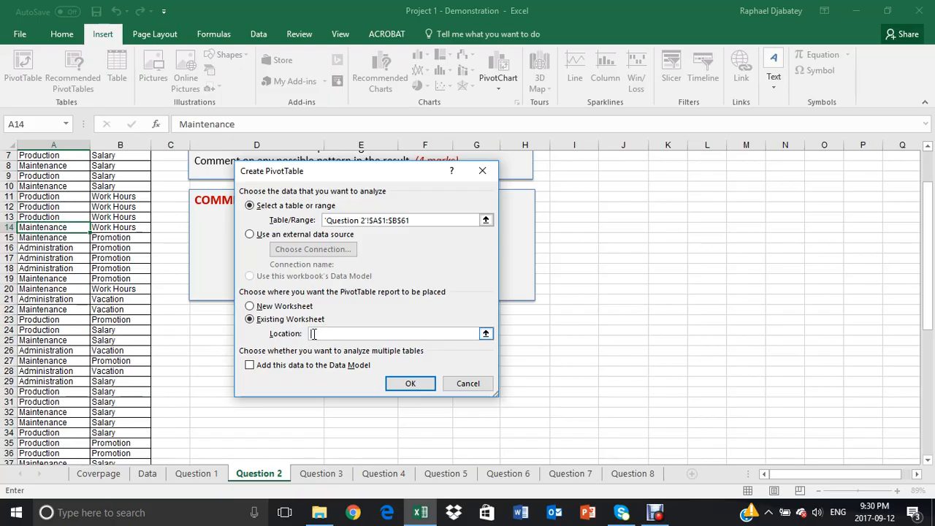
mouse_move(333, 333)
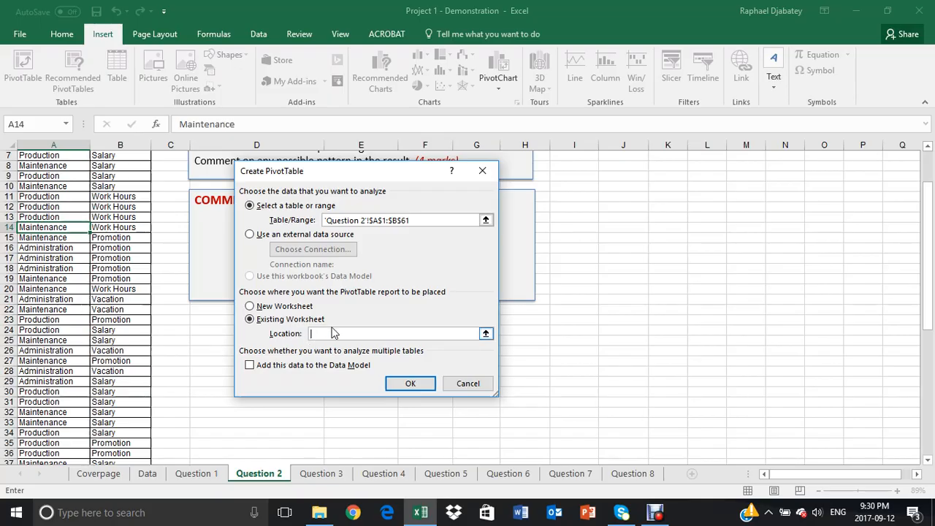
mouse_move(324, 333)
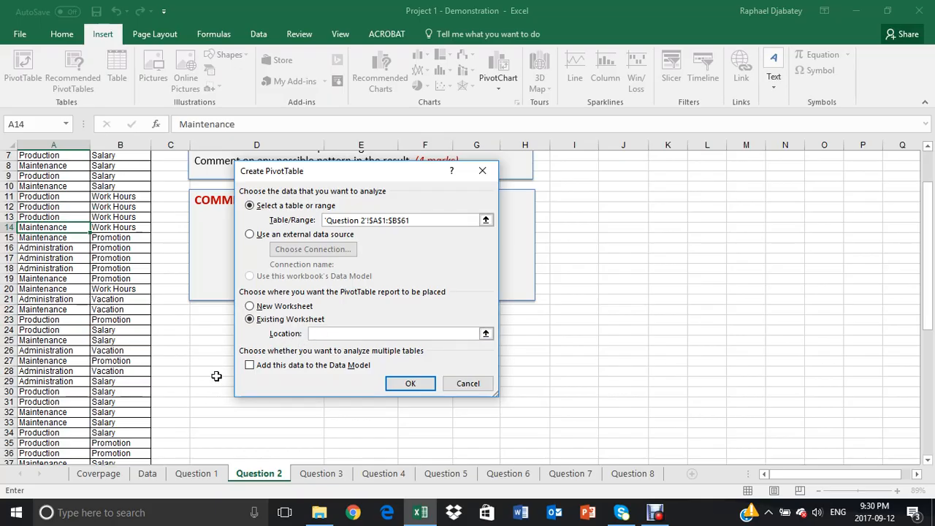
mouse_move(204, 371)
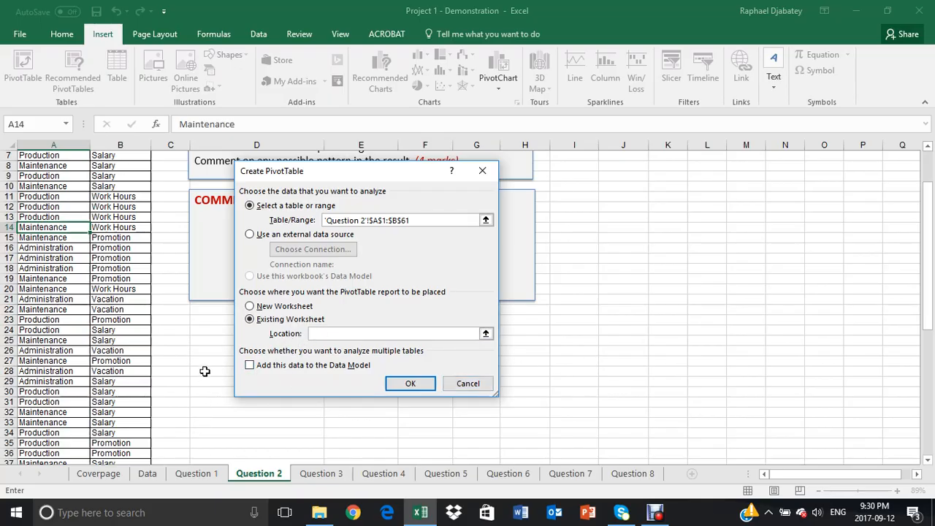
click(394, 333)
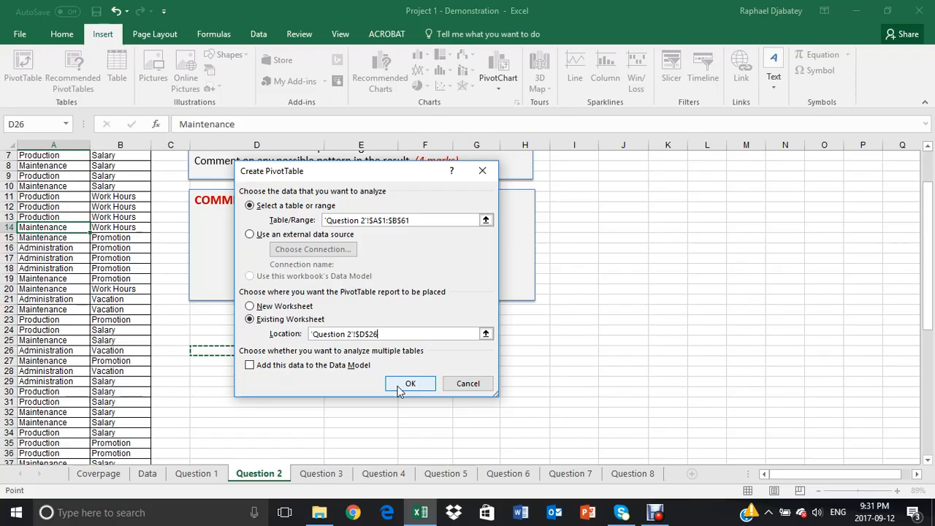
- Create the pivot table at D26 with motivation factors as rows and departments as columns
click(409, 383)
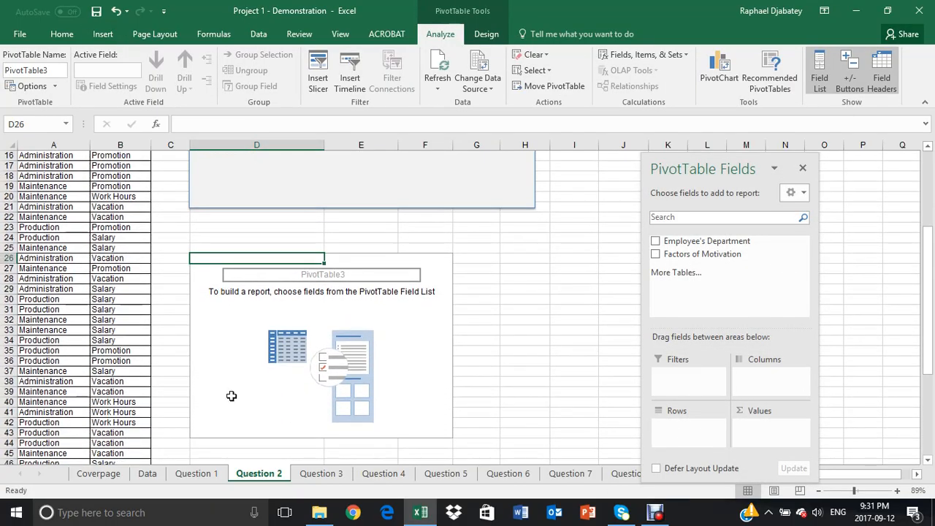
mouse_move(204, 305)
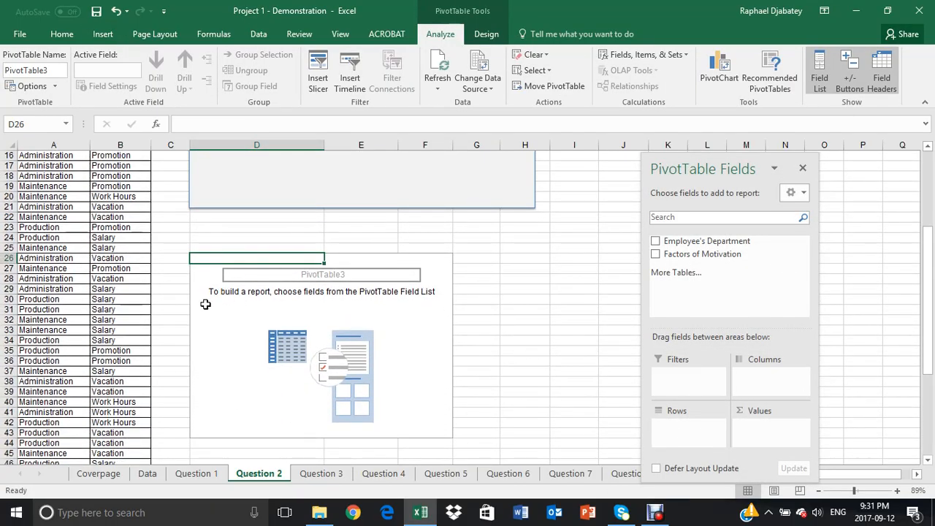
mouse_move(207, 406)
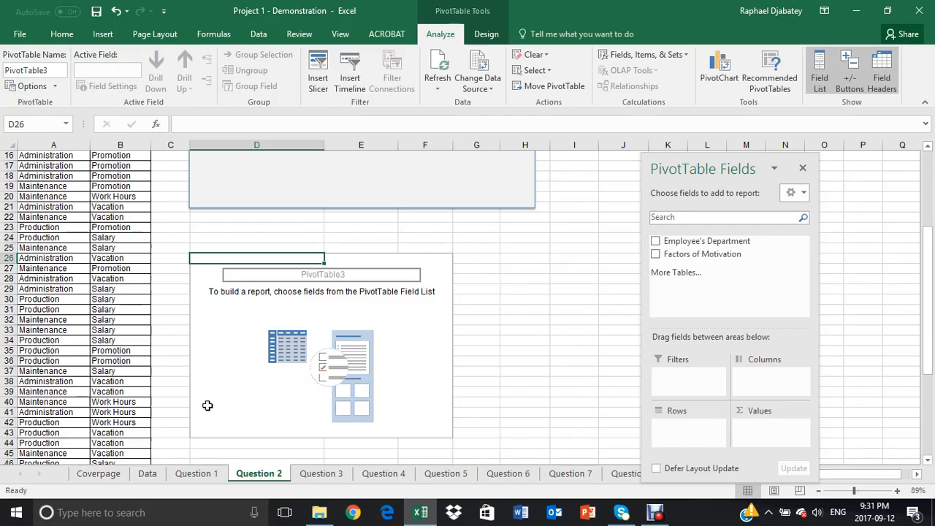
mouse_move(713, 210)
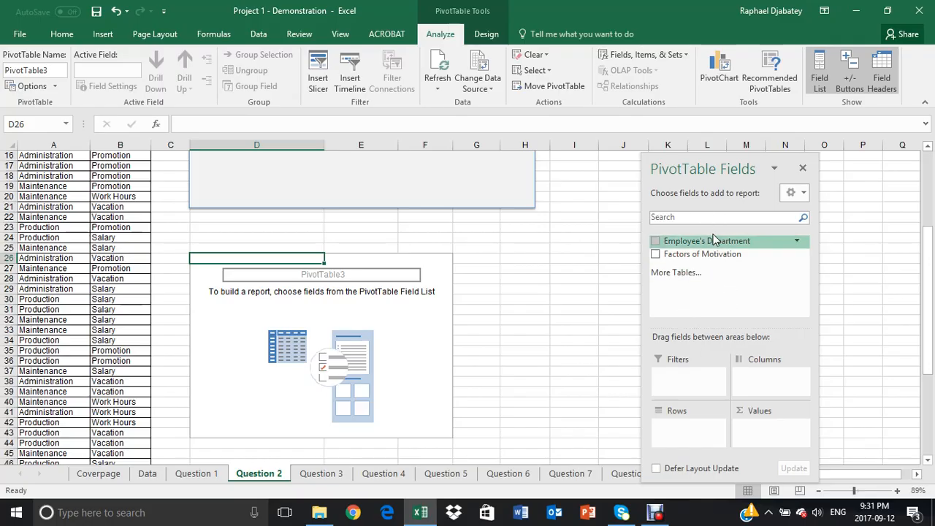
mouse_move(309, 355)
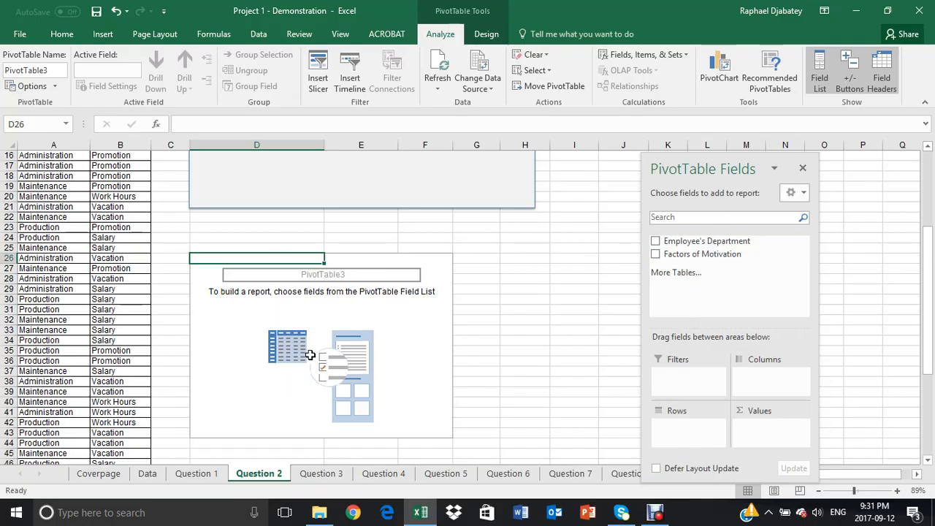
scroll(up, 3)
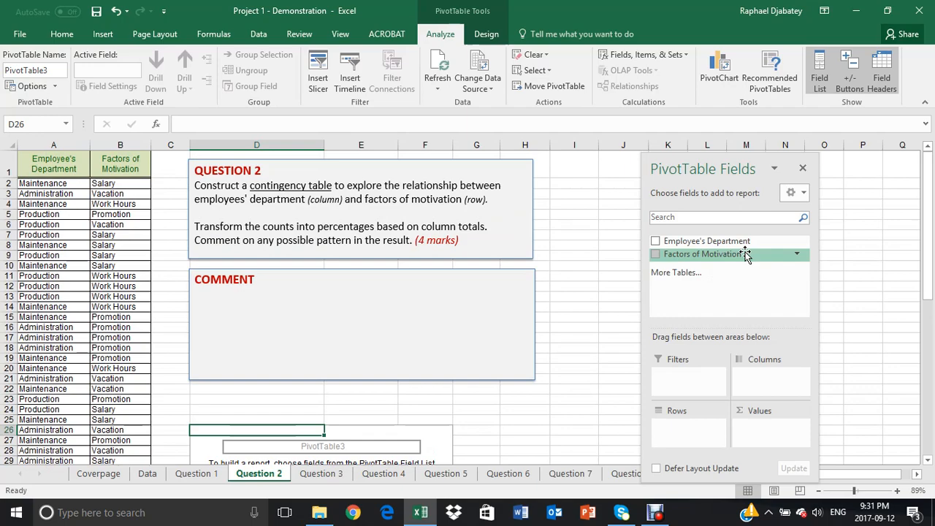
mouse_move(771, 245)
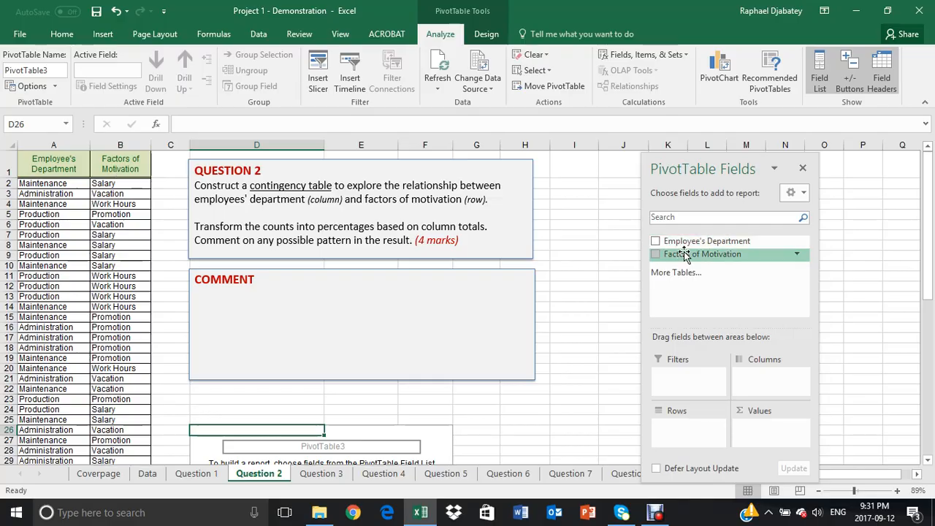
mouse_move(773, 257)
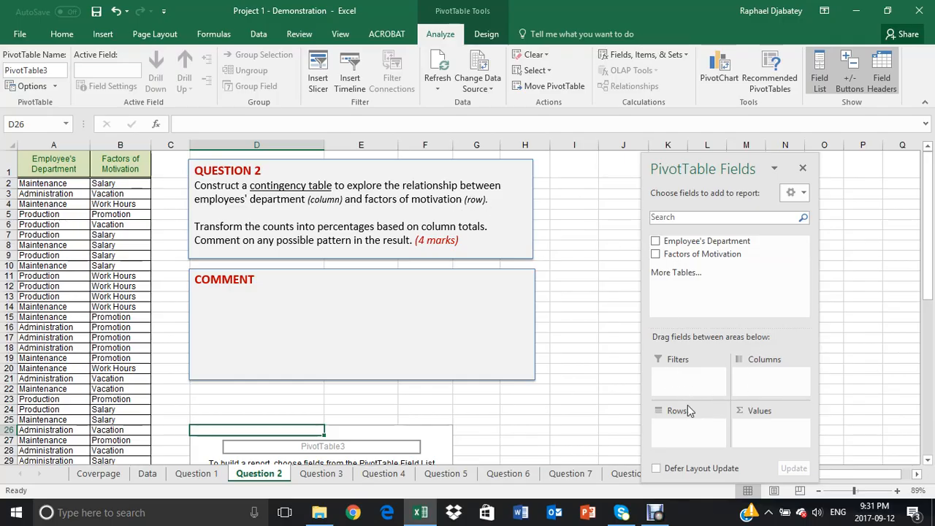
mouse_move(240, 205)
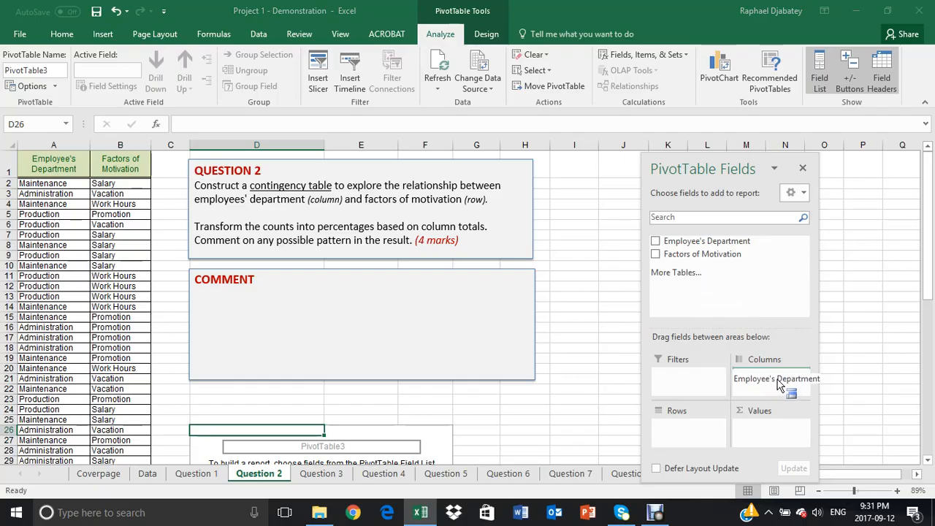
click(654, 239)
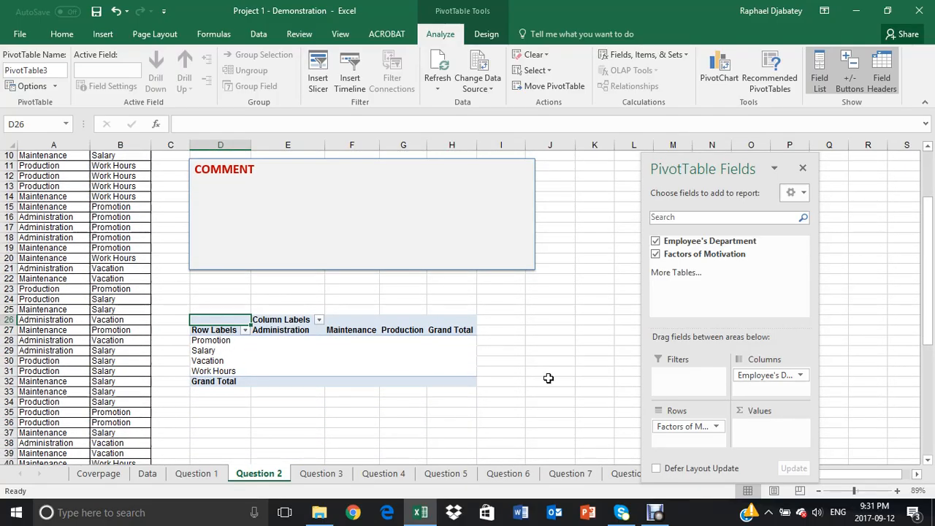
mouse_move(371, 313)
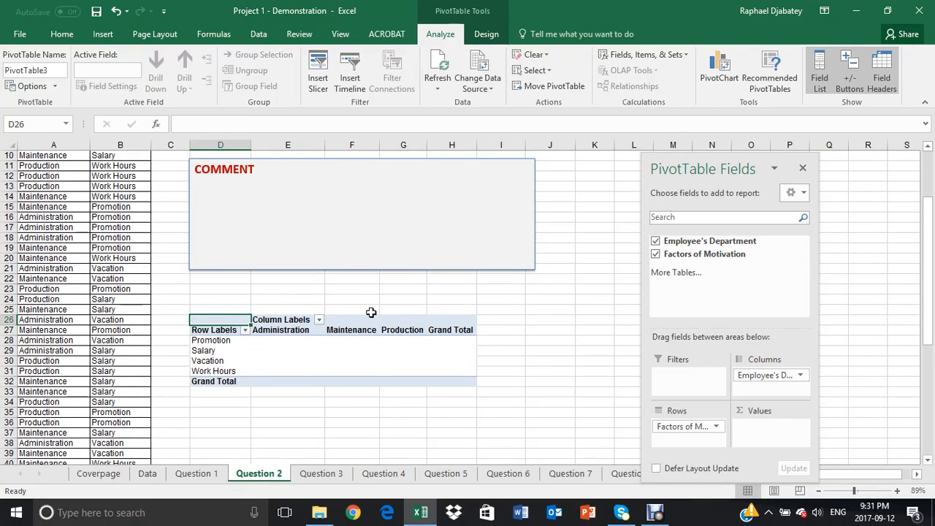
mouse_move(388, 384)
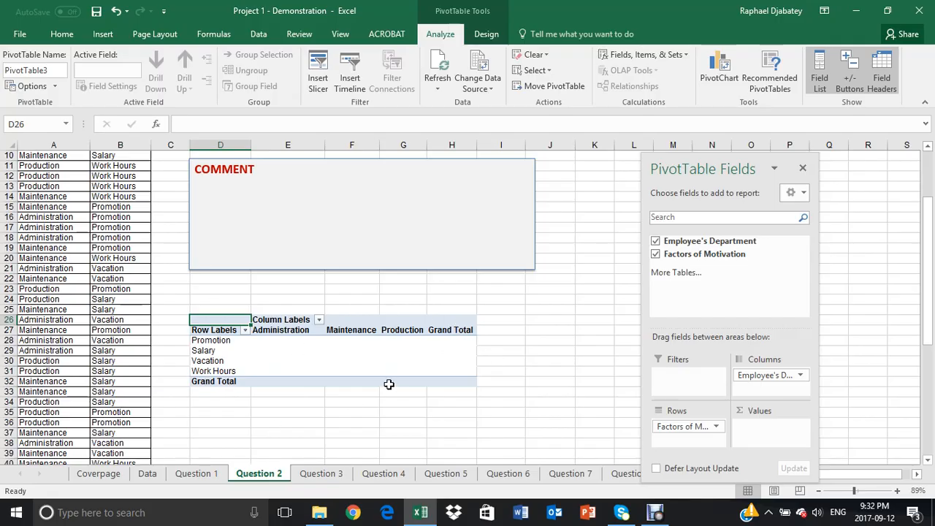
click(211, 339)
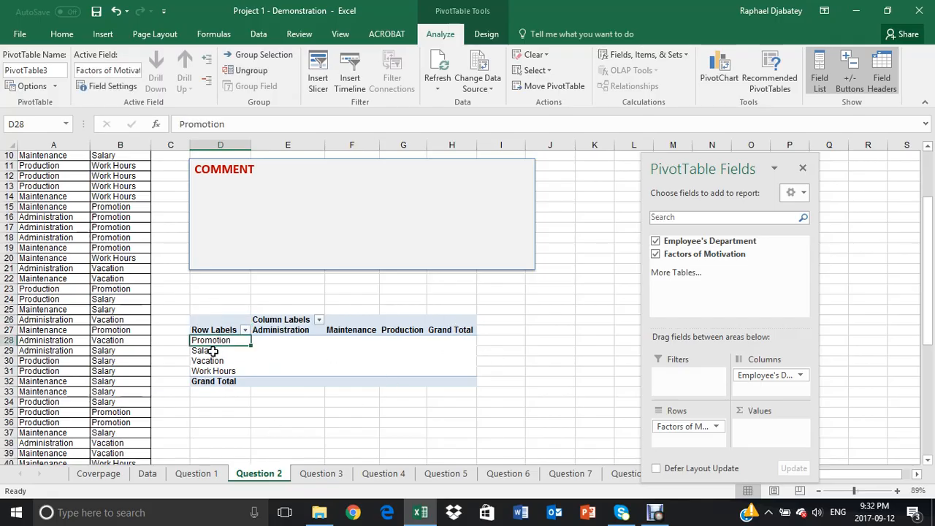
click(208, 359)
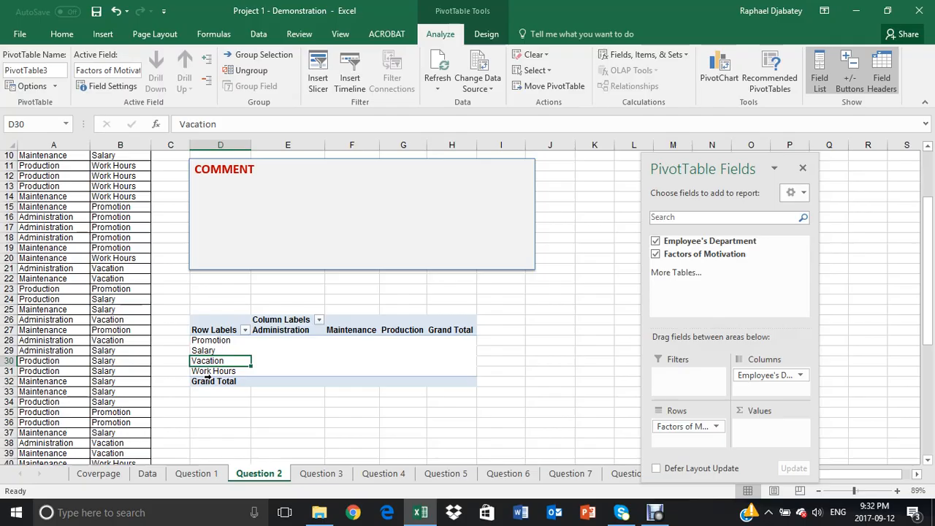
click(203, 350)
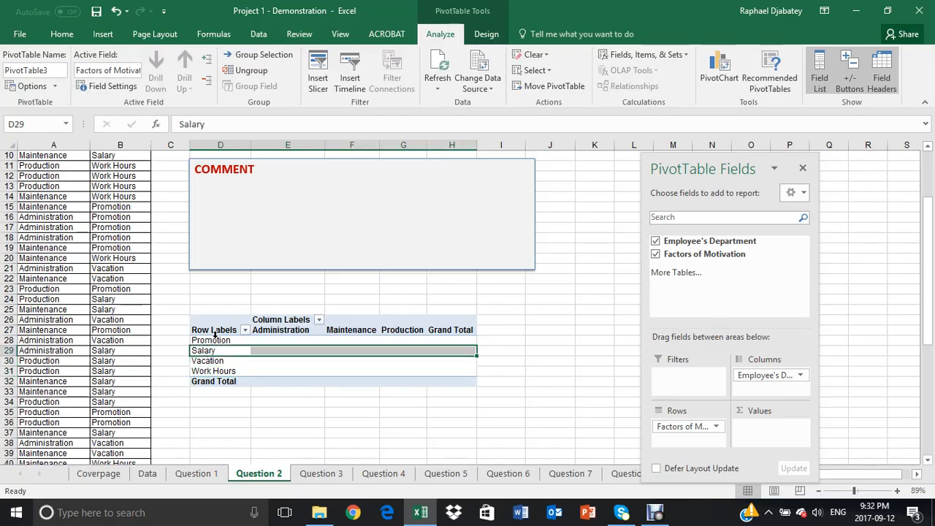
click(350, 330)
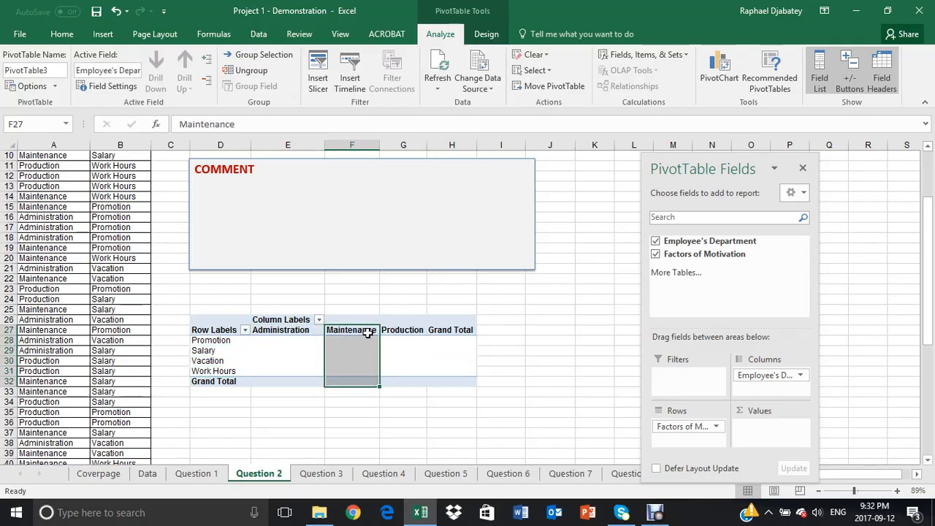
click(403, 330)
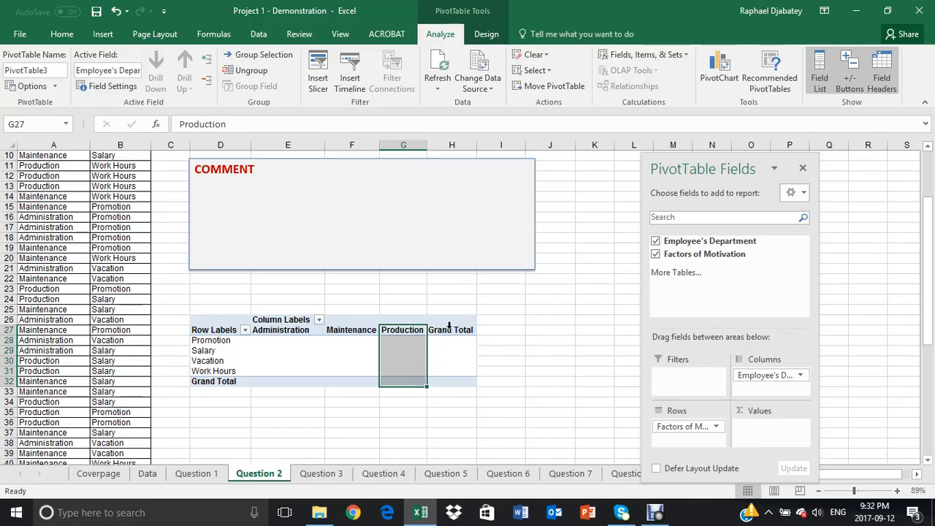
click(286, 330)
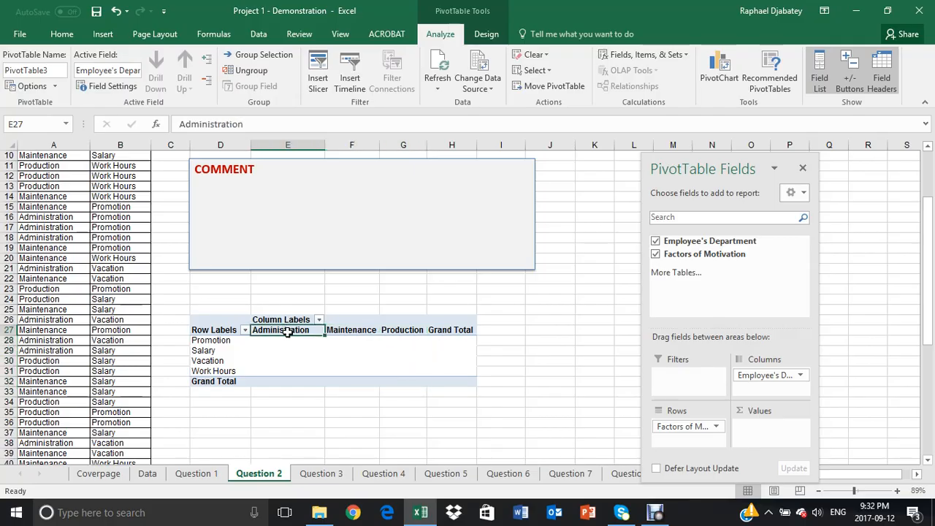
mouse_move(613, 383)
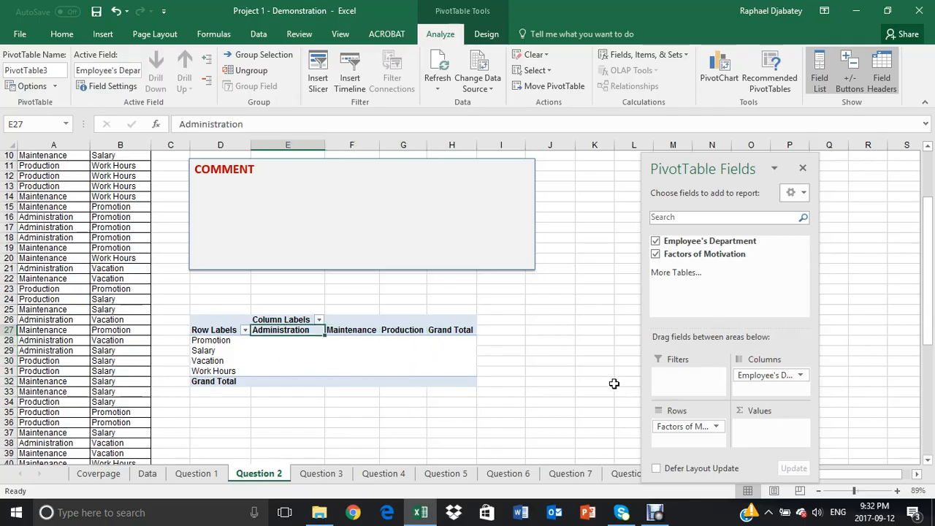
scroll(up, 3)
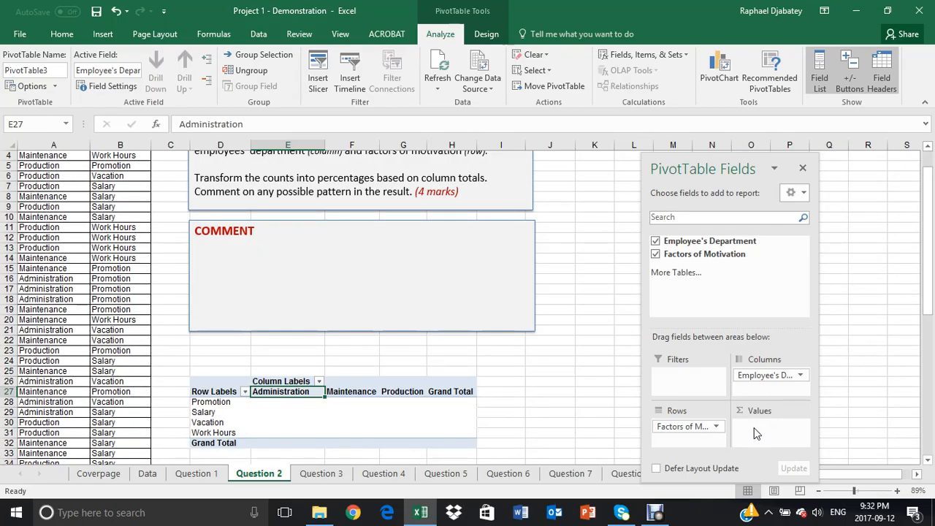
mouse_move(789, 450)
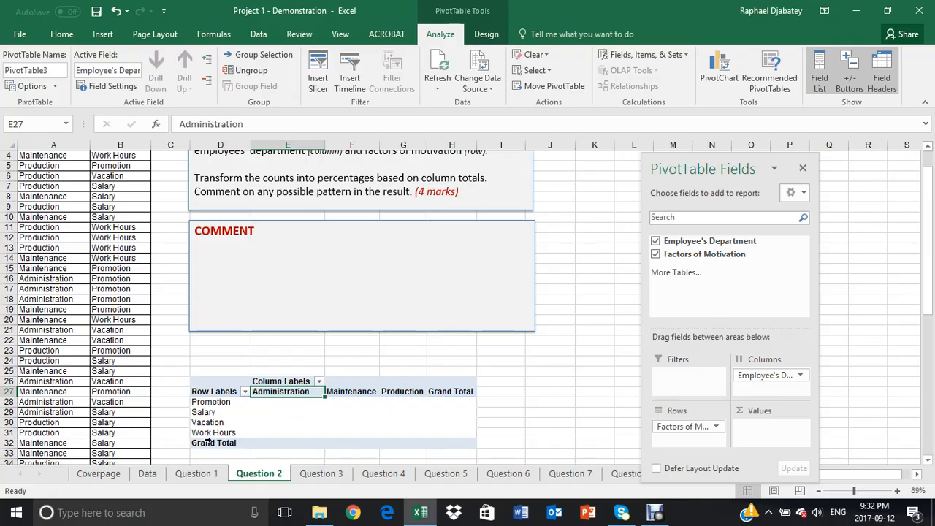
- Fill the table with Count of Employee's Department values totalling 60
click(286, 412)
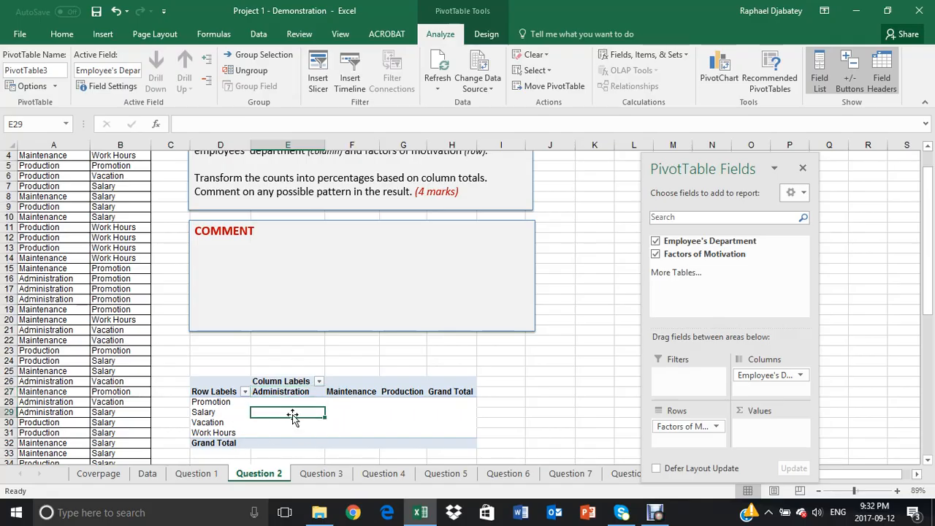
mouse_move(681, 260)
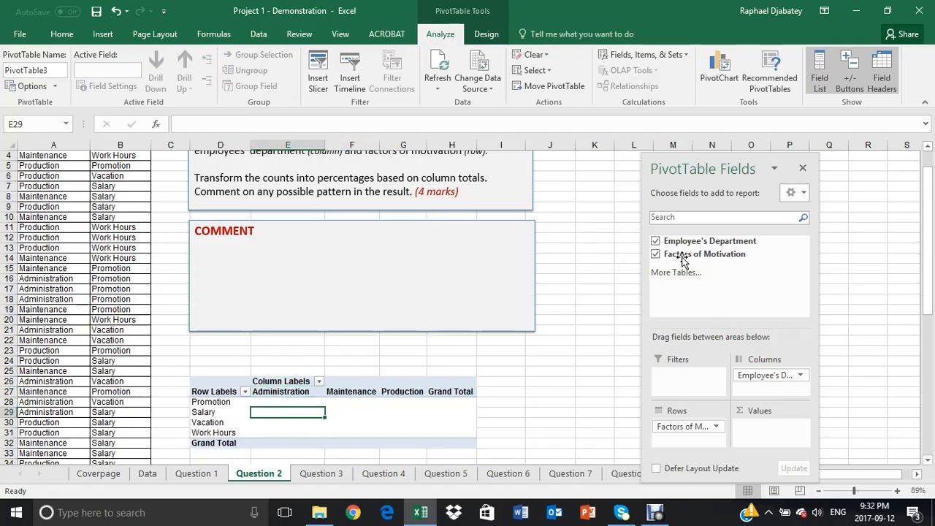
mouse_move(704, 254)
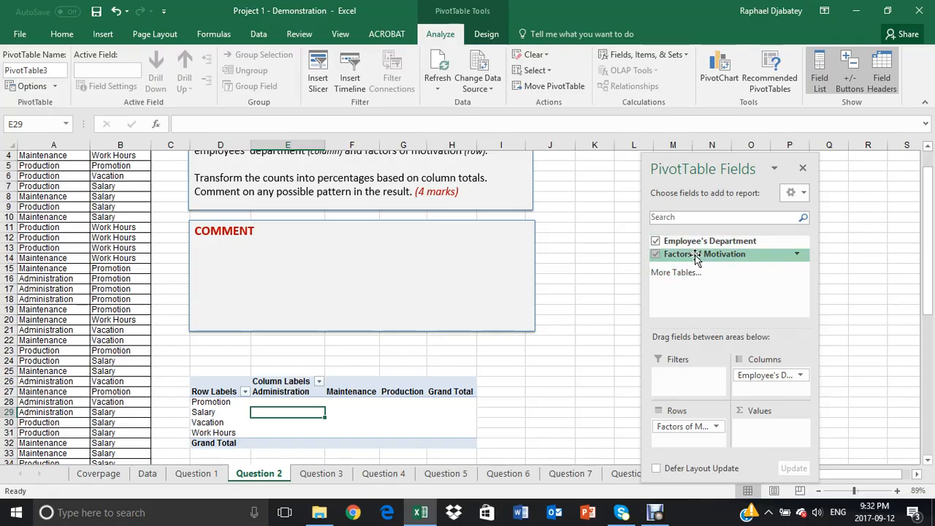
mouse_move(708, 240)
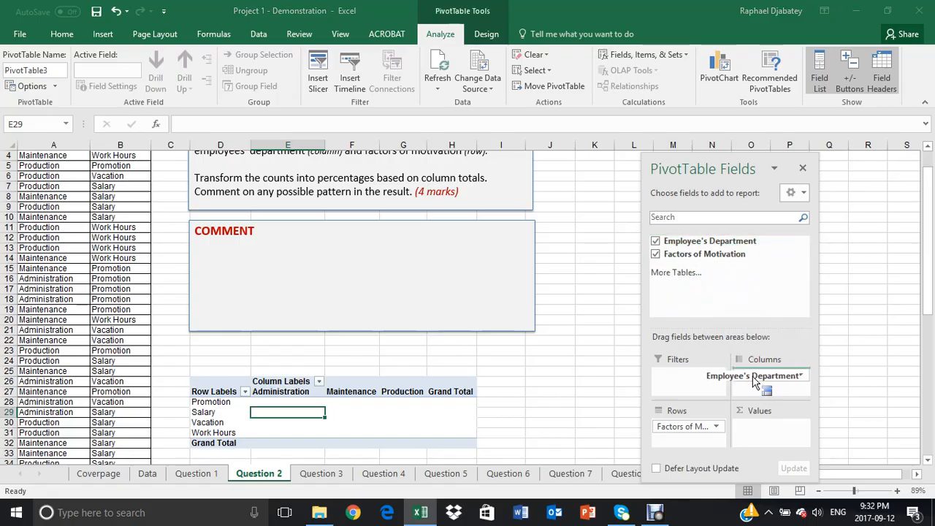
drag(752, 374, 782, 431)
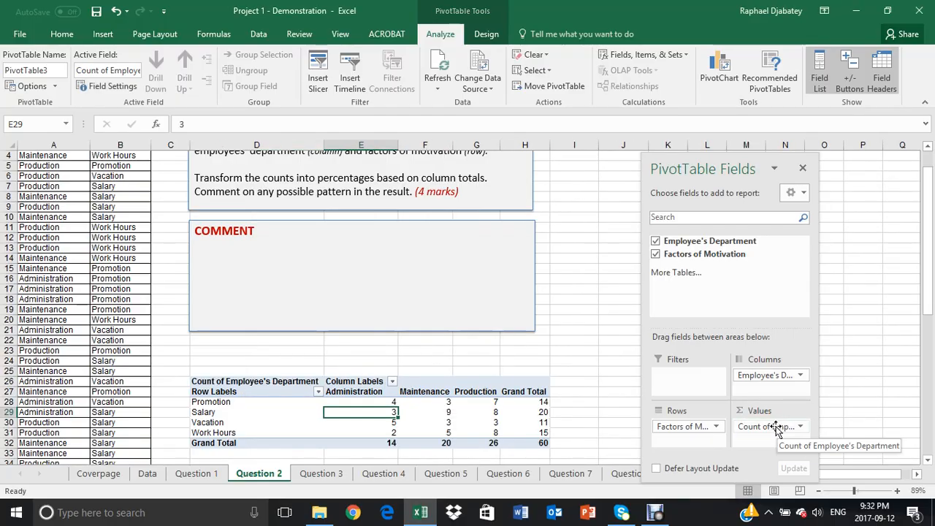
scroll(down, 3)
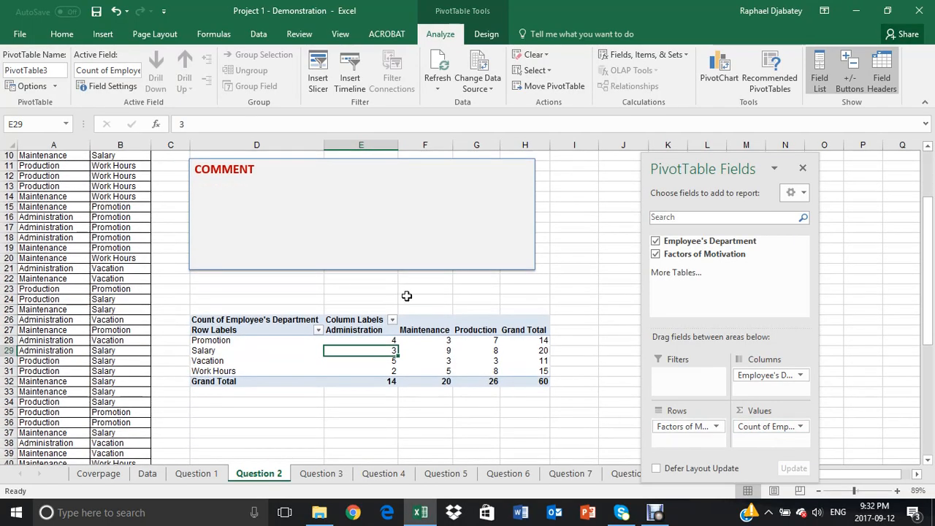
mouse_move(470, 333)
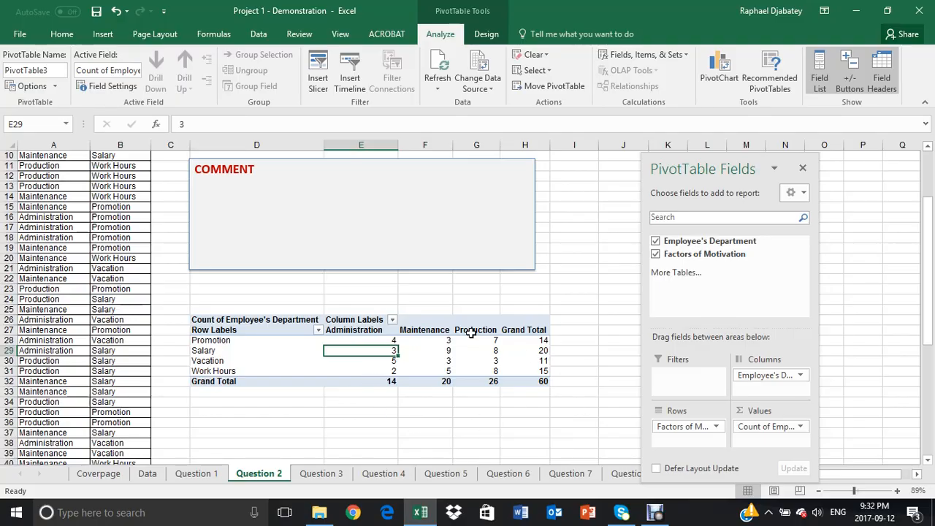
mouse_move(403, 386)
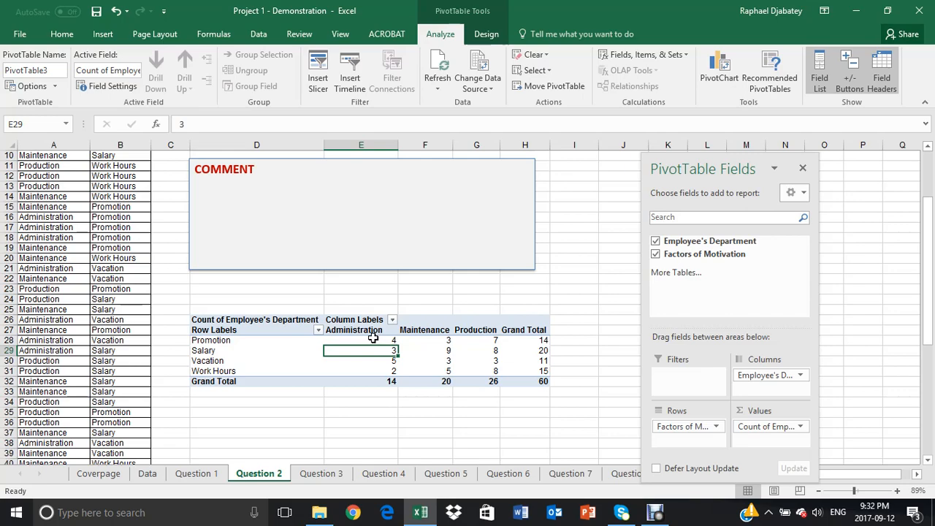
mouse_move(448, 380)
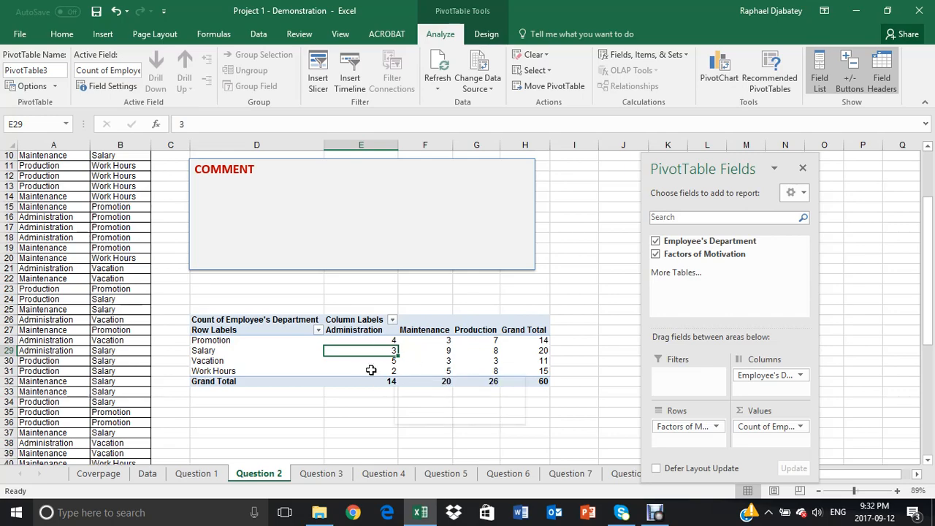
click(354, 330)
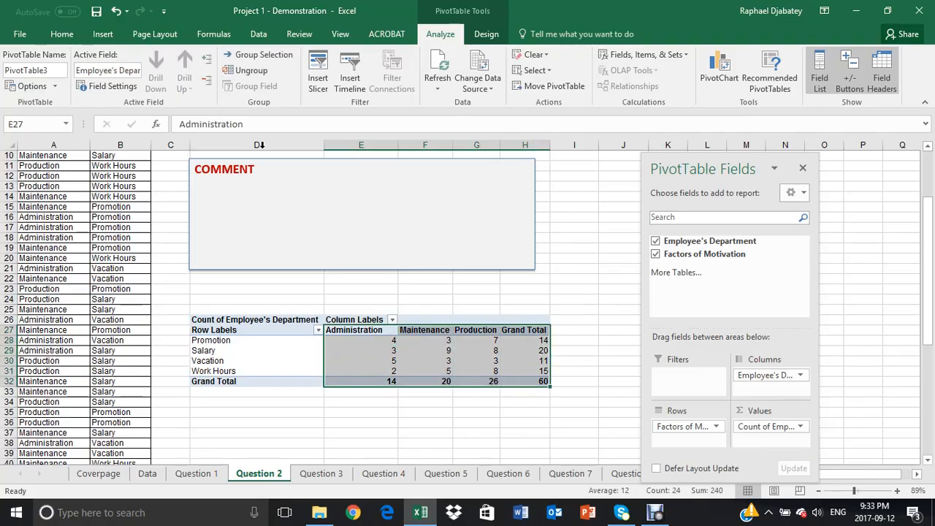
- Show the Home formatting commands and select a single count in the table
click(61, 34)
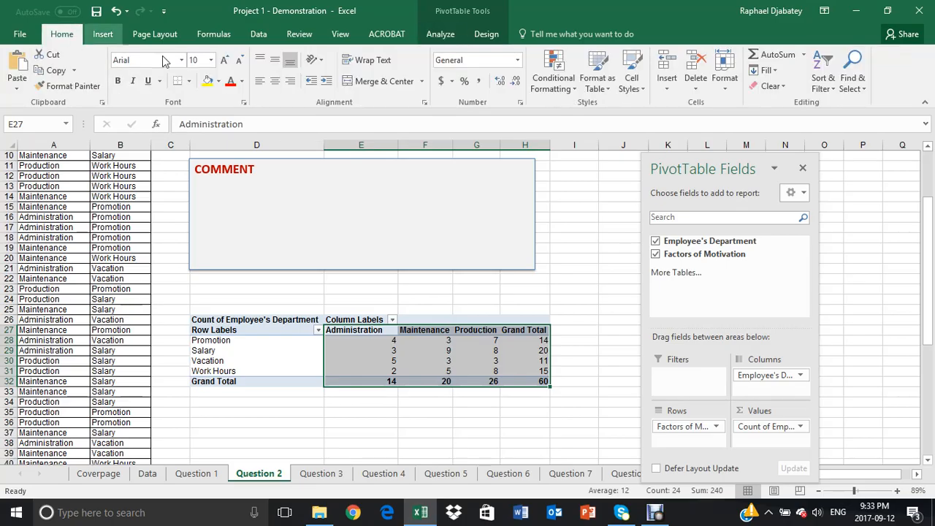
mouse_move(274, 81)
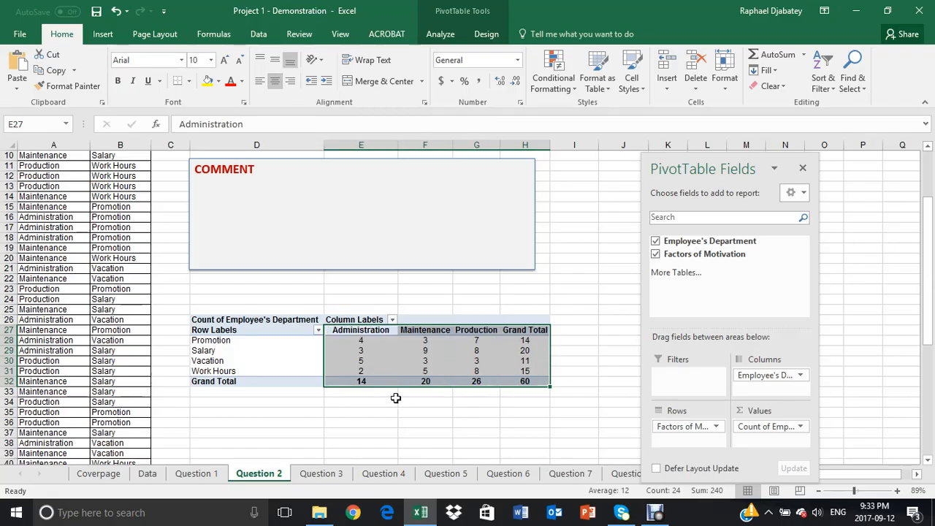
click(425, 359)
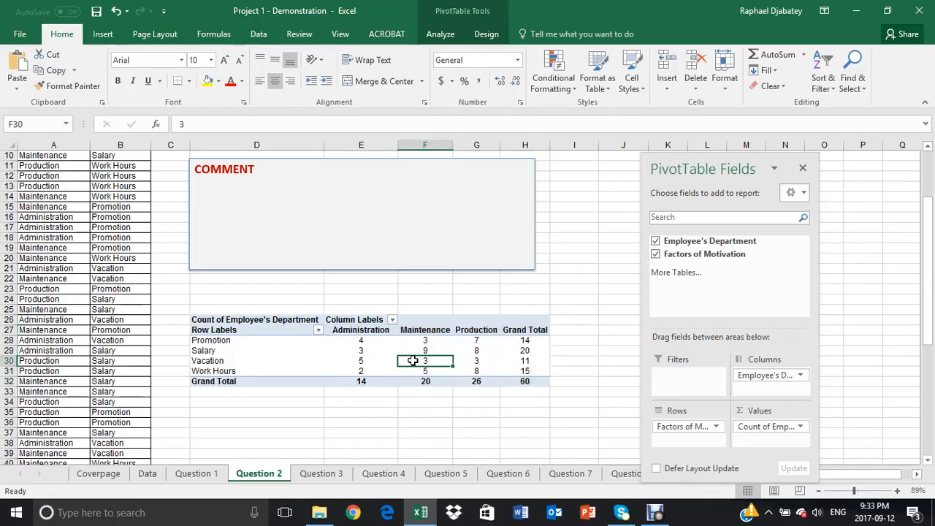
mouse_move(381, 350)
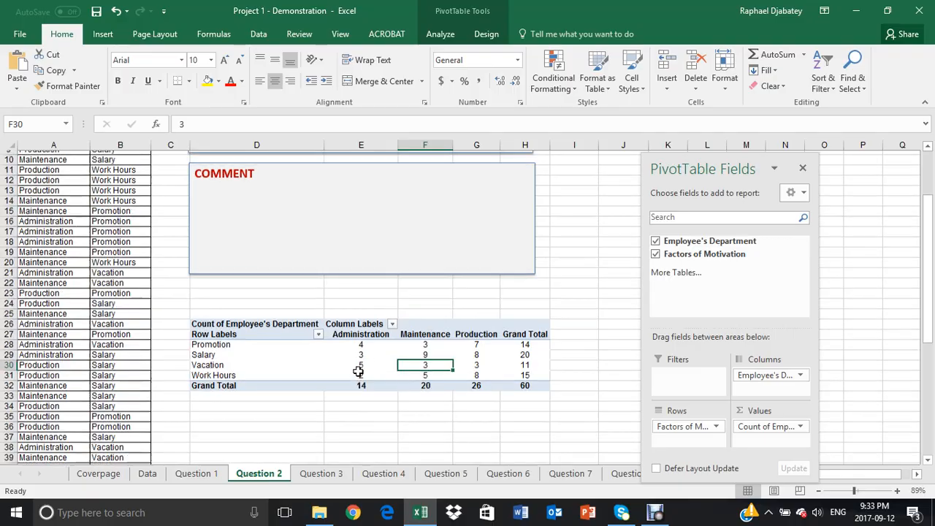
scroll(up, 3)
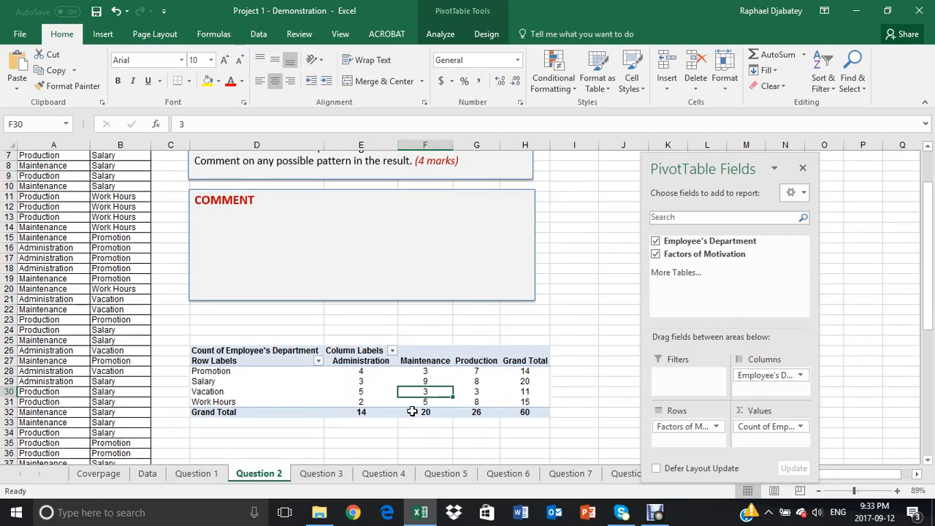
mouse_move(330, 389)
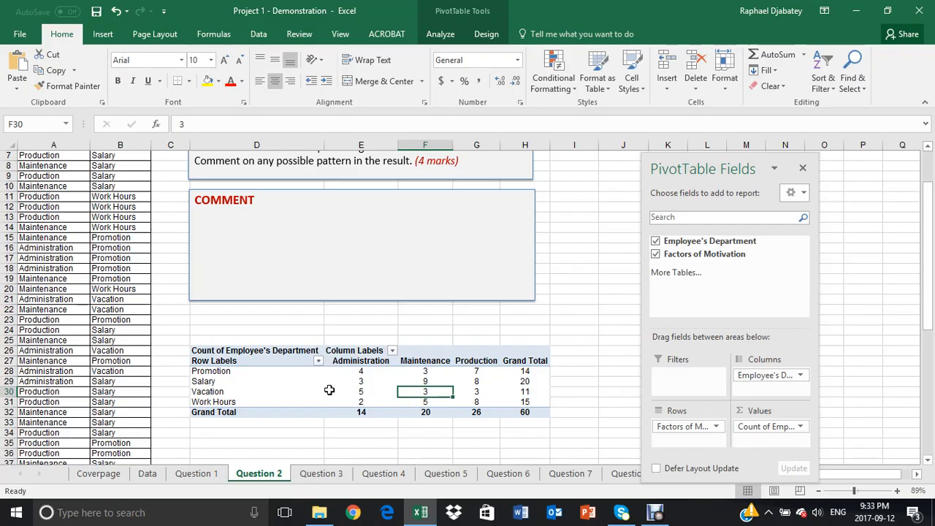
mouse_move(374, 417)
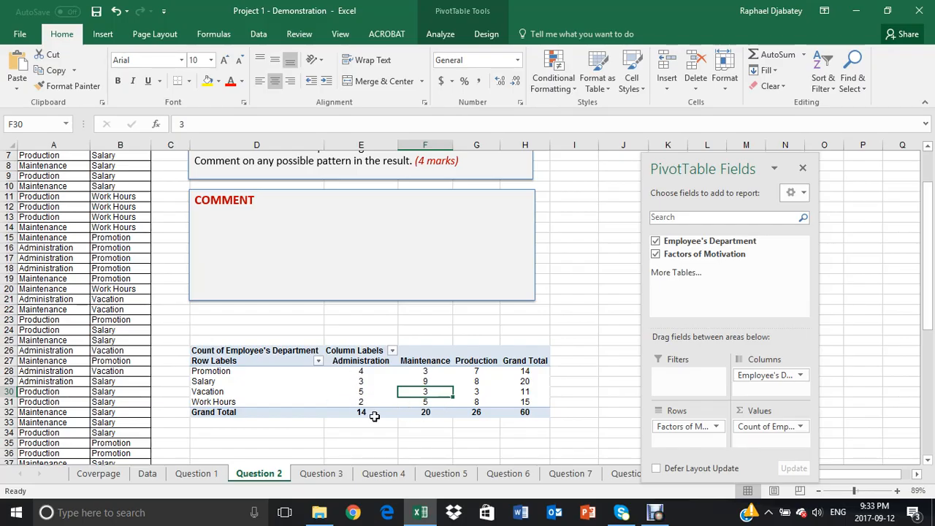
mouse_move(336, 416)
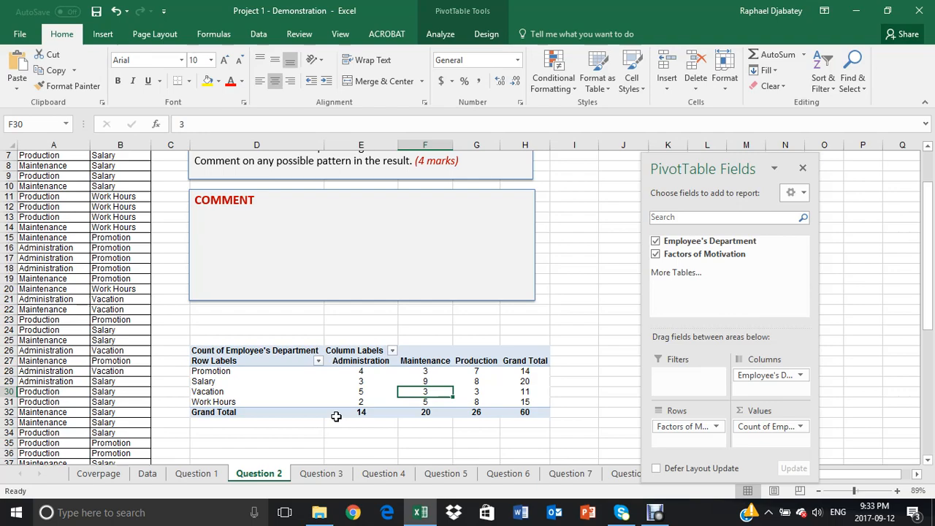
click(361, 371)
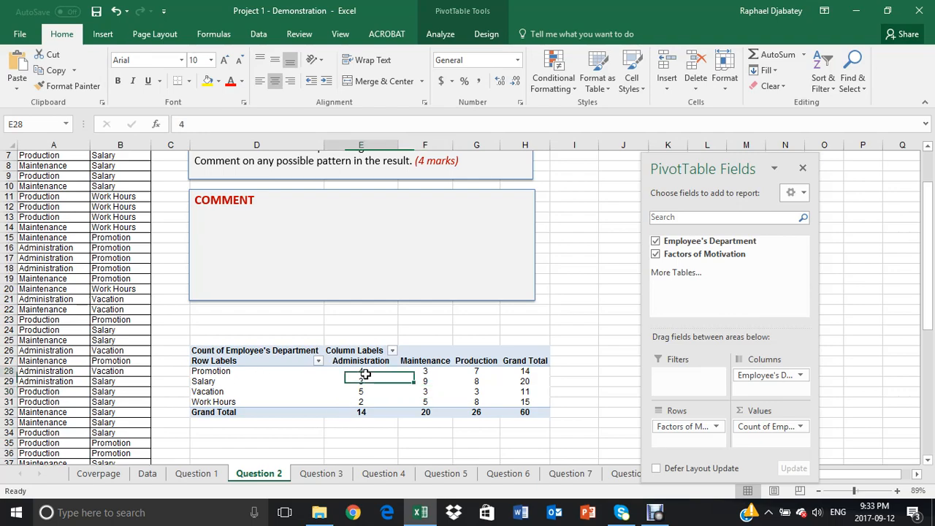
click(361, 371)
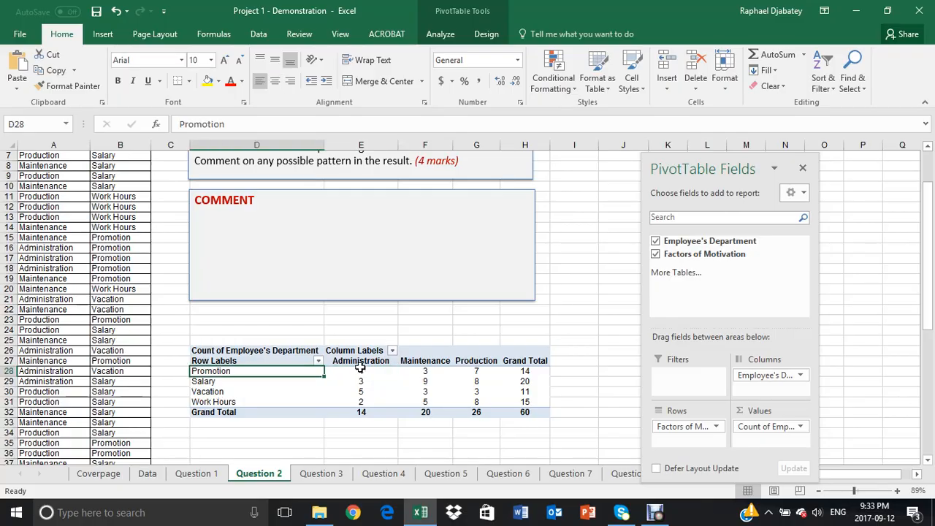
click(361, 391)
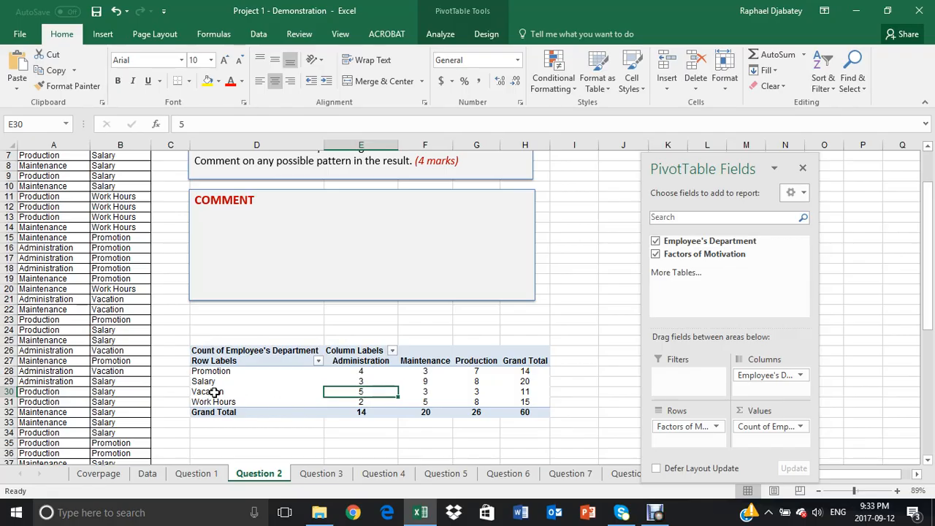
click(256, 392)
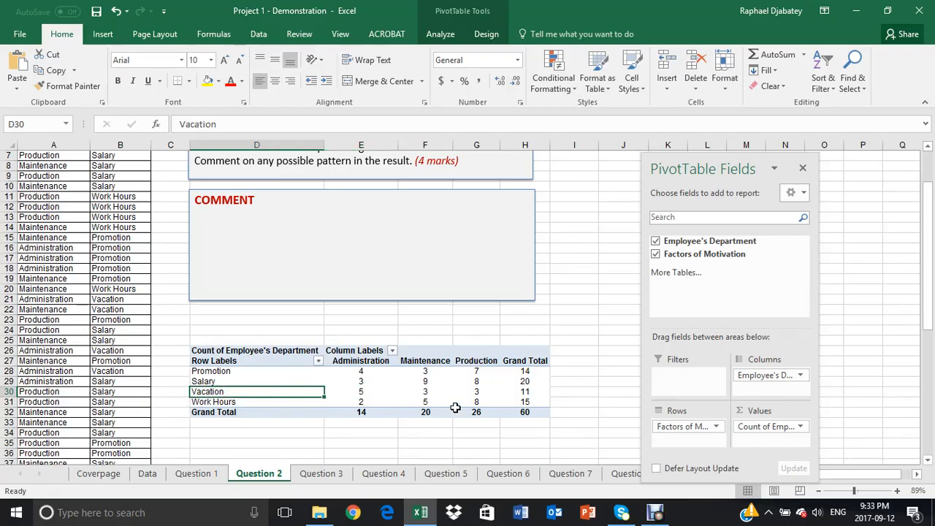
click(425, 380)
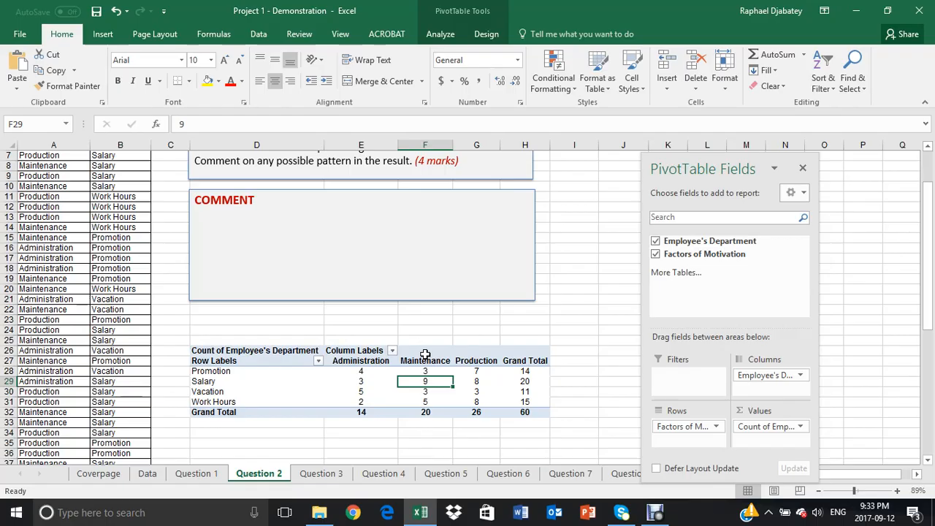
mouse_move(274, 374)
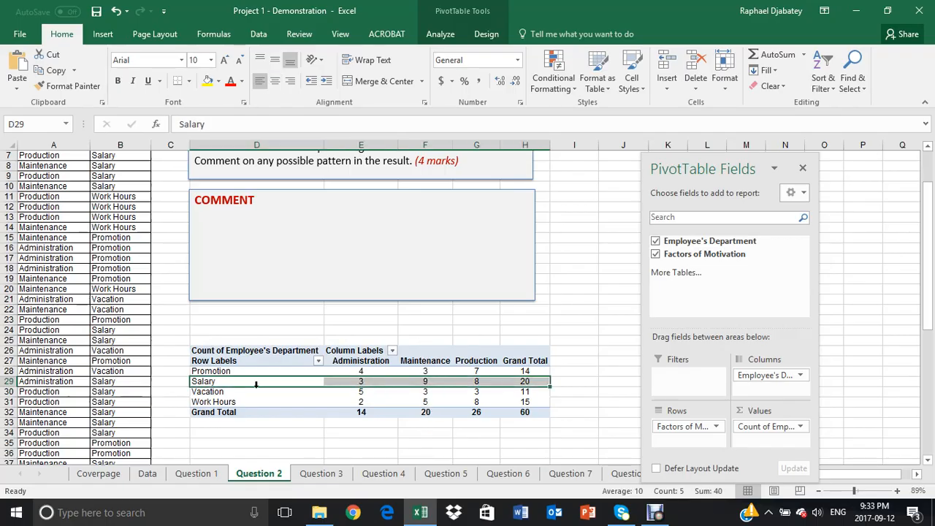
click(361, 402)
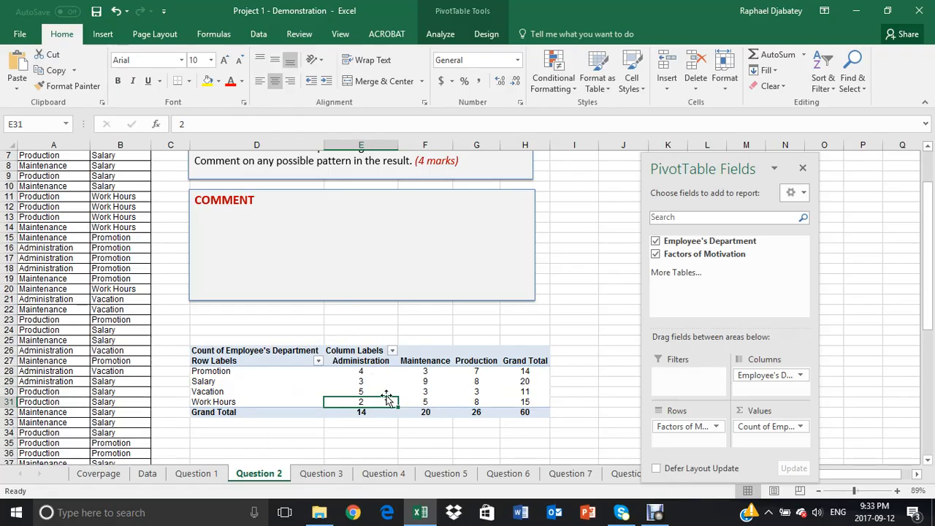
mouse_move(498, 362)
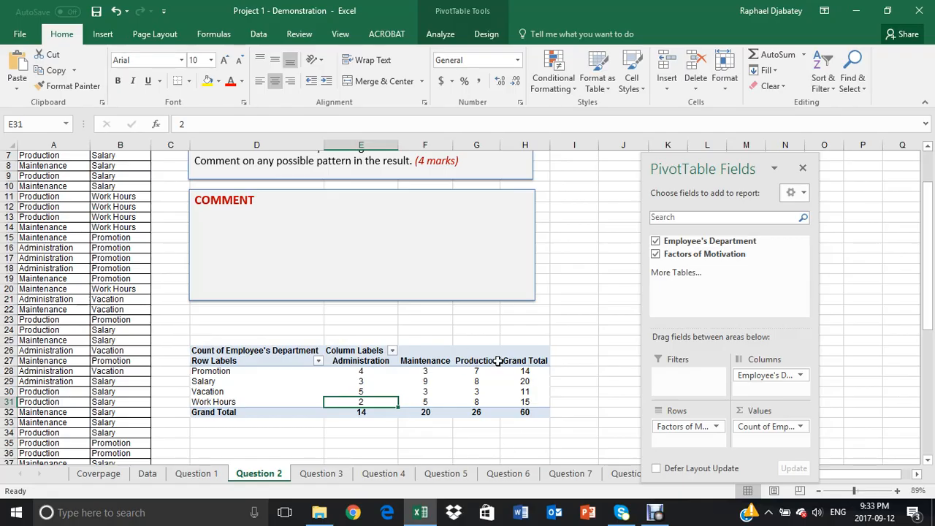
mouse_move(374, 392)
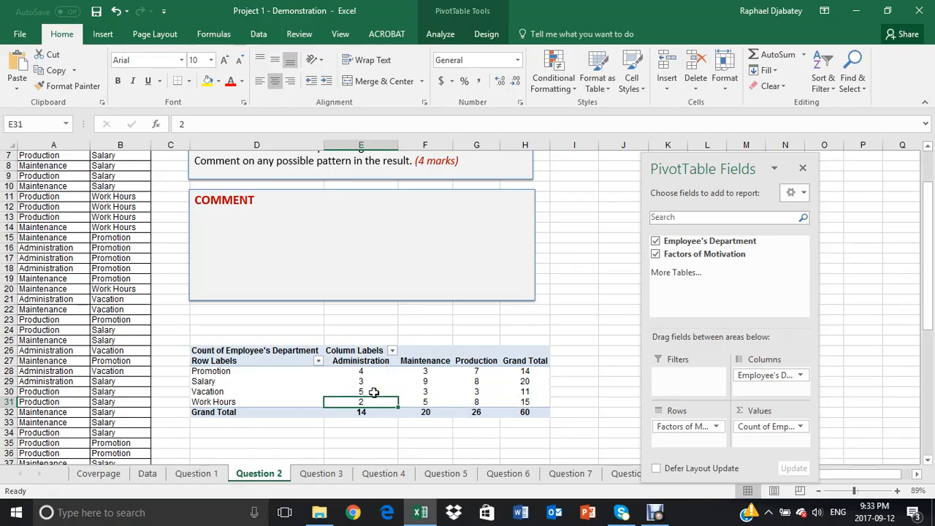
click(361, 412)
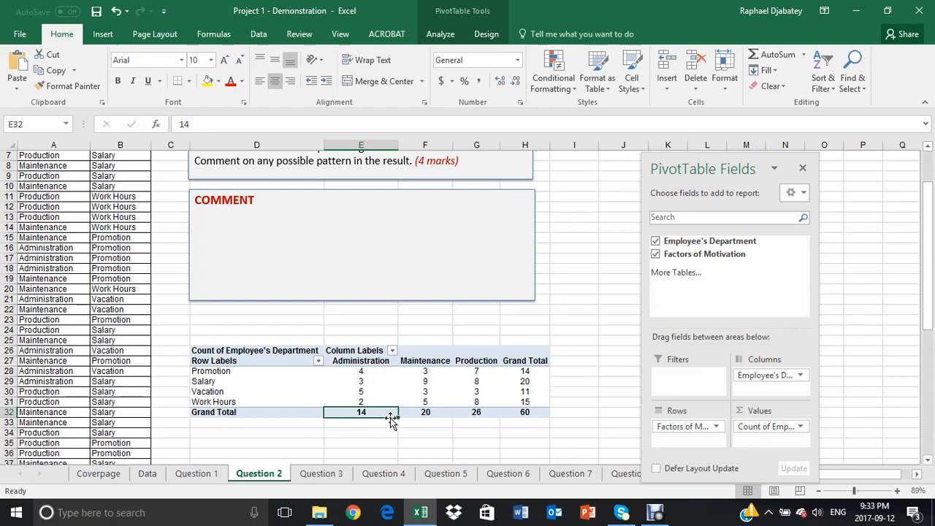
click(524, 412)
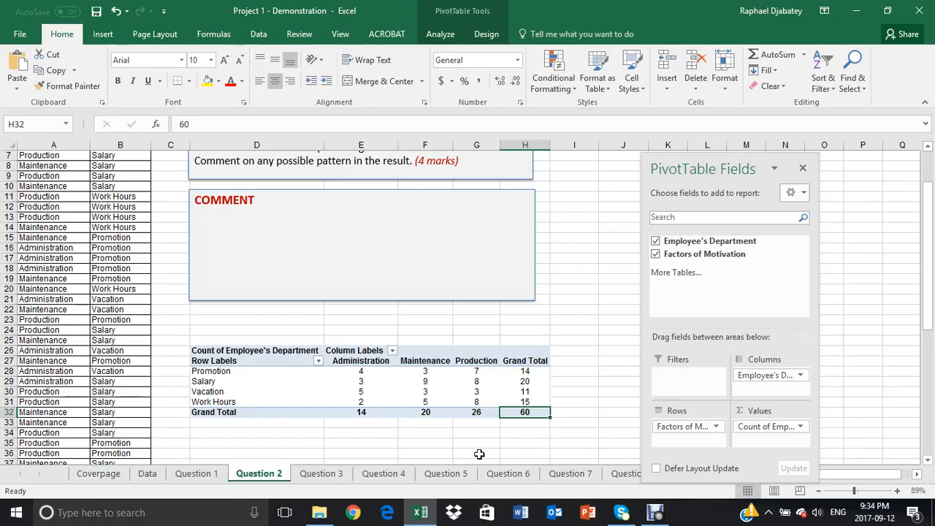
mouse_move(356, 371)
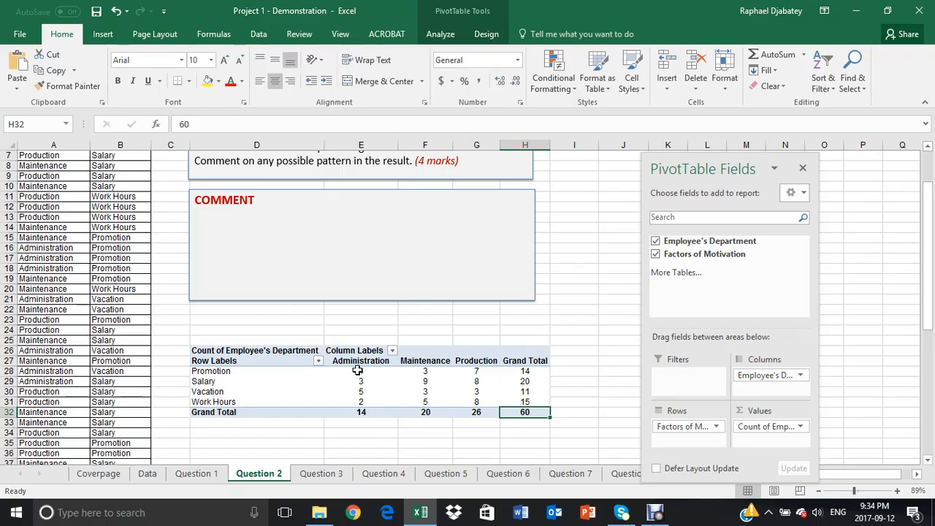
click(361, 371)
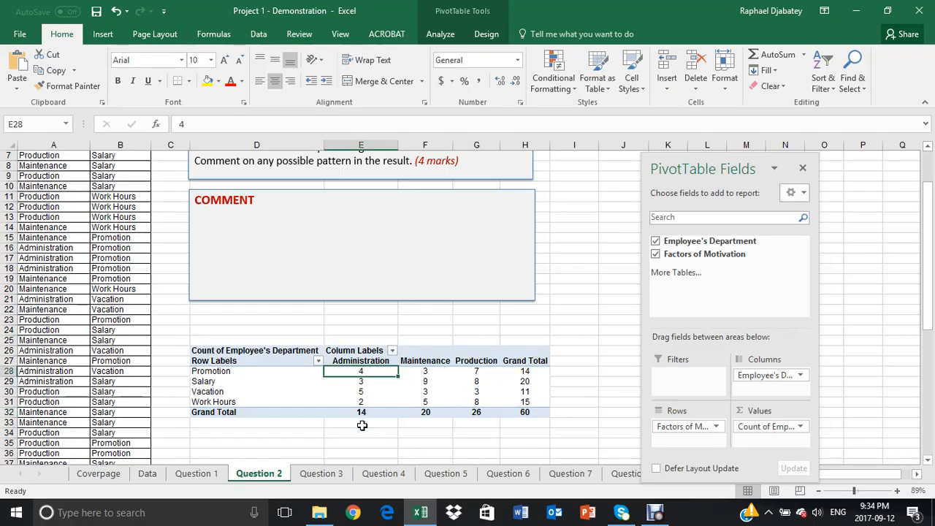
click(361, 411)
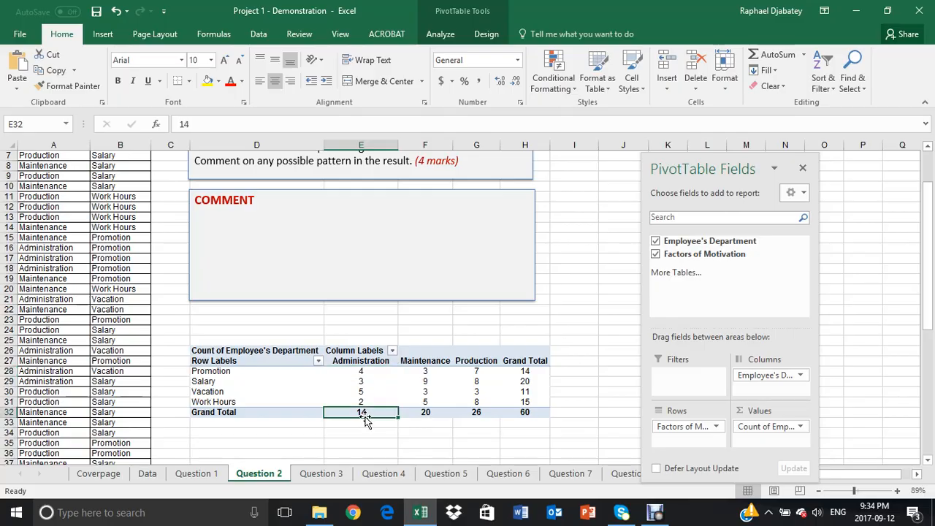
click(360, 371)
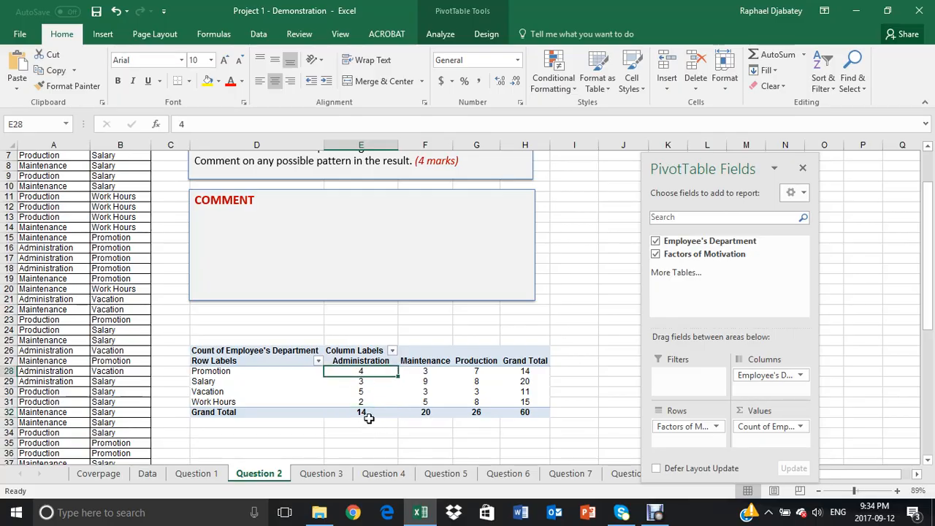
click(361, 381)
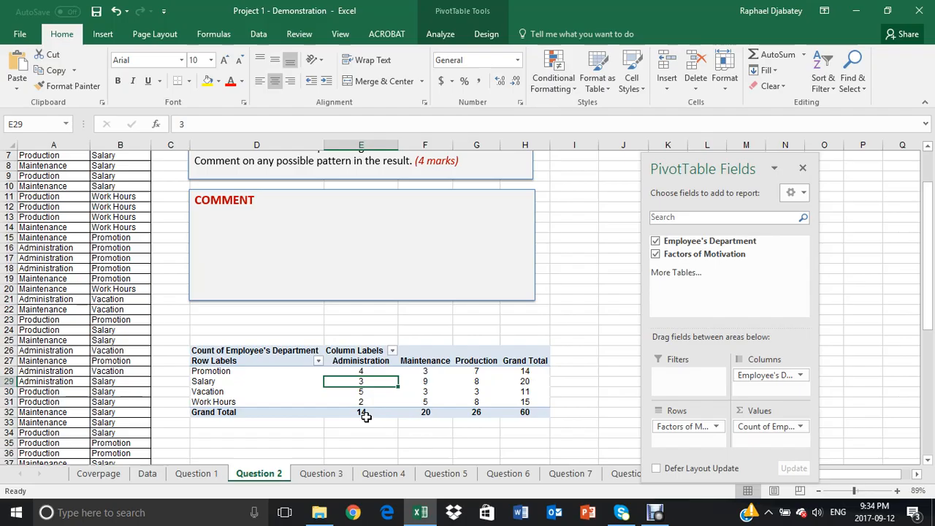
click(360, 412)
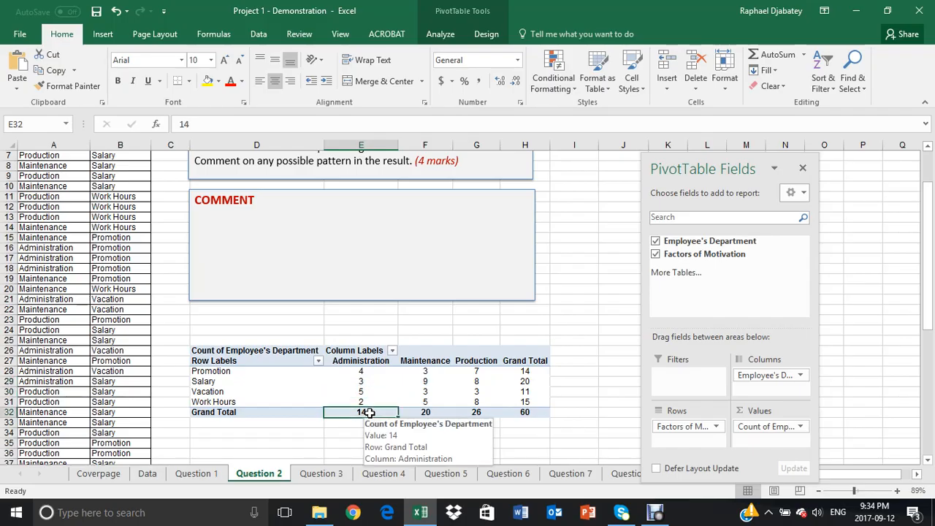
mouse_move(411, 378)
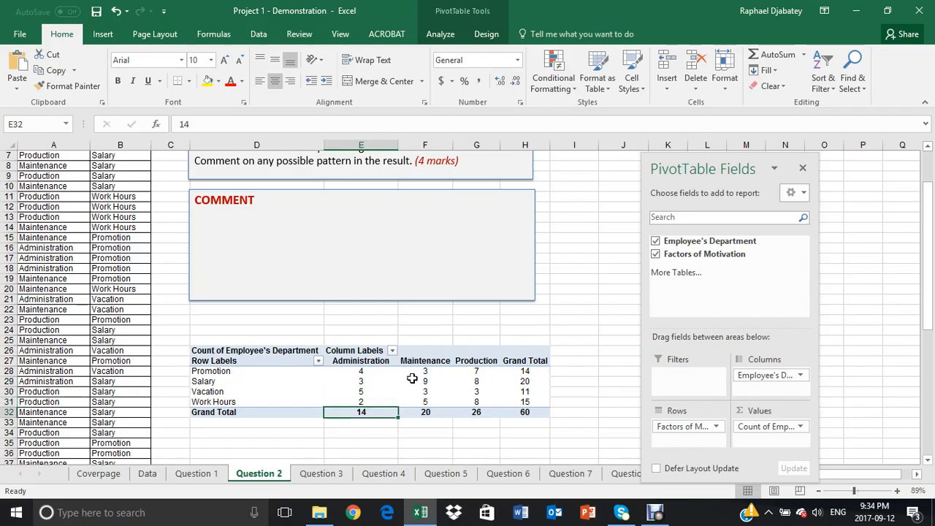
click(524, 392)
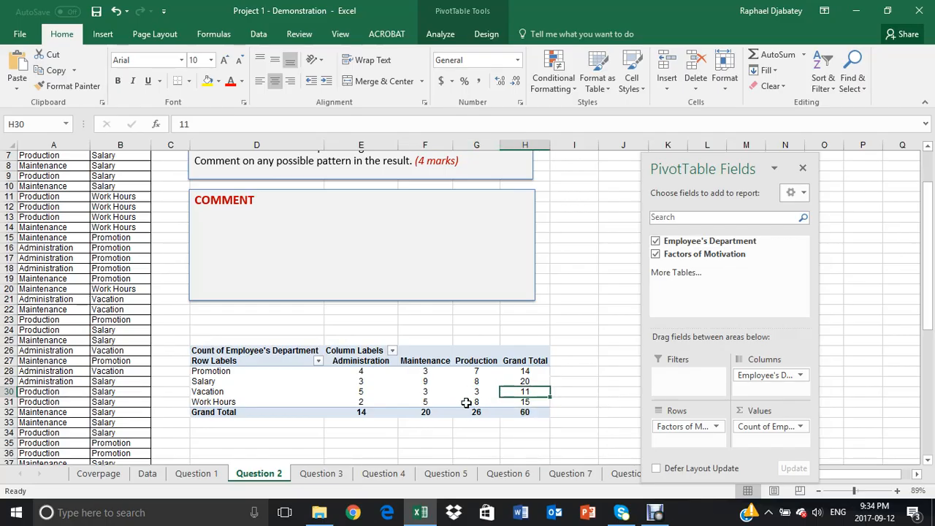
mouse_move(357, 395)
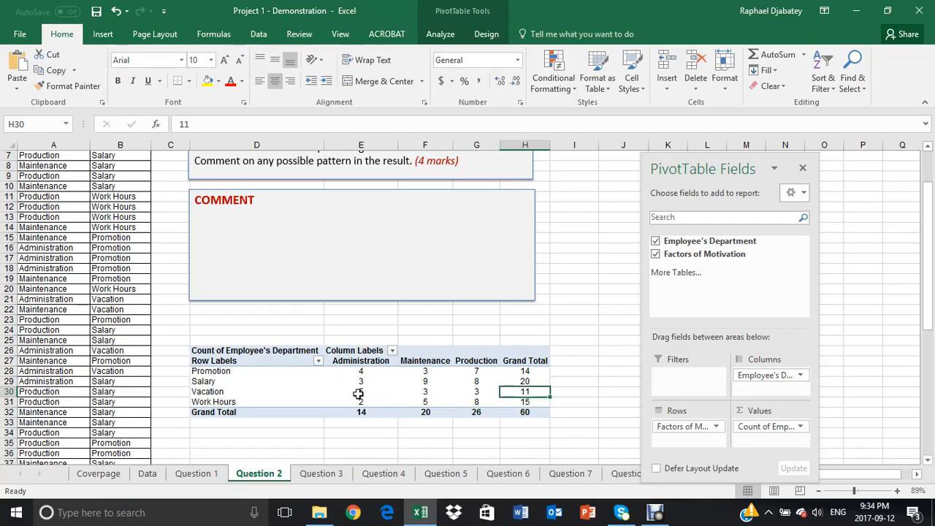
mouse_move(360, 380)
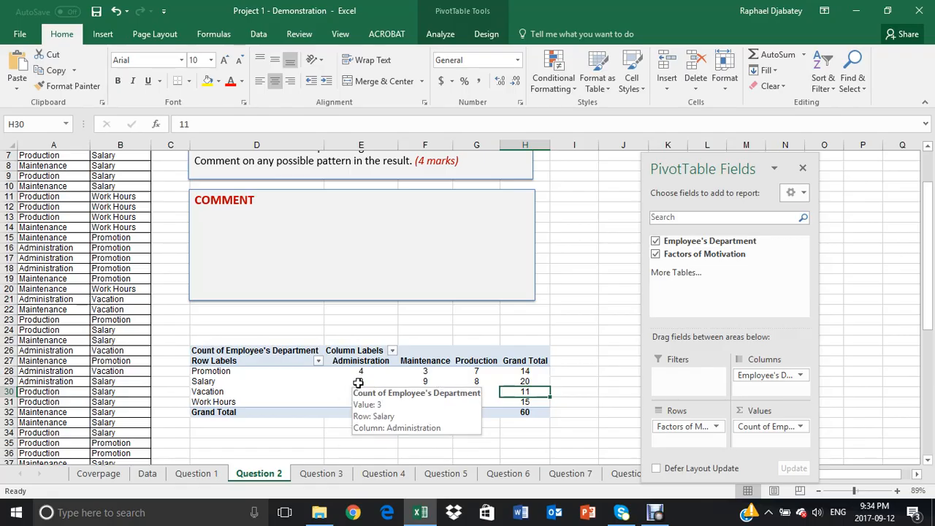
click(361, 381)
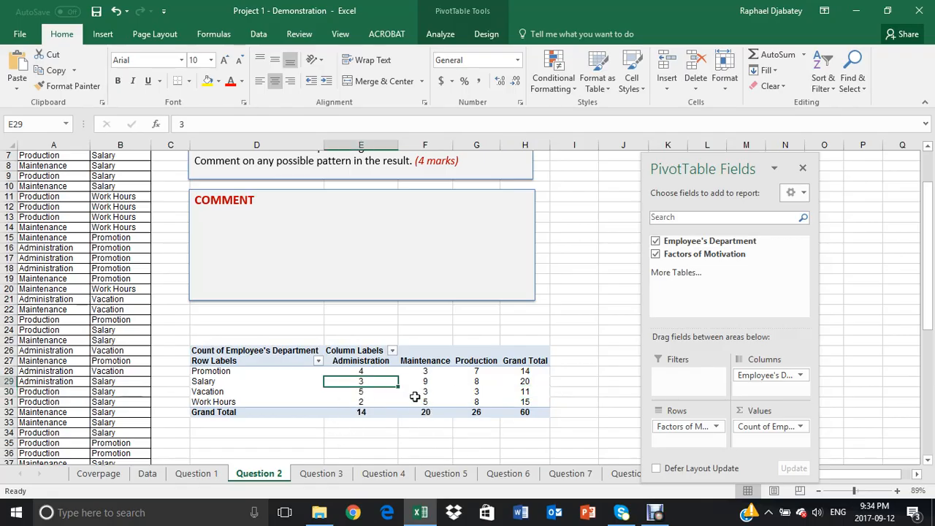
- Show the counts as % of Column Total so each department sums to 100%
right_click(359, 379)
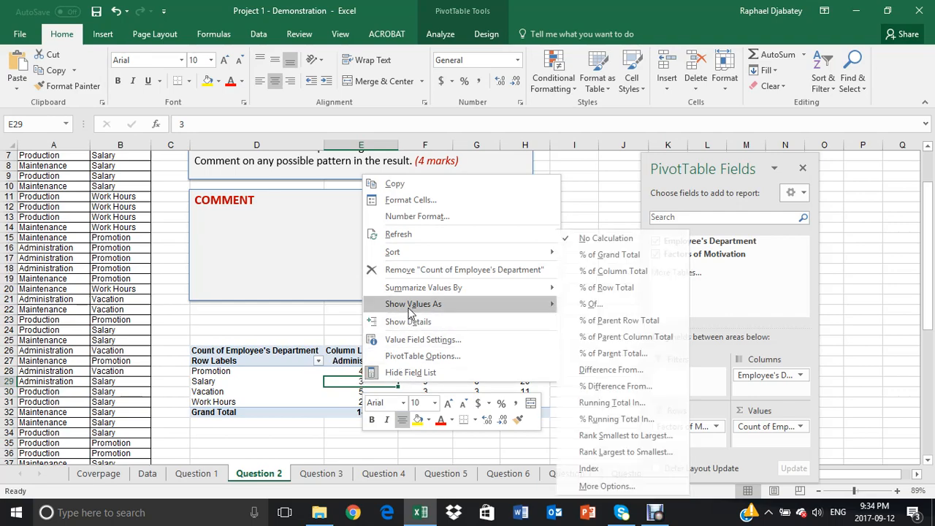
mouse_move(616, 270)
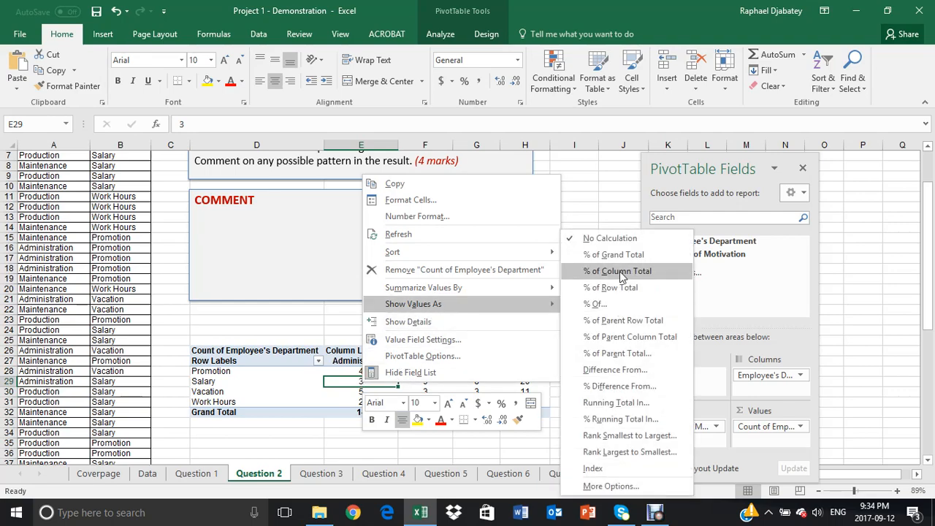
mouse_move(604, 274)
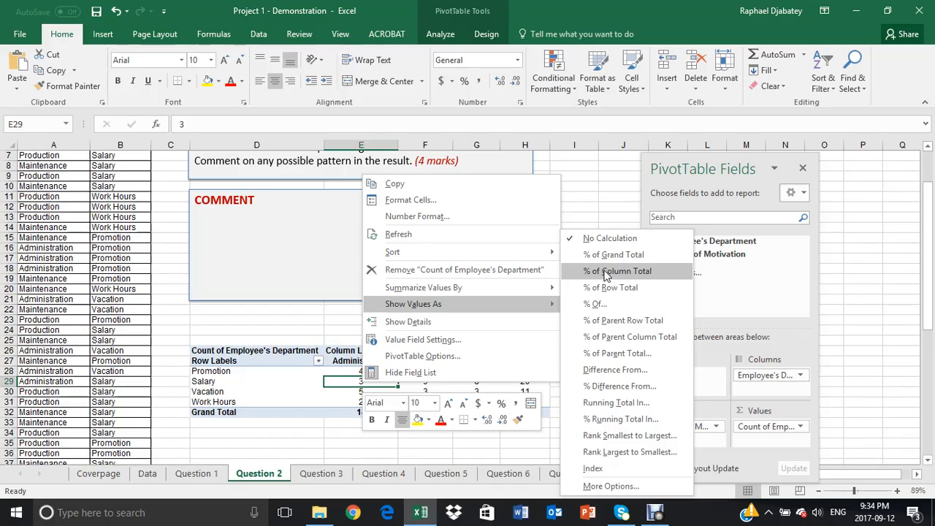
mouse_move(639, 283)
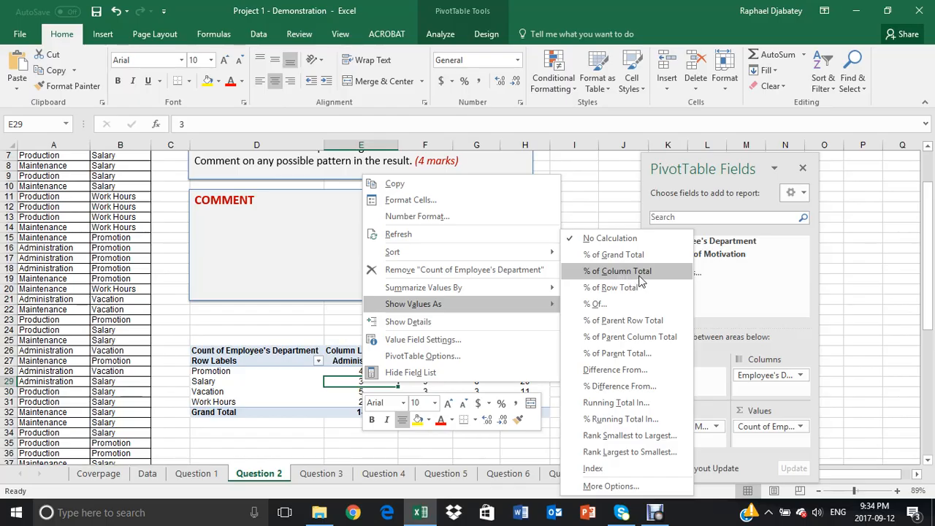
mouse_move(614, 286)
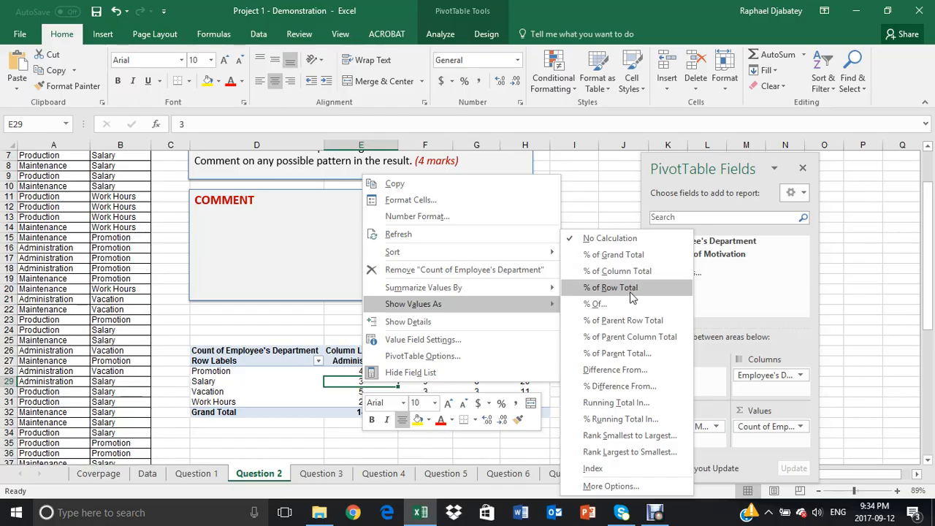
mouse_move(614, 254)
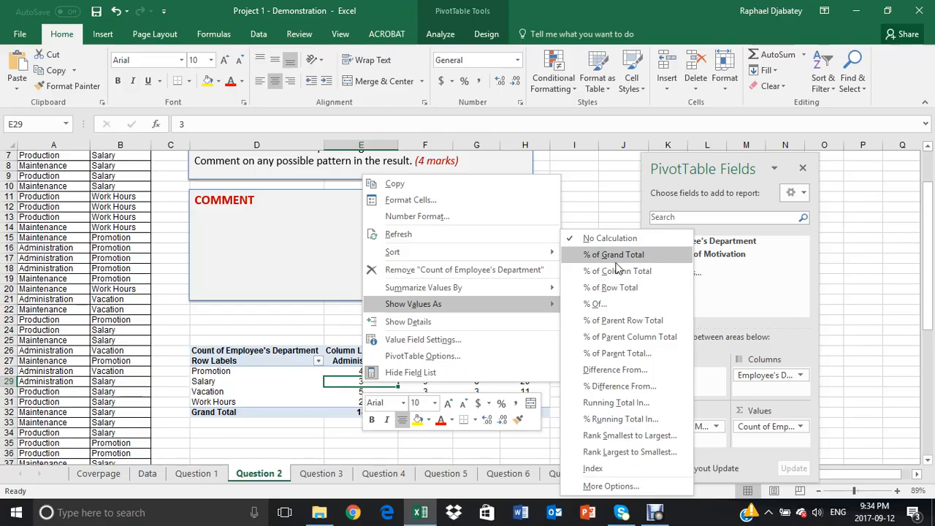
mouse_move(617, 270)
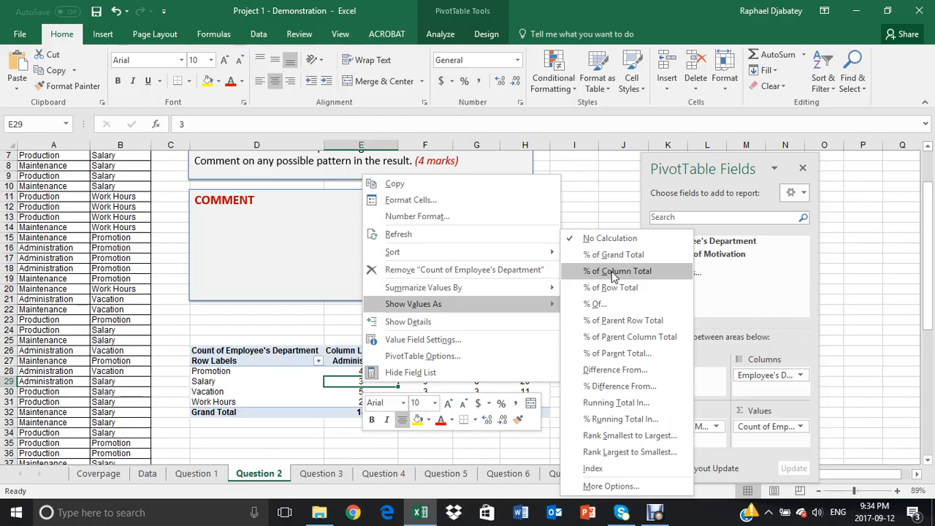
click(617, 270)
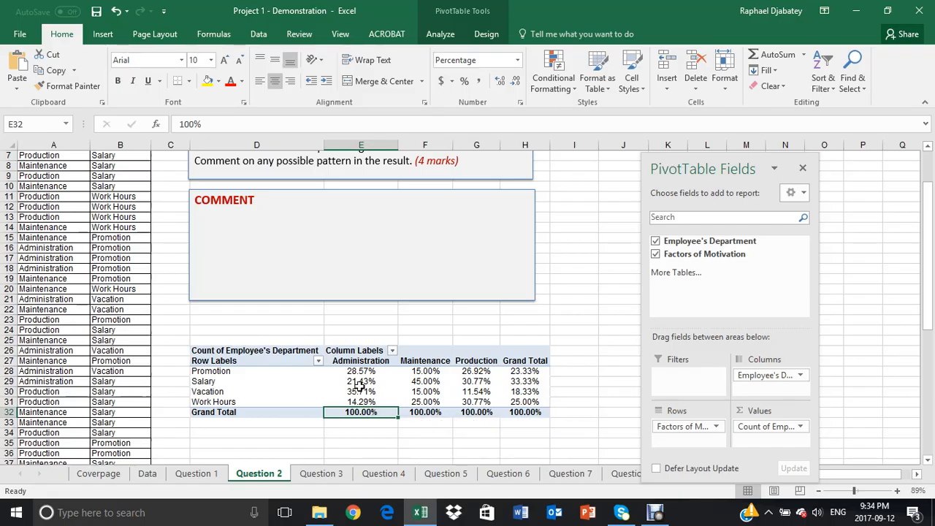
mouse_move(513, 391)
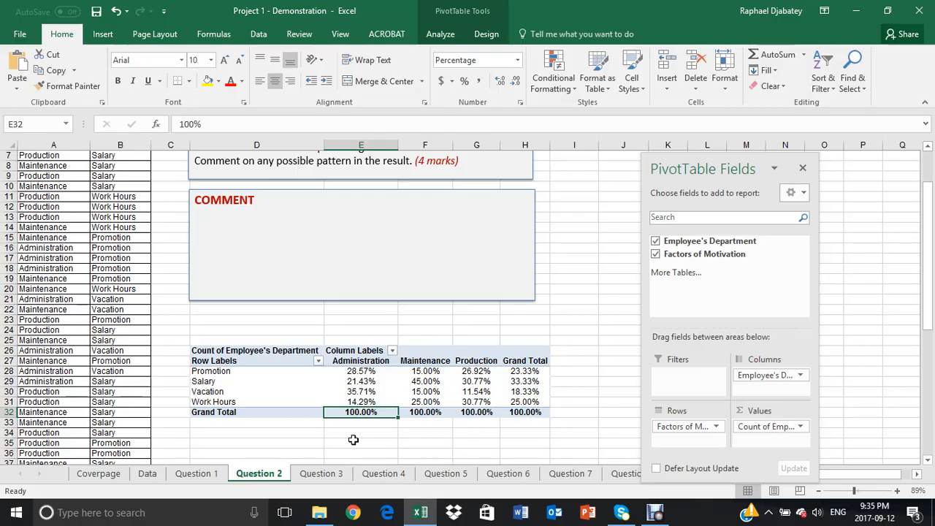
mouse_move(304, 312)
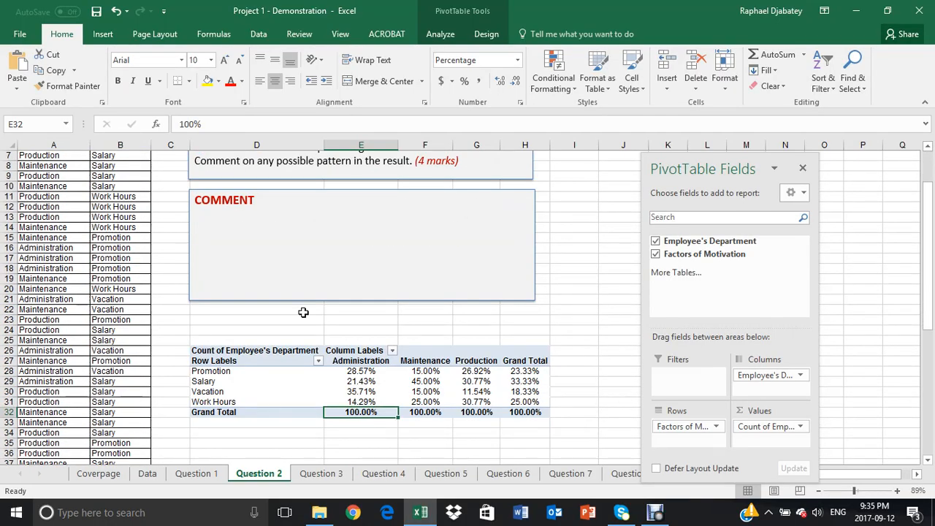
scroll(up, 3)
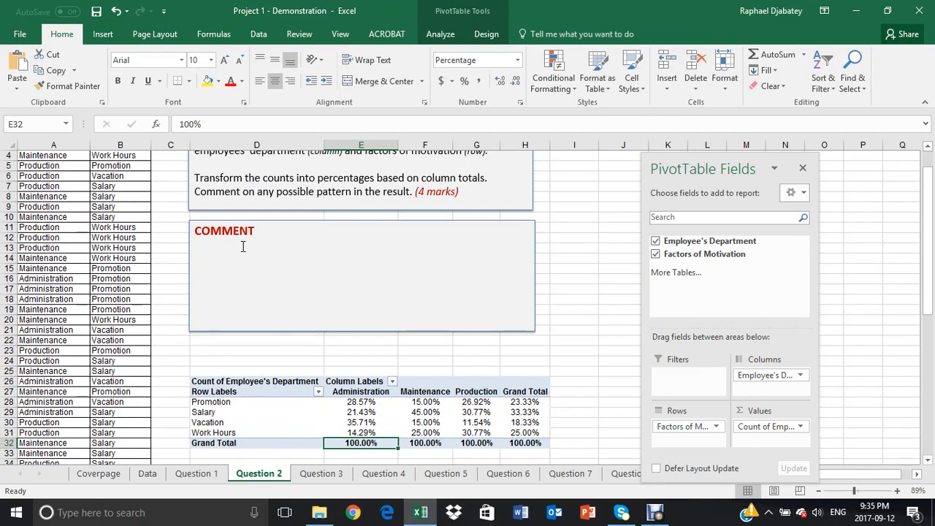
mouse_move(232, 254)
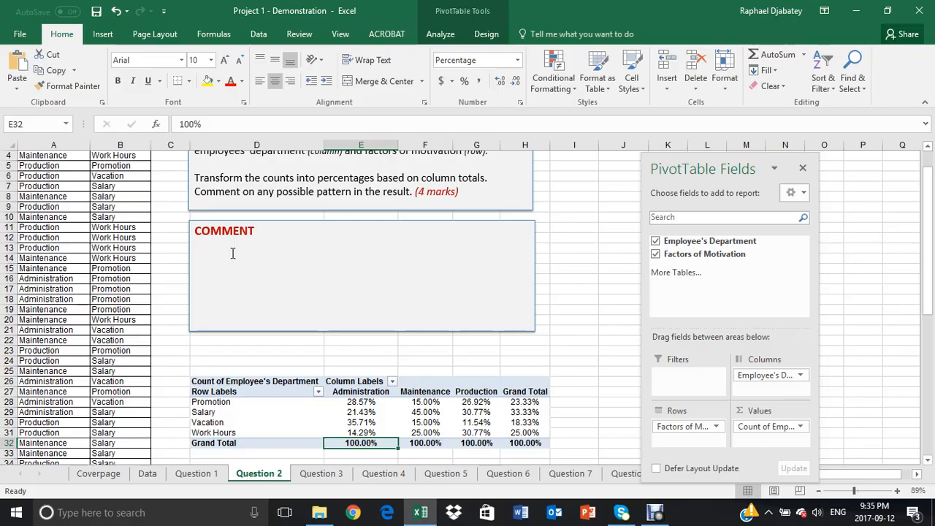
scroll(up, 3)
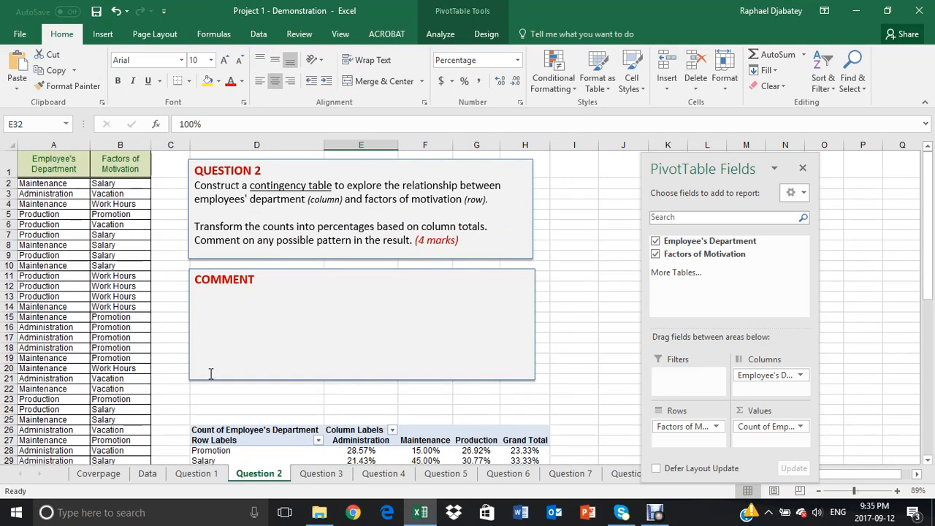
scroll(down, 3)
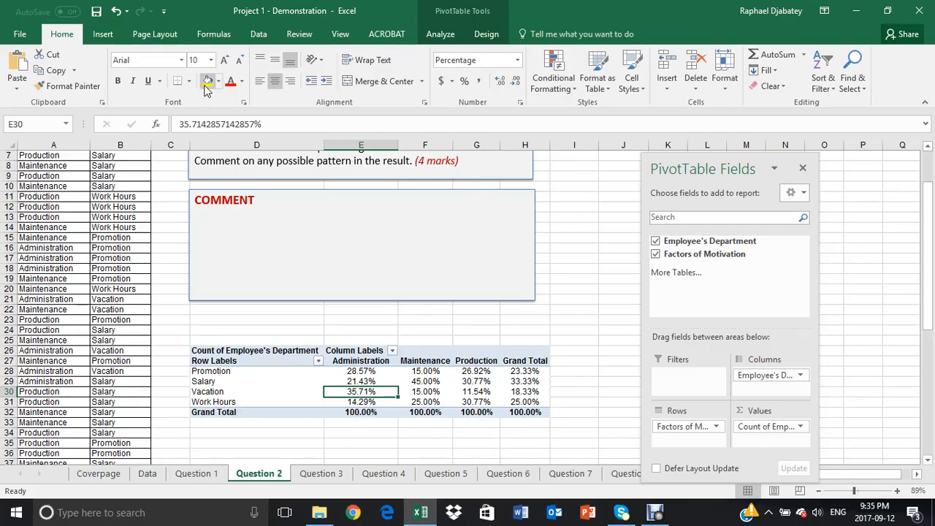
- Fill Administration 35.71%, Maintenance 45.00% and Production's two 30.77% cells yellow
click(207, 81)
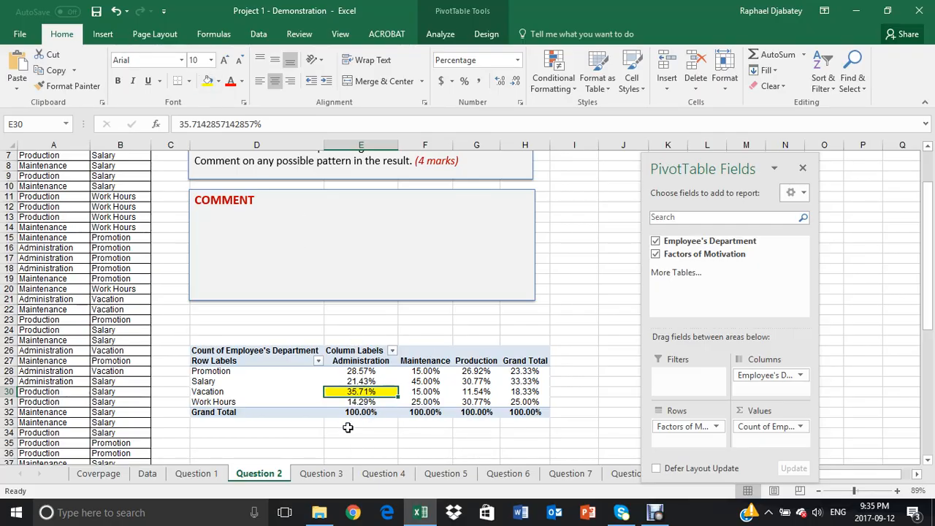
mouse_move(356, 421)
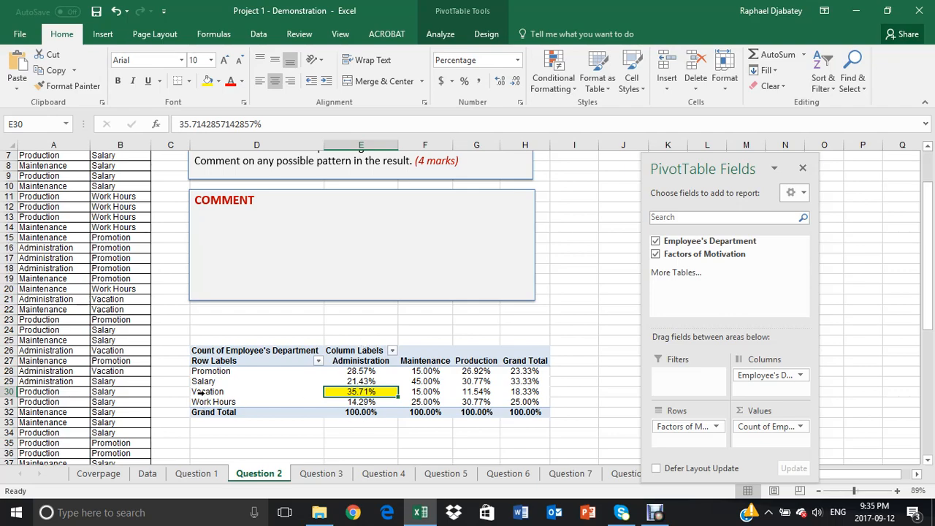
mouse_move(362, 391)
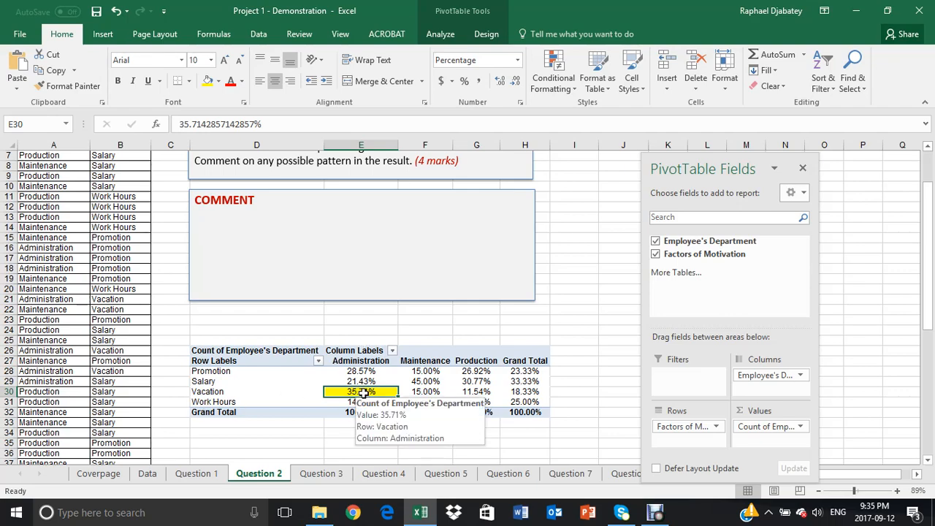
mouse_move(360, 402)
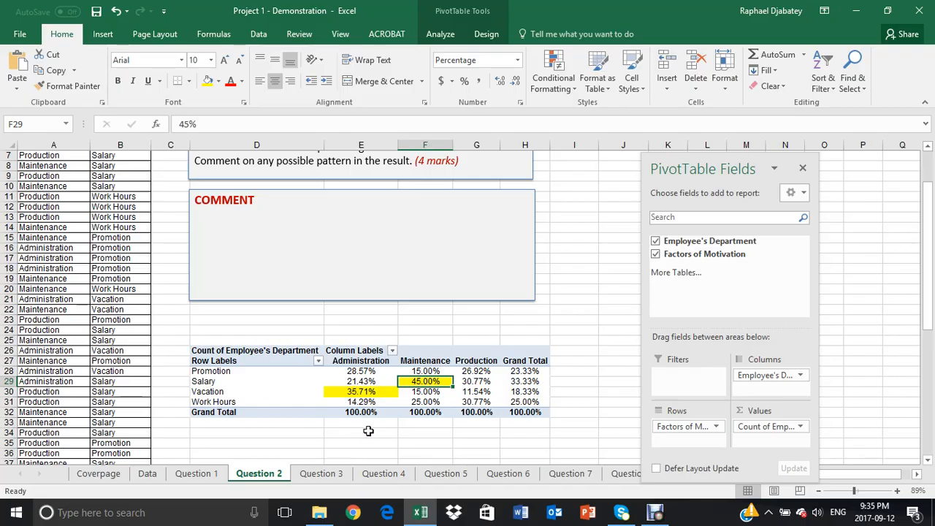
mouse_move(476, 400)
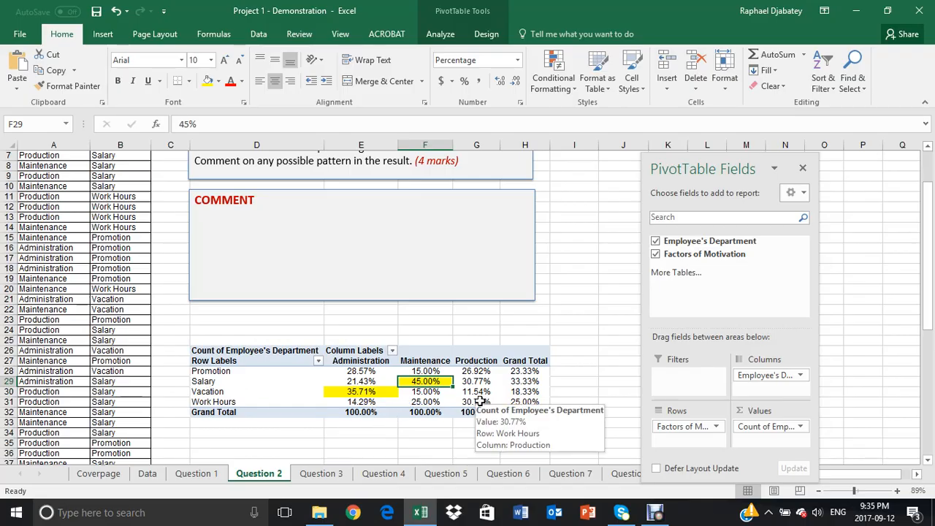
click(476, 402)
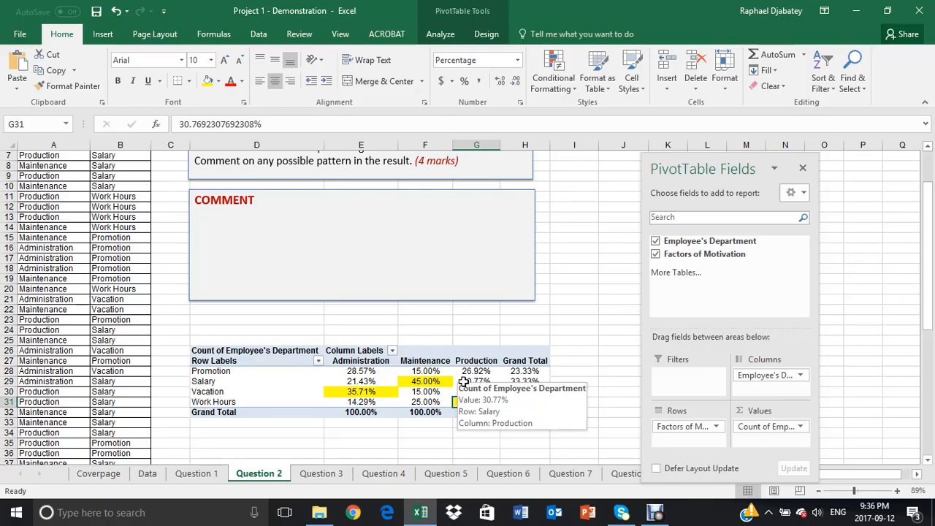
click(476, 380)
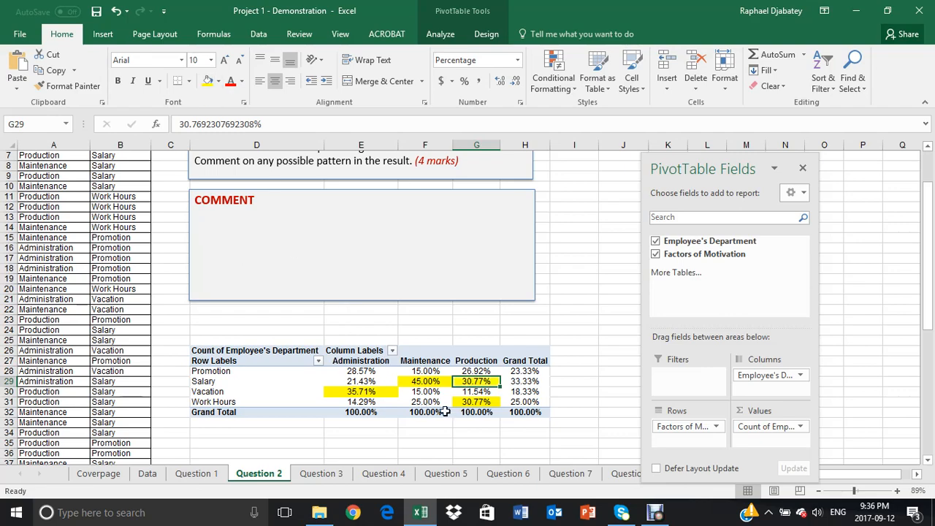
mouse_move(368, 414)
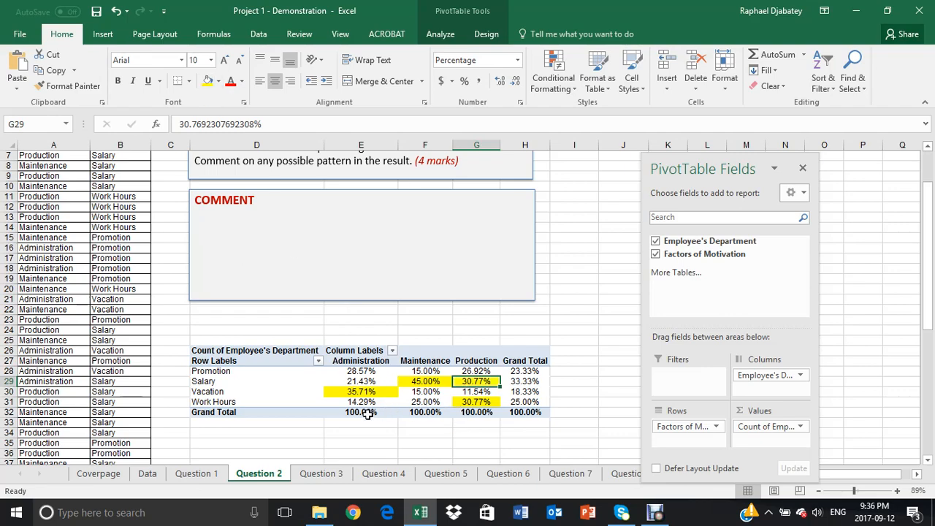
mouse_move(368, 412)
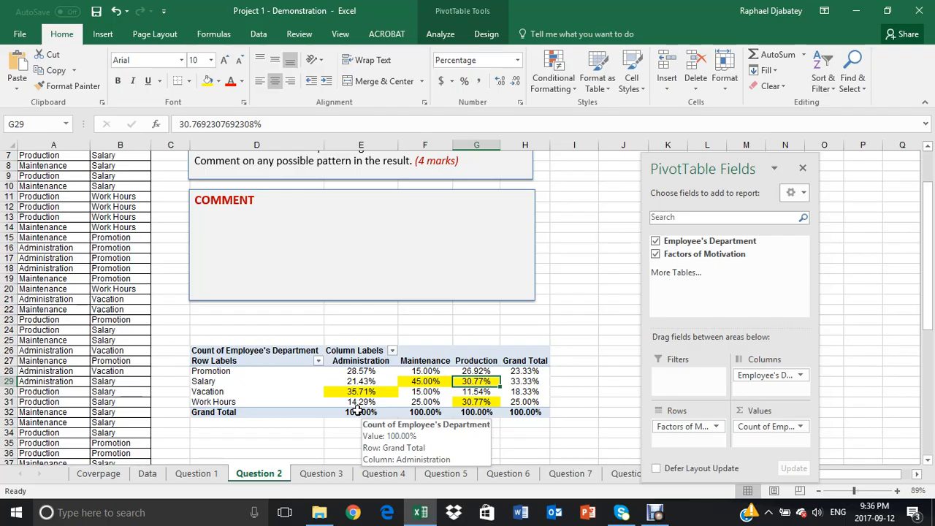
mouse_move(485, 391)
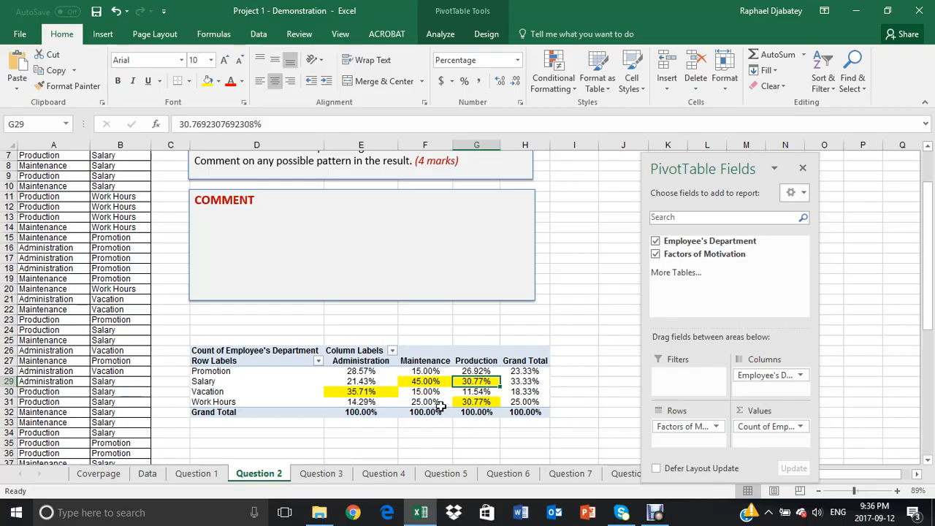
mouse_move(337, 416)
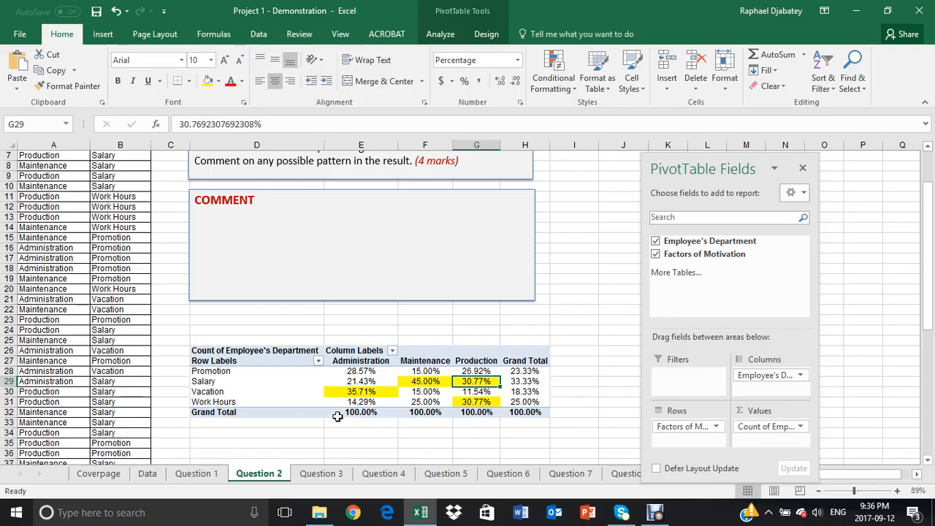
mouse_move(431, 383)
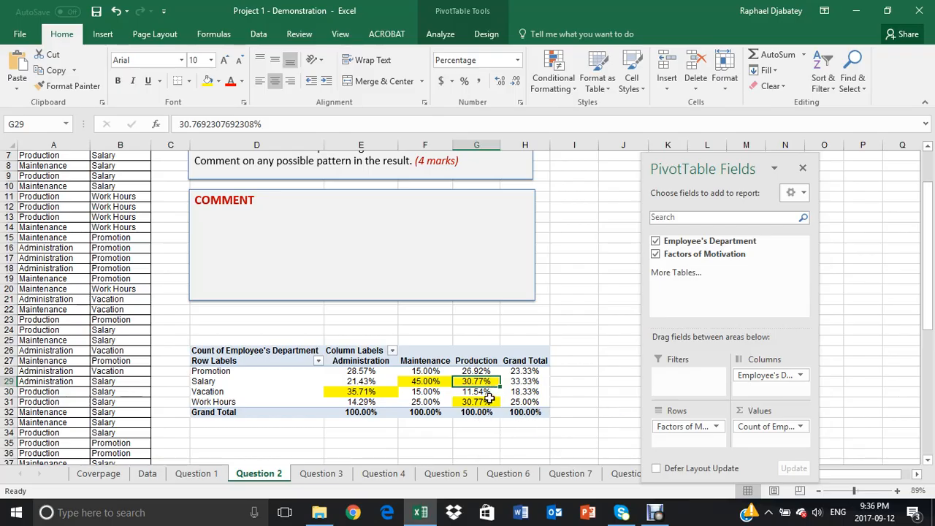
mouse_move(476, 401)
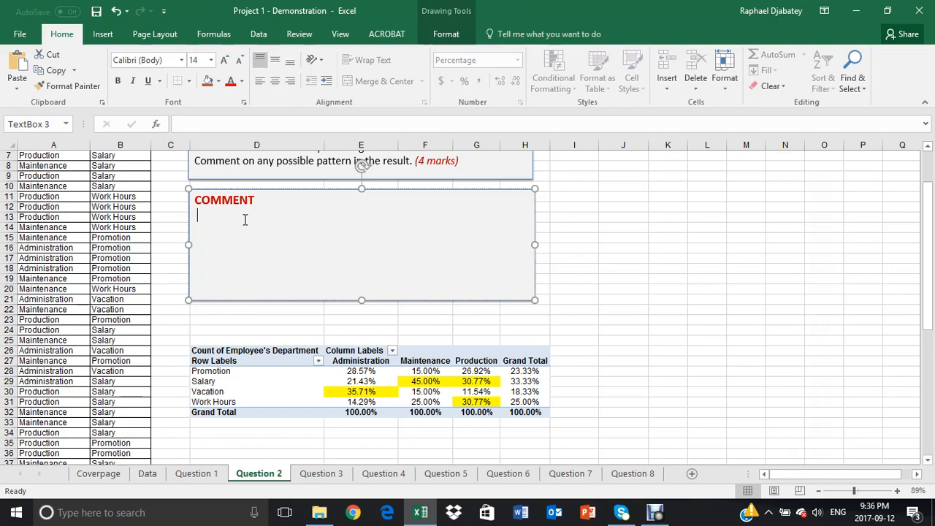
mouse_move(275, 278)
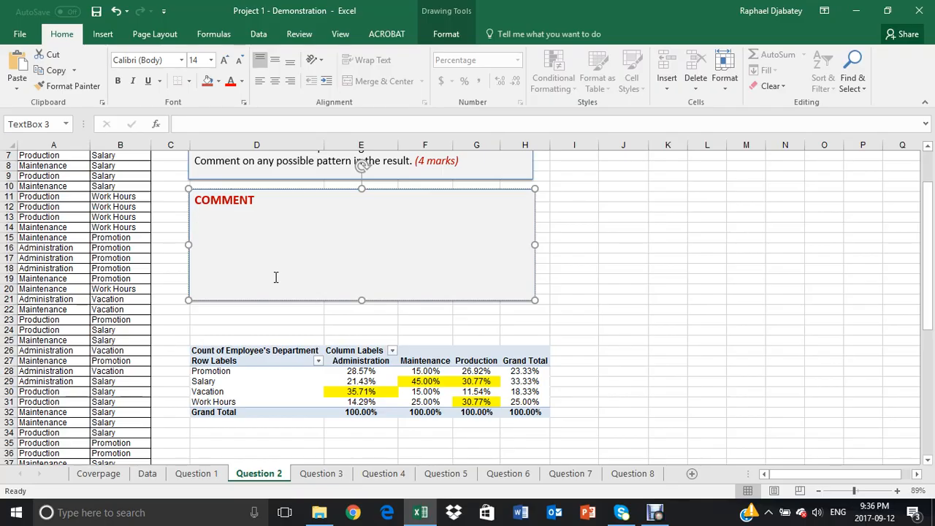
- Activate the empty COMMENT text box for typing
click(198, 215)
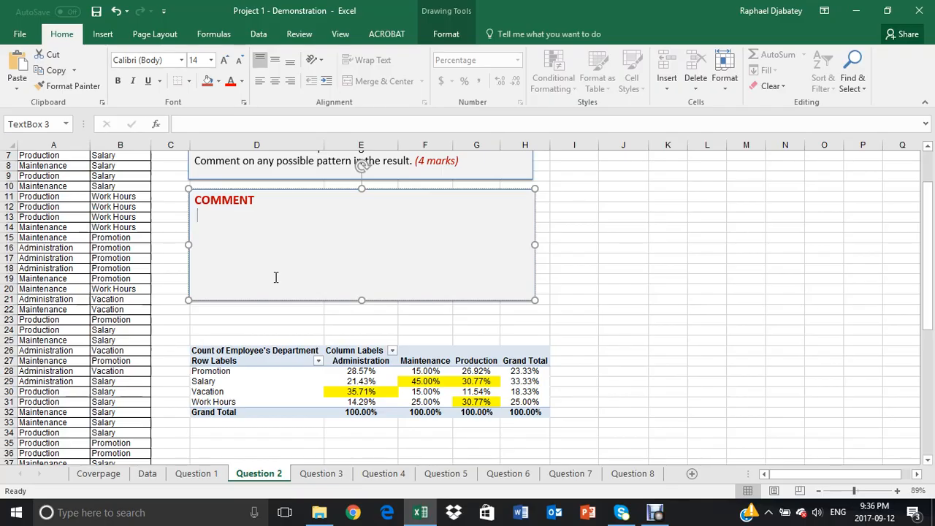